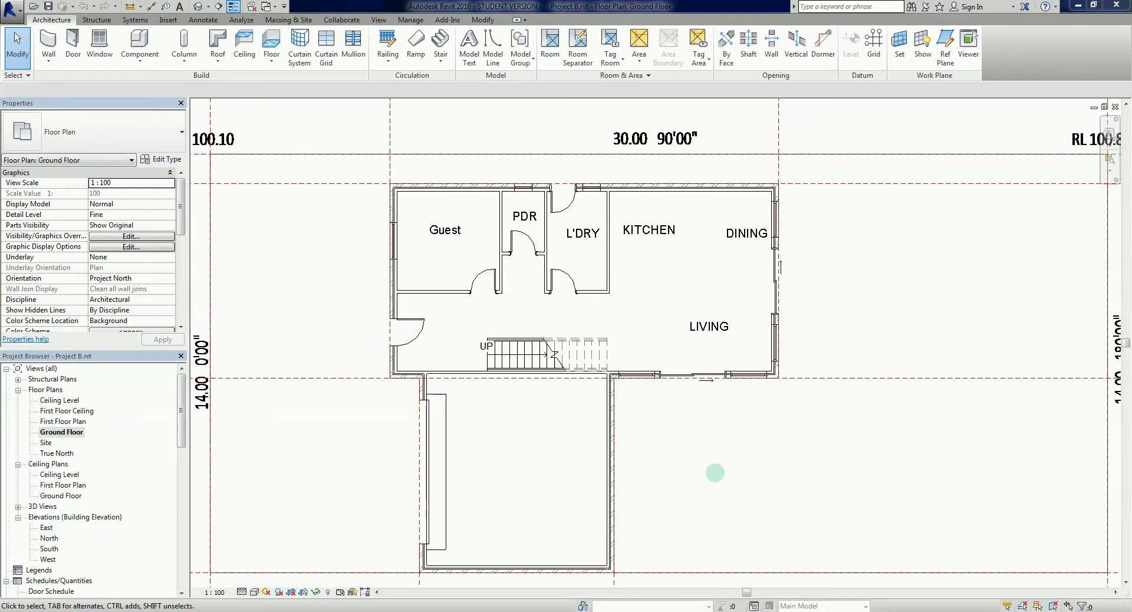
pyautogui.moveTo(643, 482)
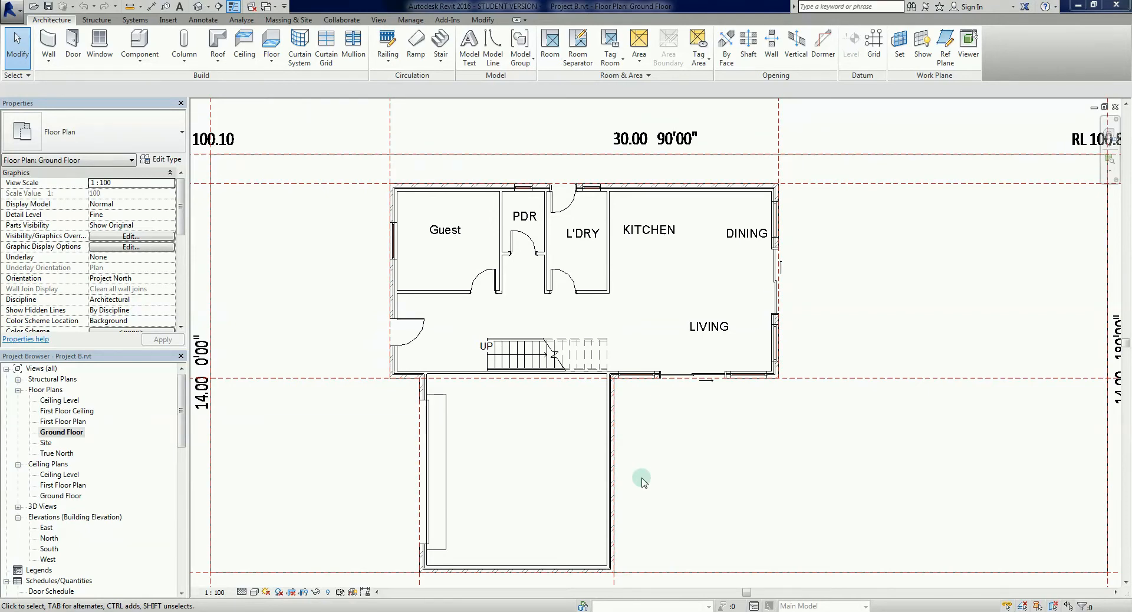
pyautogui.moveTo(713, 484)
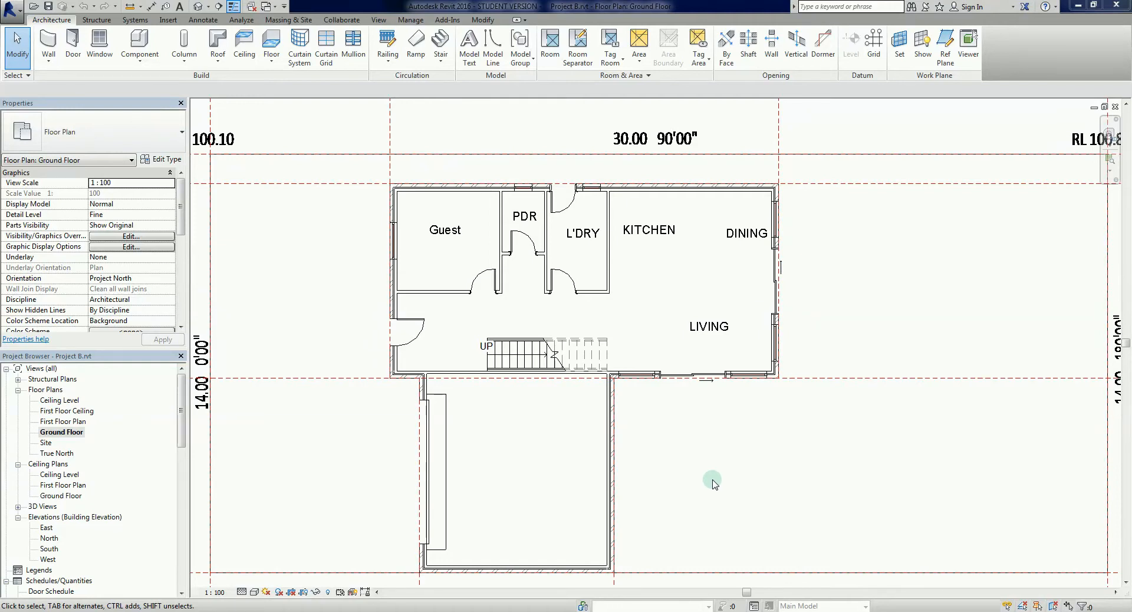
pyautogui.moveTo(753, 426)
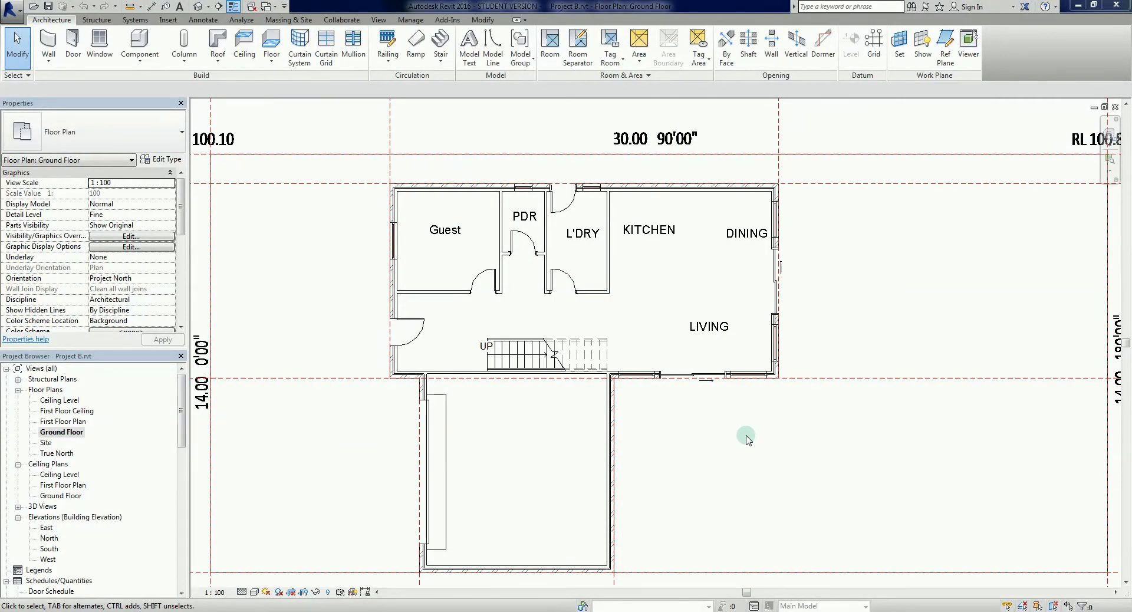
pyautogui.moveTo(750, 424)
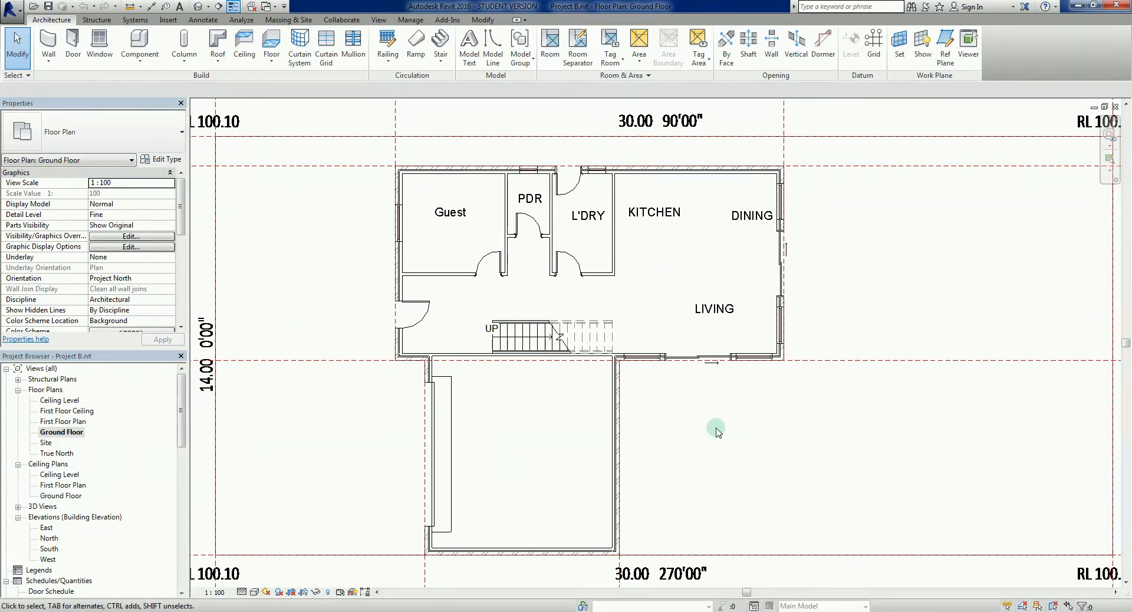
pyautogui.moveTo(715, 437)
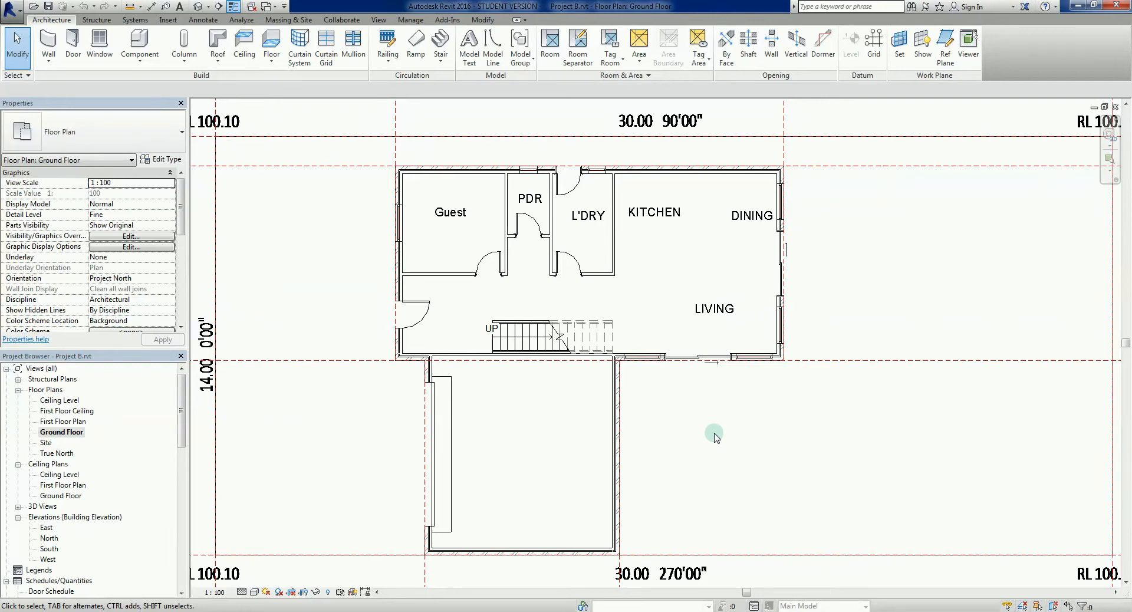
pyautogui.moveTo(747, 442)
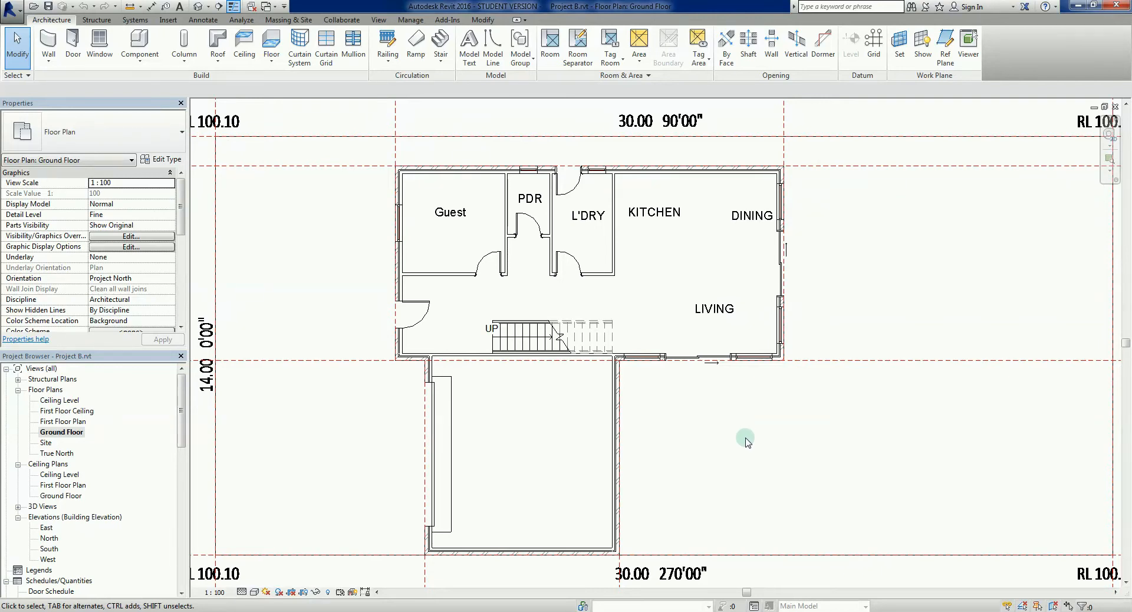
pyautogui.moveTo(749, 506)
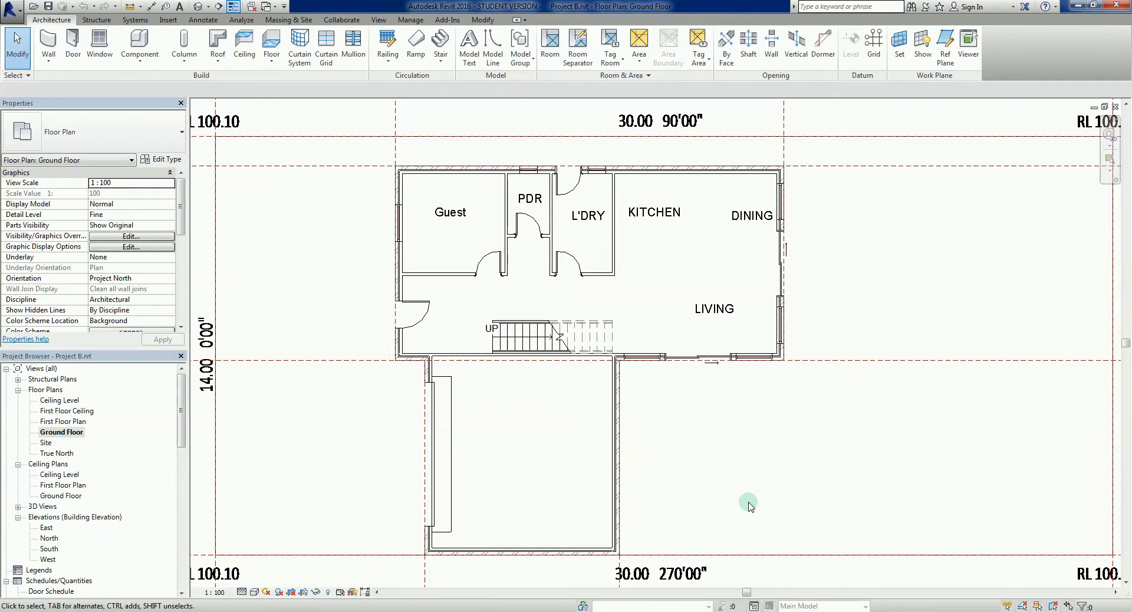
pyautogui.moveTo(747, 508)
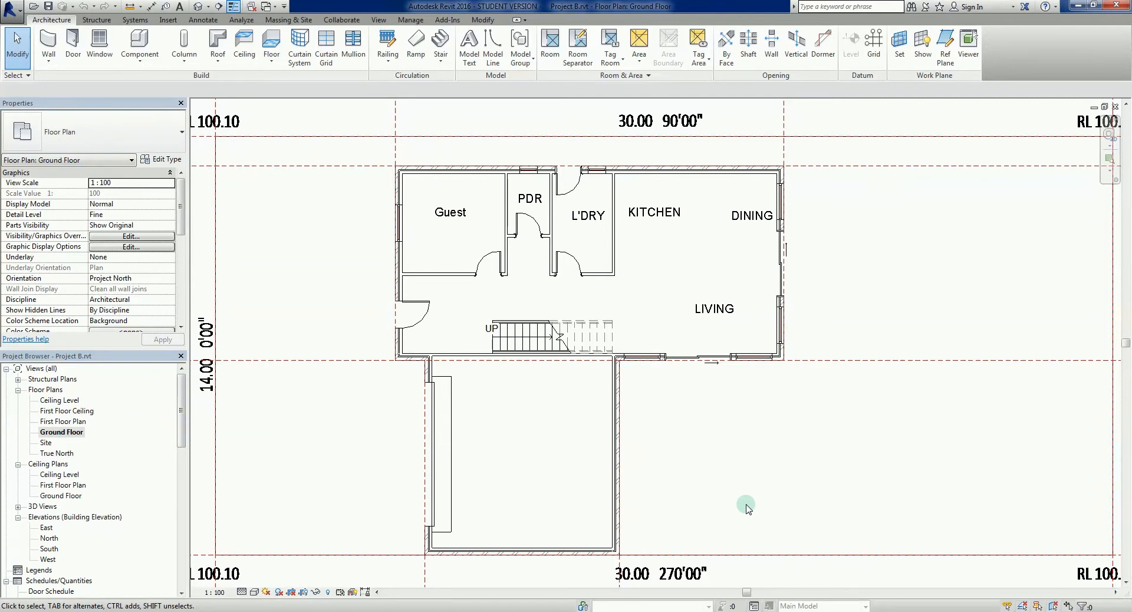
pyautogui.moveTo(747, 514)
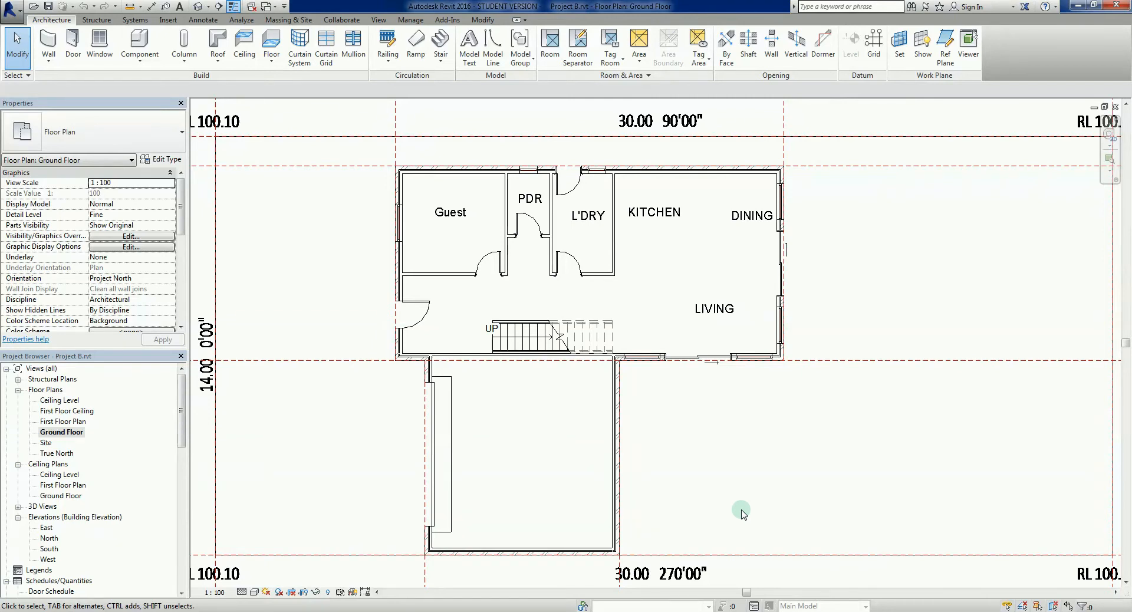
pyautogui.moveTo(749, 383)
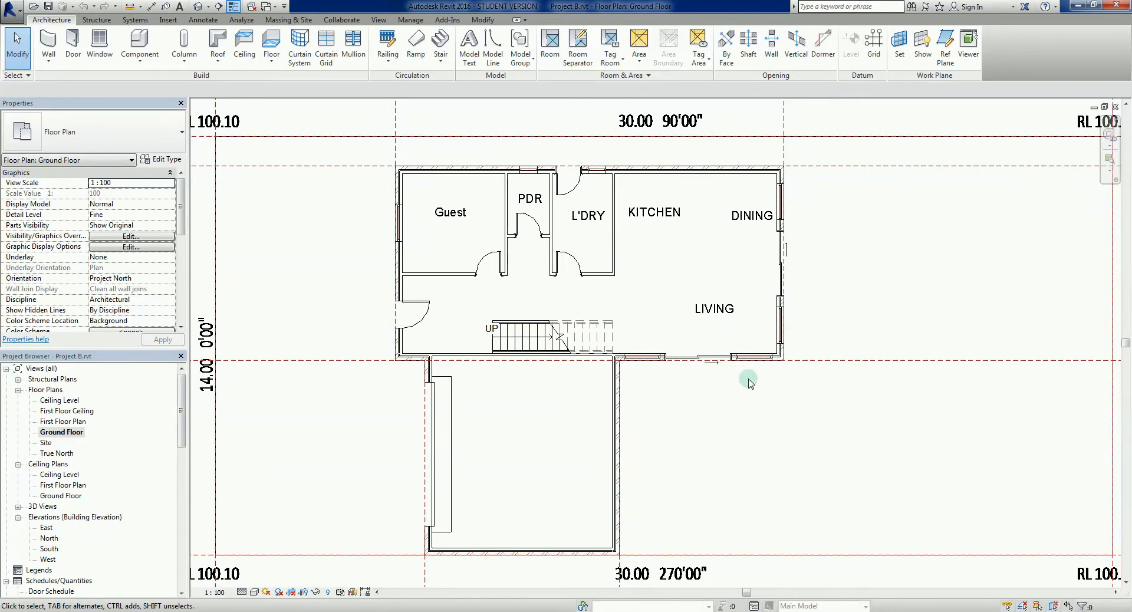
pyautogui.moveTo(688, 287)
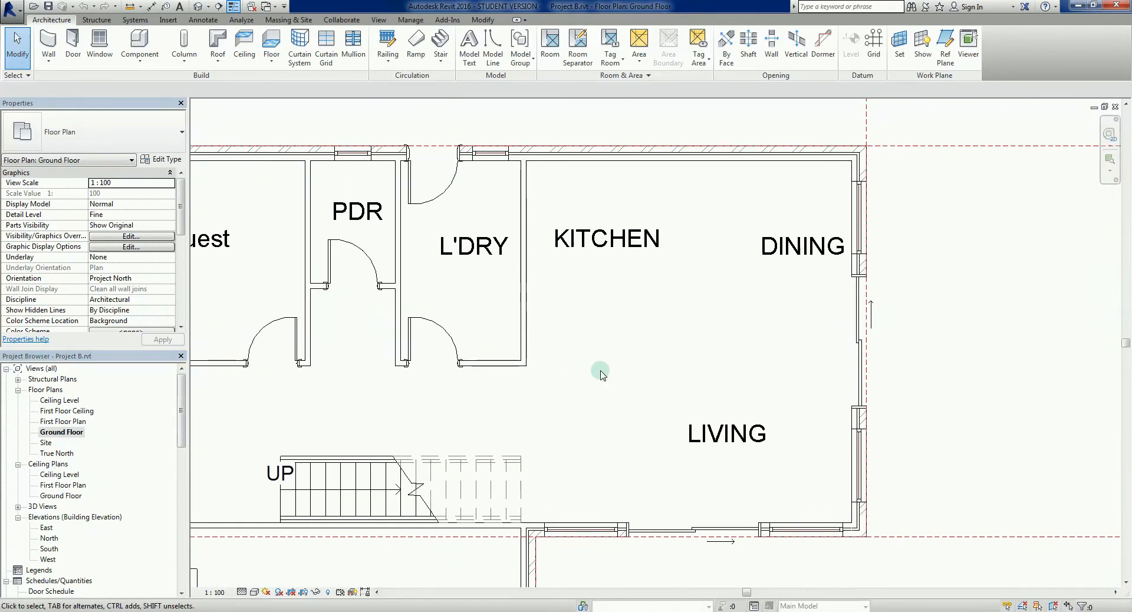
pyautogui.moveTo(672, 197)
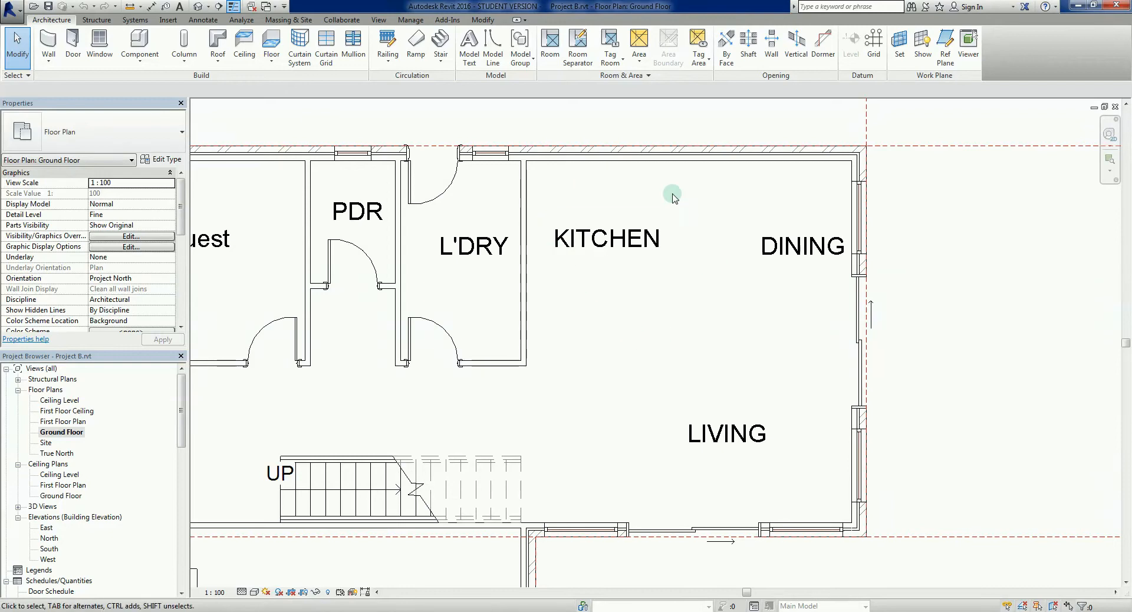
pyautogui.moveTo(655, 314)
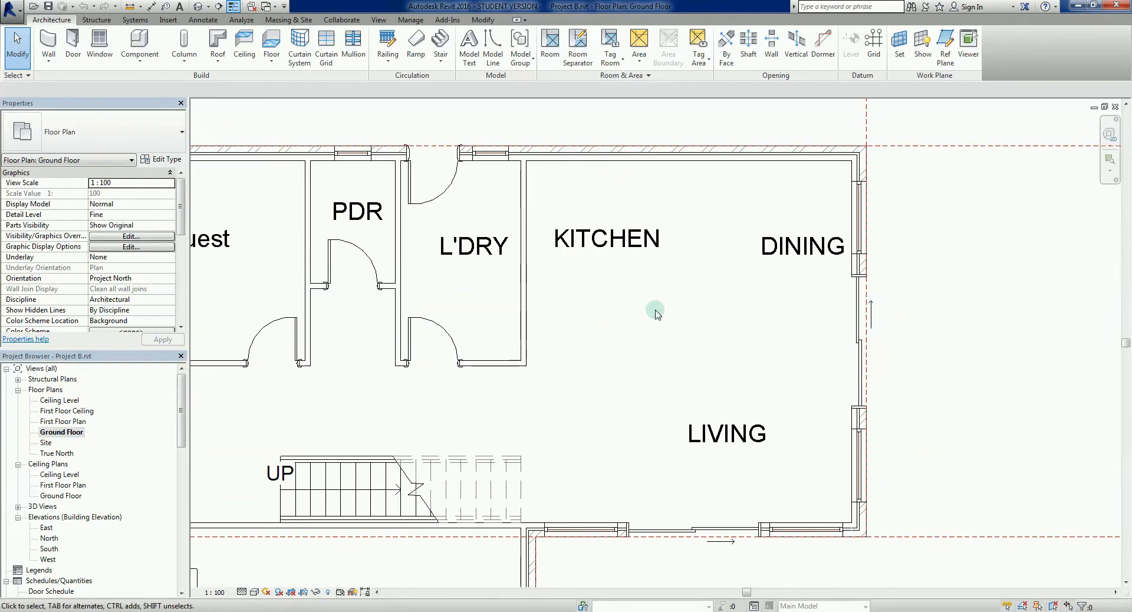
pyautogui.moveTo(714, 316)
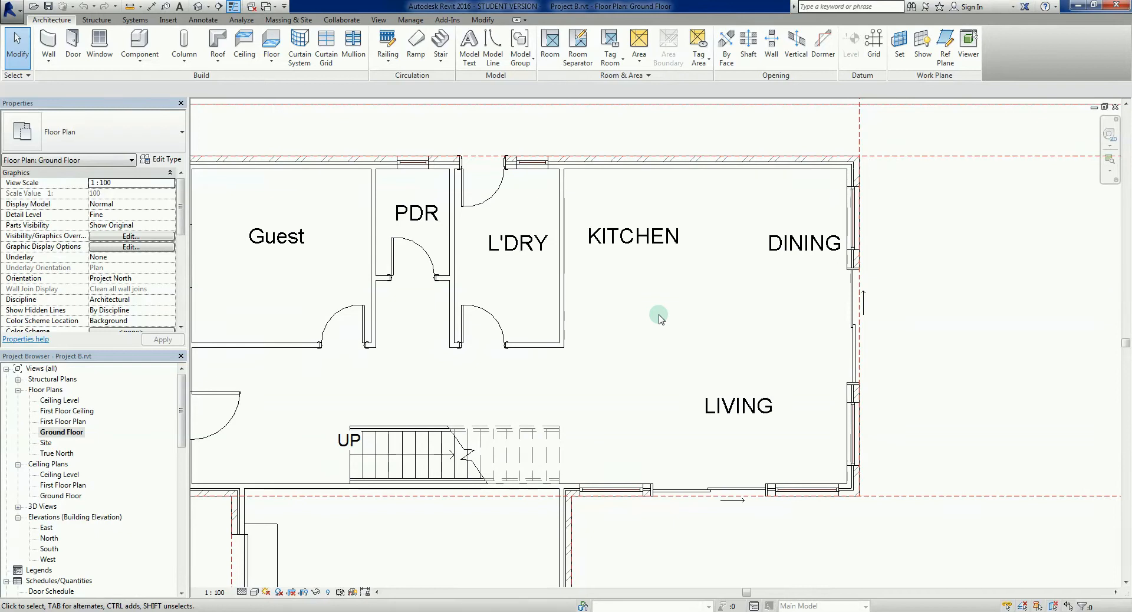
pyautogui.moveTo(659, 323)
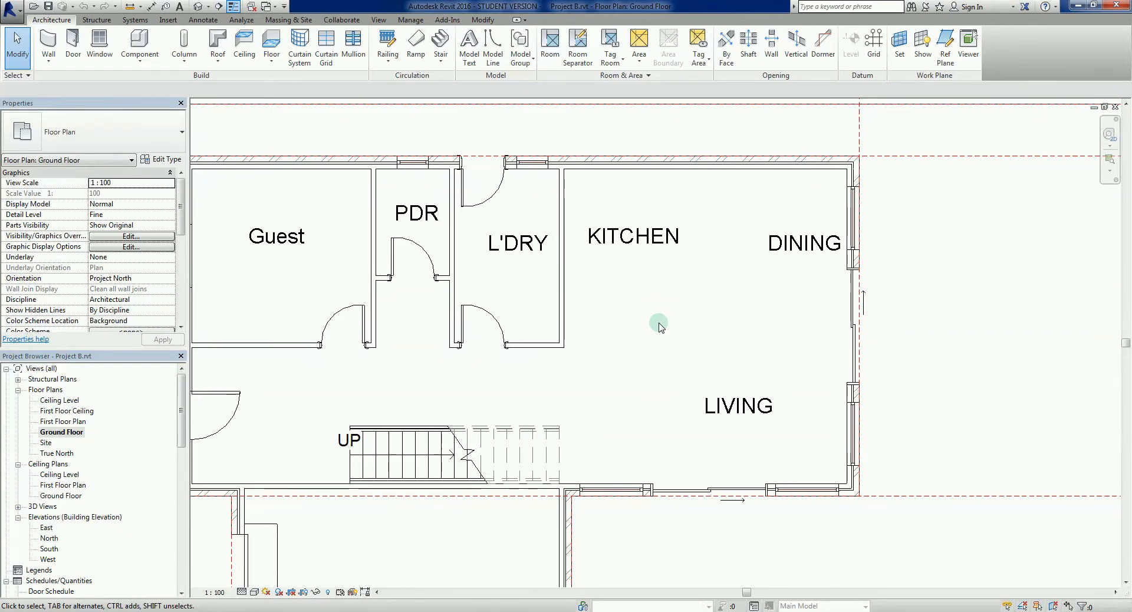
pyautogui.moveTo(660, 329)
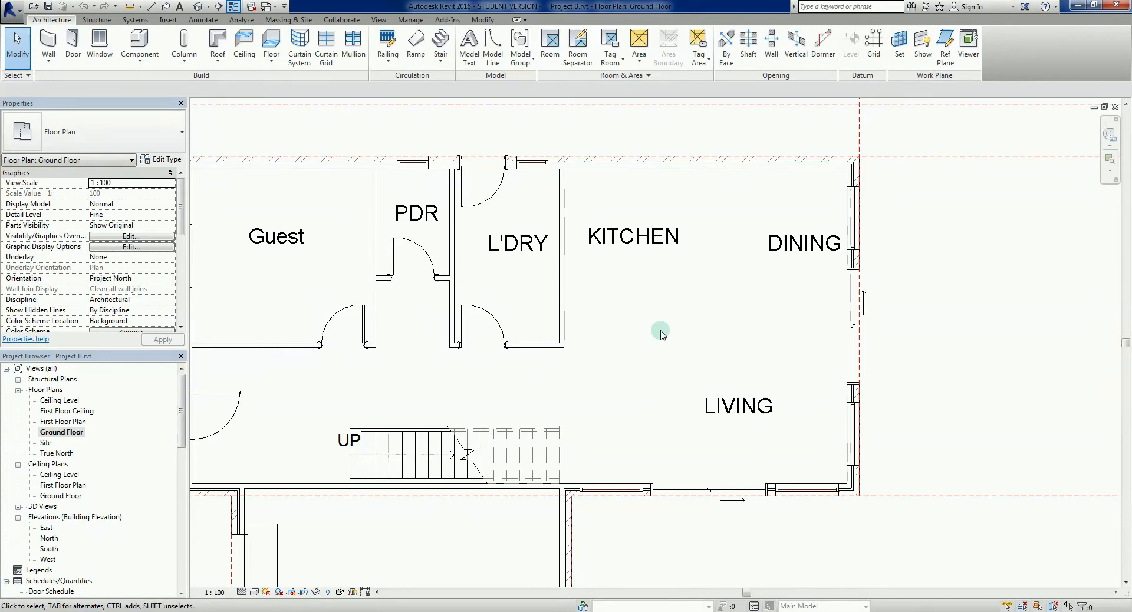
pyautogui.click(802, 243)
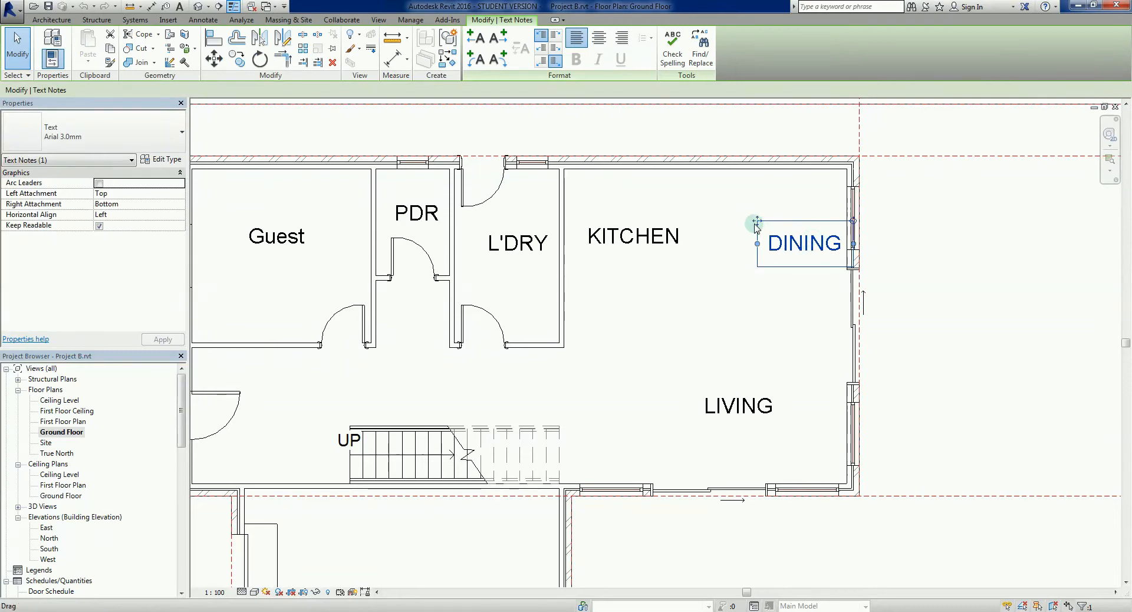
pyautogui.click(673, 315)
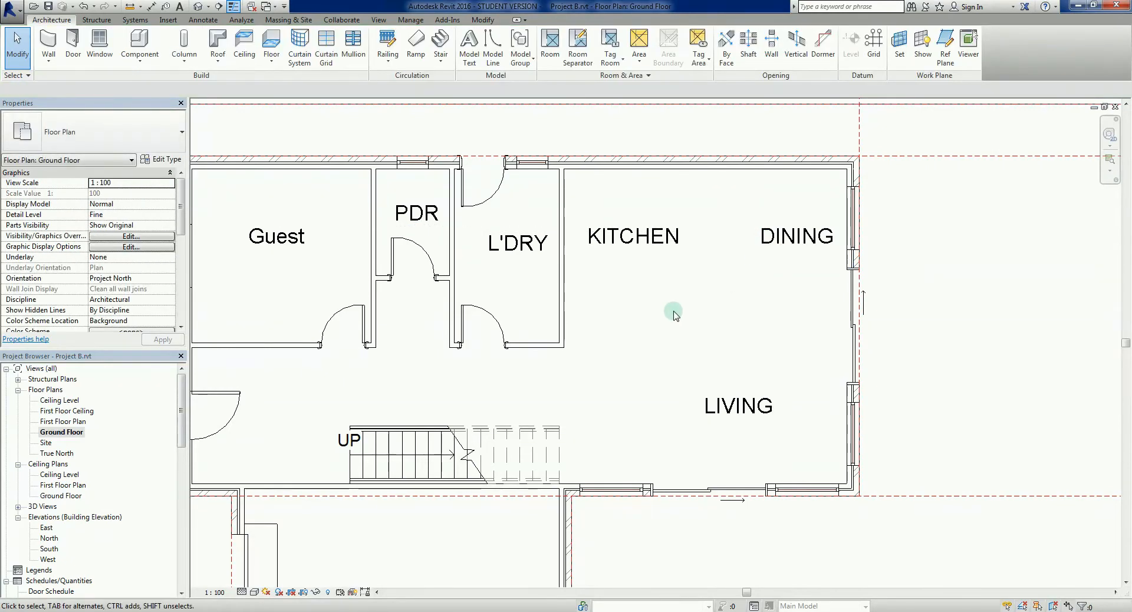
pyautogui.moveTo(670, 320)
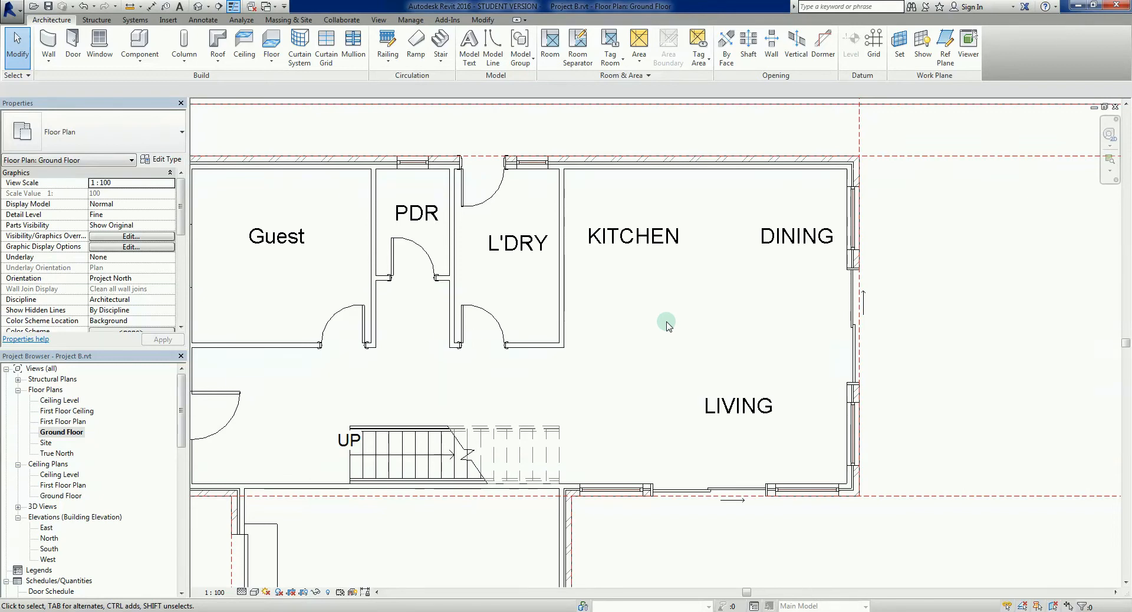
pyautogui.moveTo(697, 324)
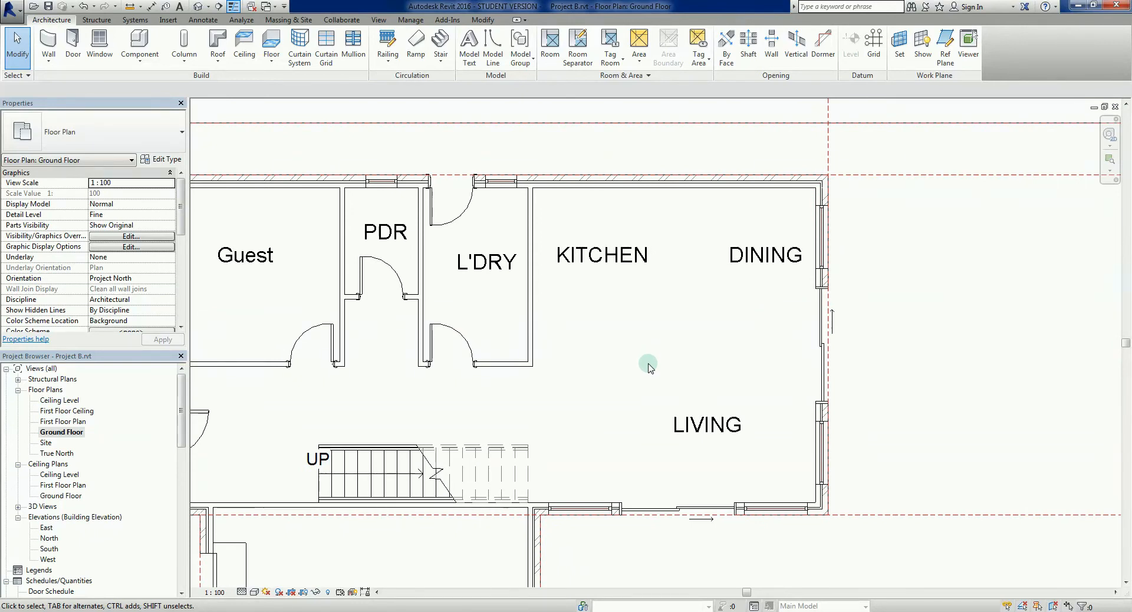
pyautogui.moveTo(286, 135)
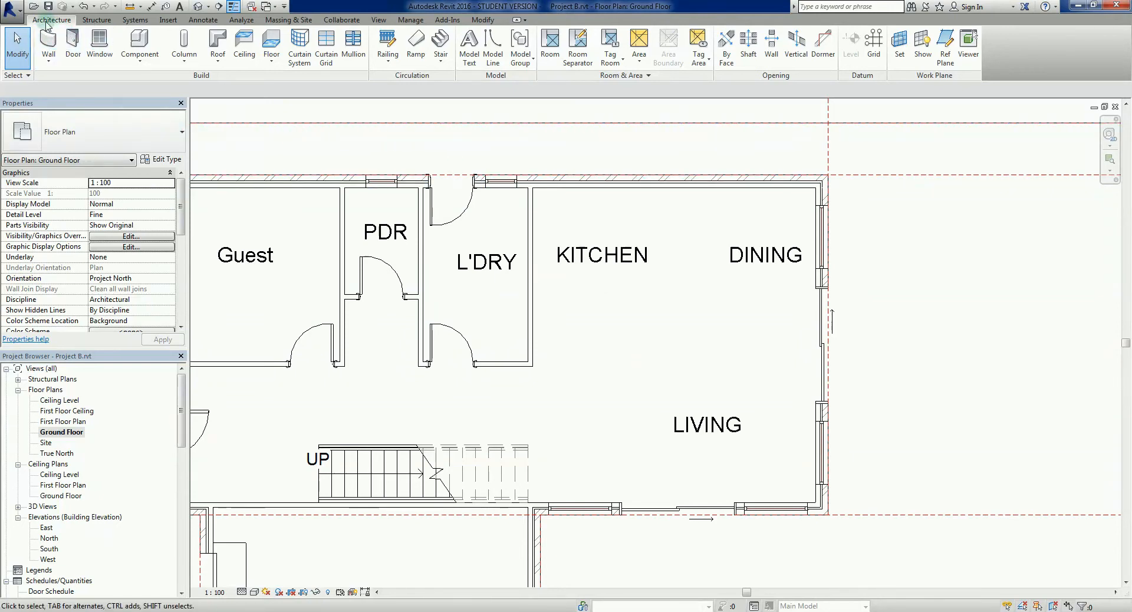
pyautogui.moveTo(136, 20)
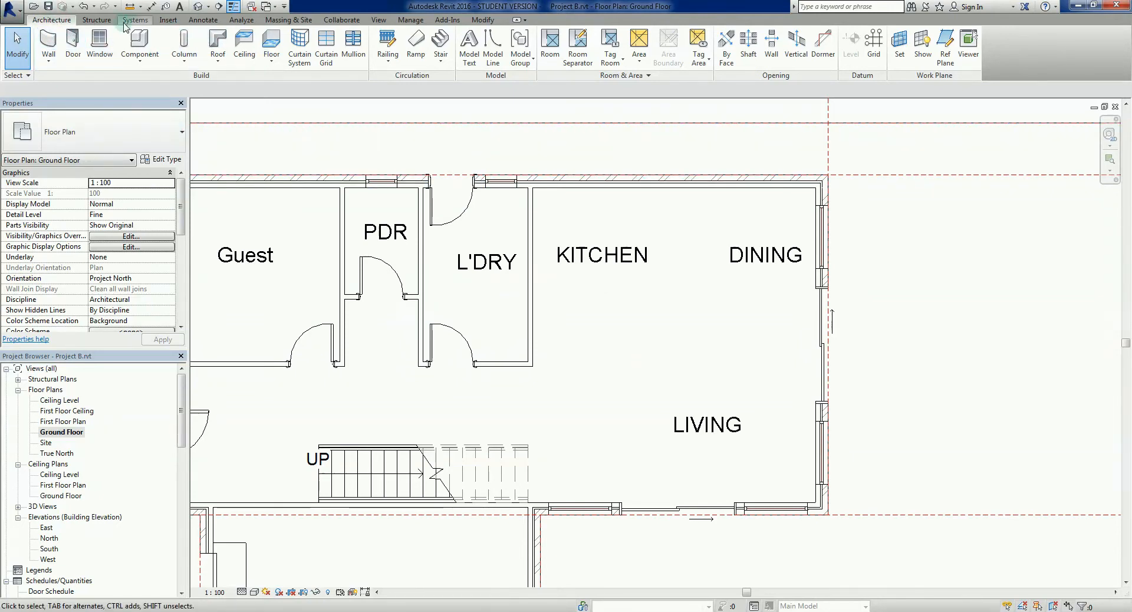
# - Open the Load Family dialog from the Insert tab
pyautogui.click(168, 20)
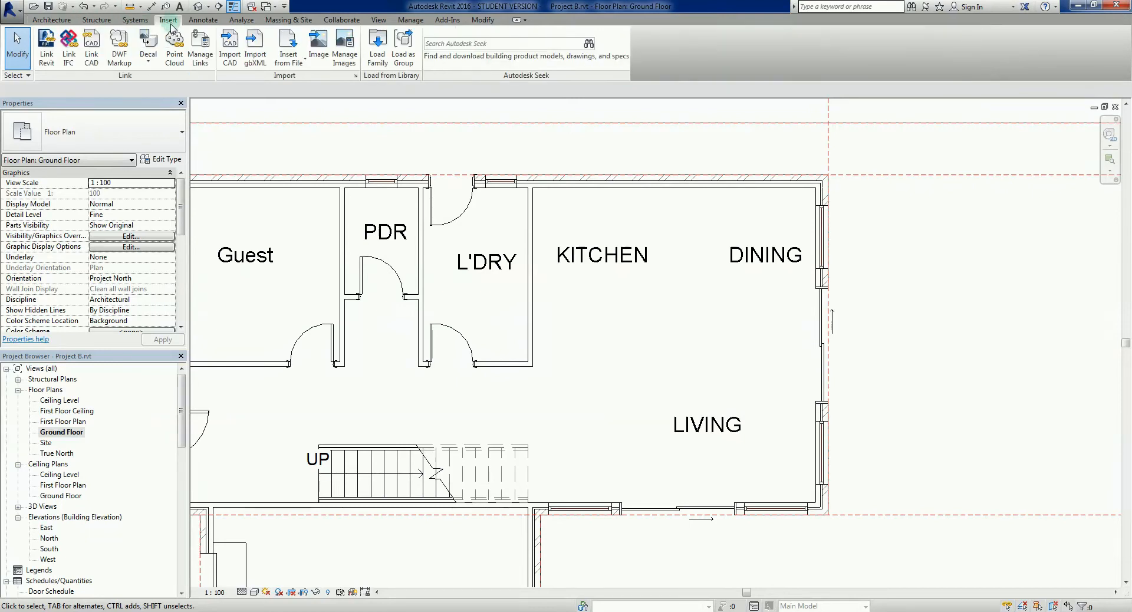
pyautogui.moveTo(377, 45)
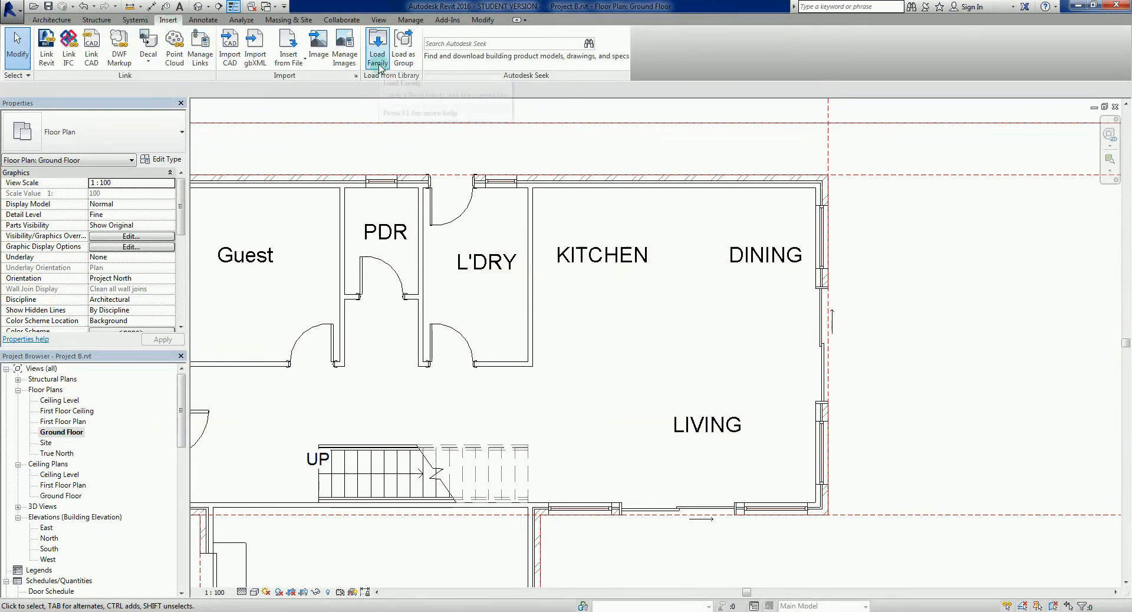
pyautogui.click(377, 47)
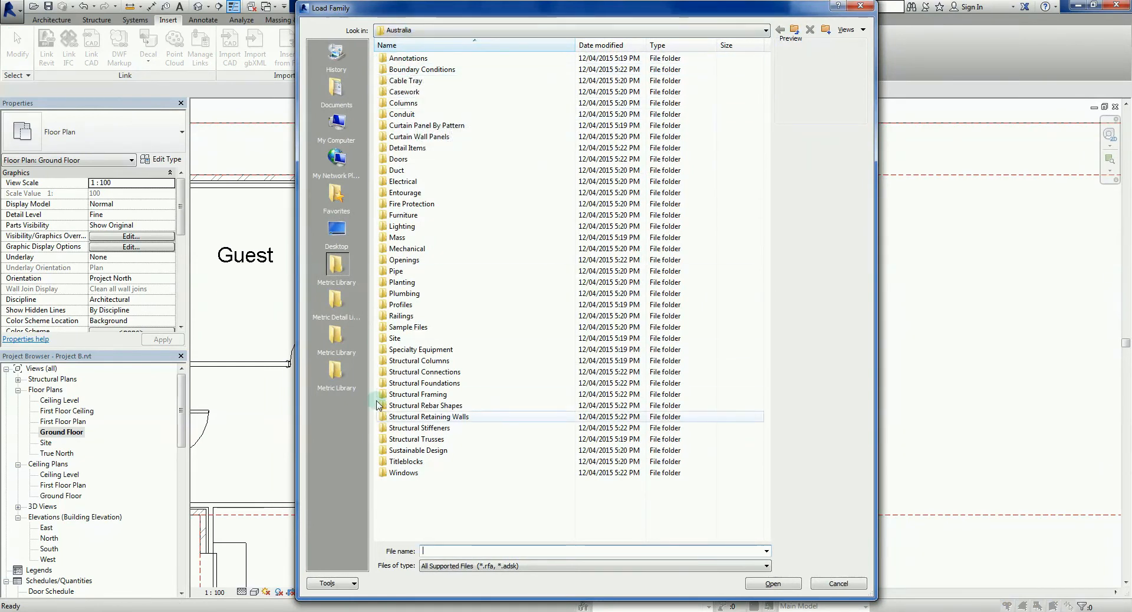
pyautogui.click(404, 92)
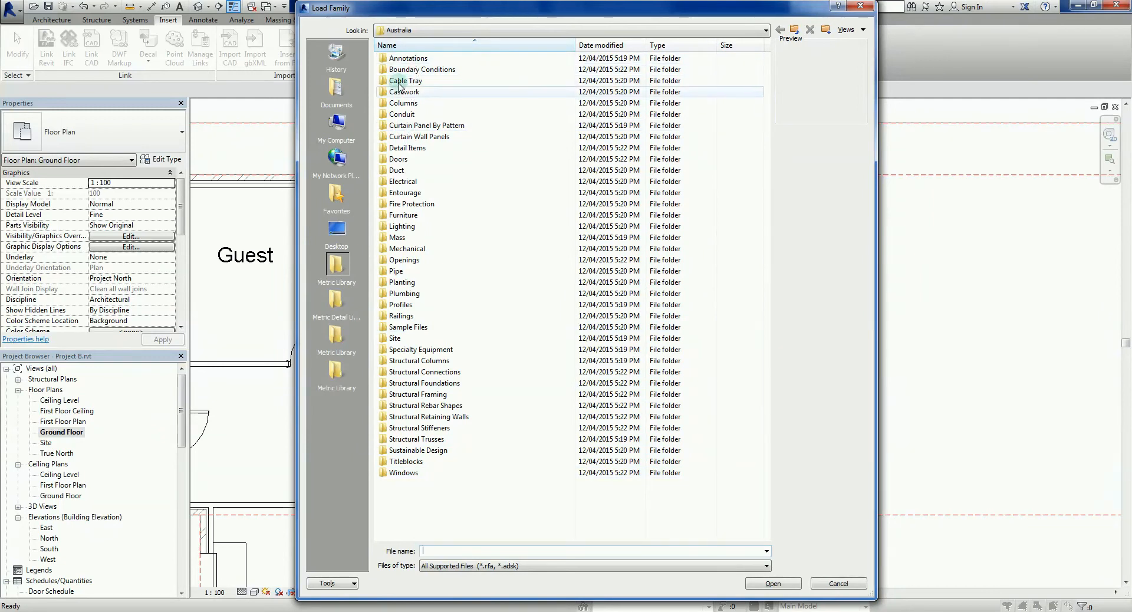
pyautogui.moveTo(406, 92)
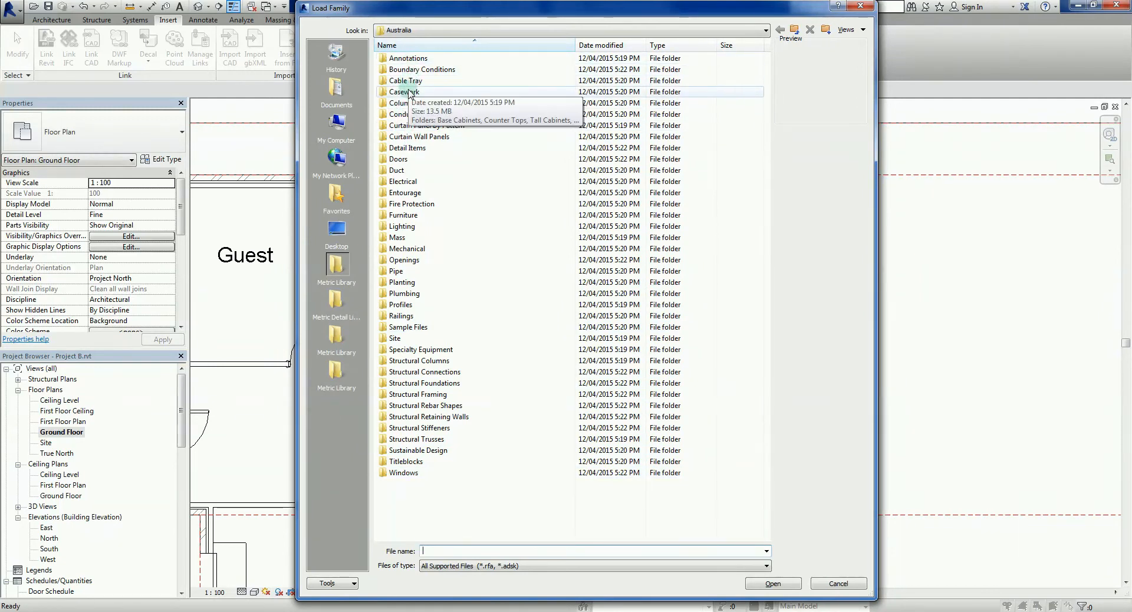
pyautogui.moveTo(438, 96)
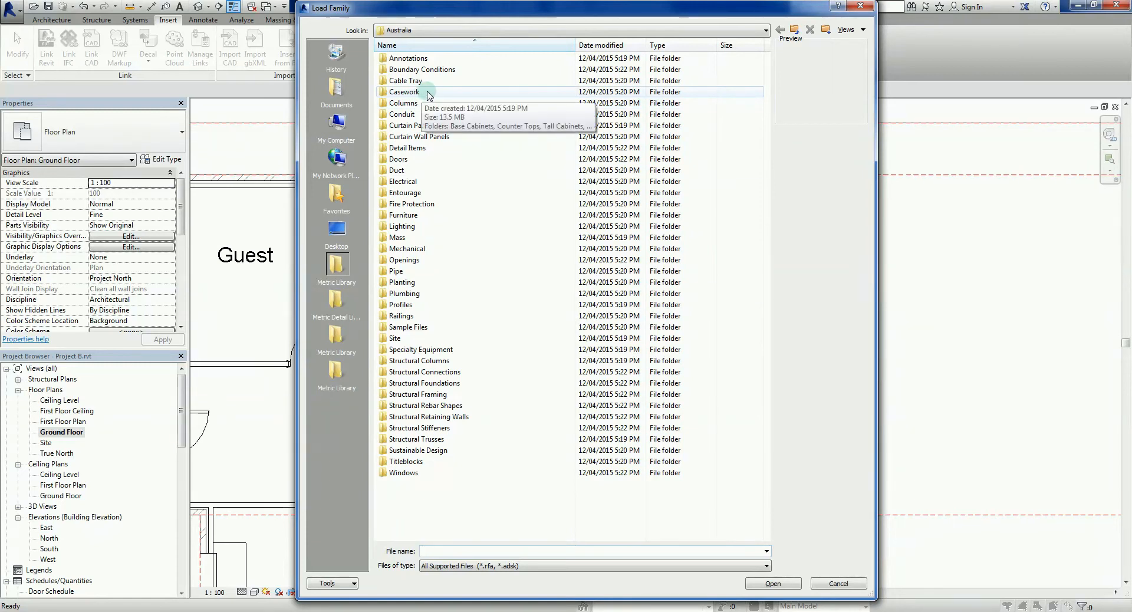
pyautogui.click(405, 91)
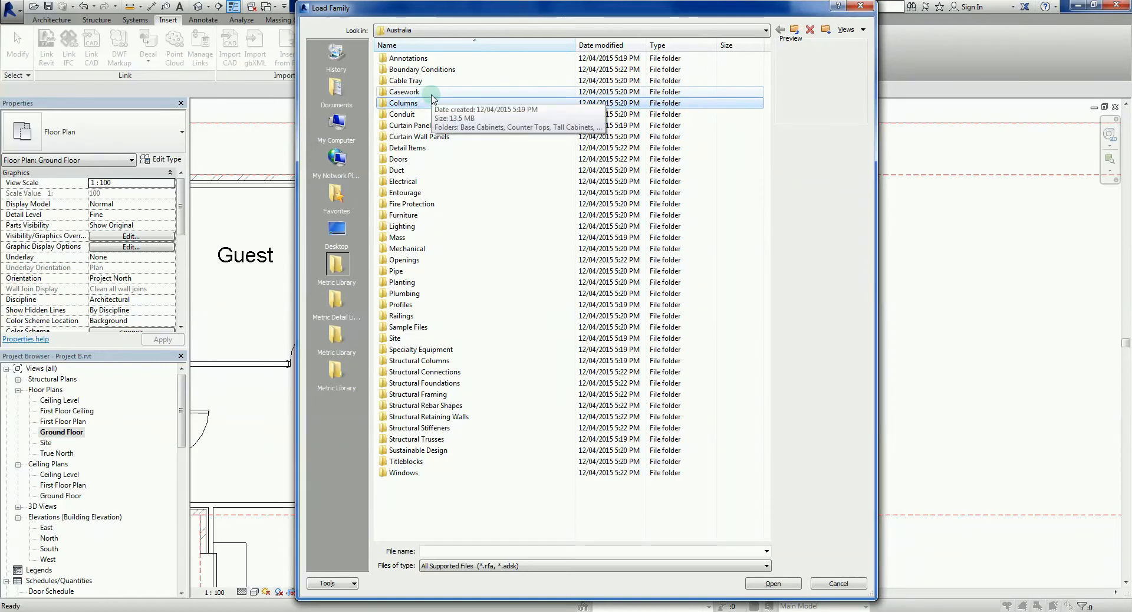
# - Navigate through the Casework folder into Base Cabinets
pyautogui.doubleClick(406, 91)
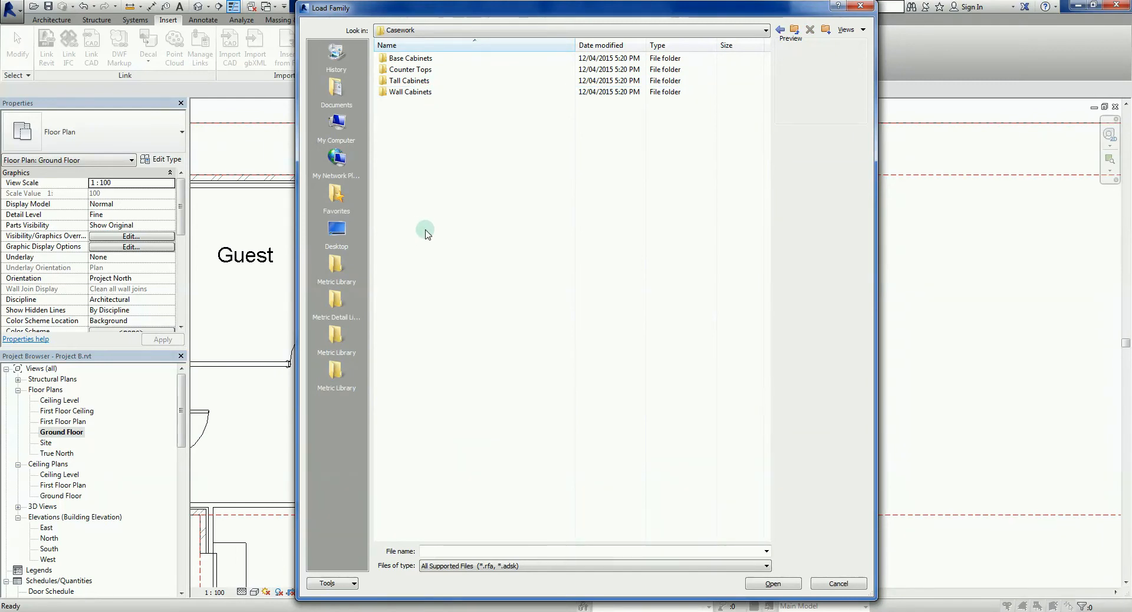
pyautogui.moveTo(448, 131)
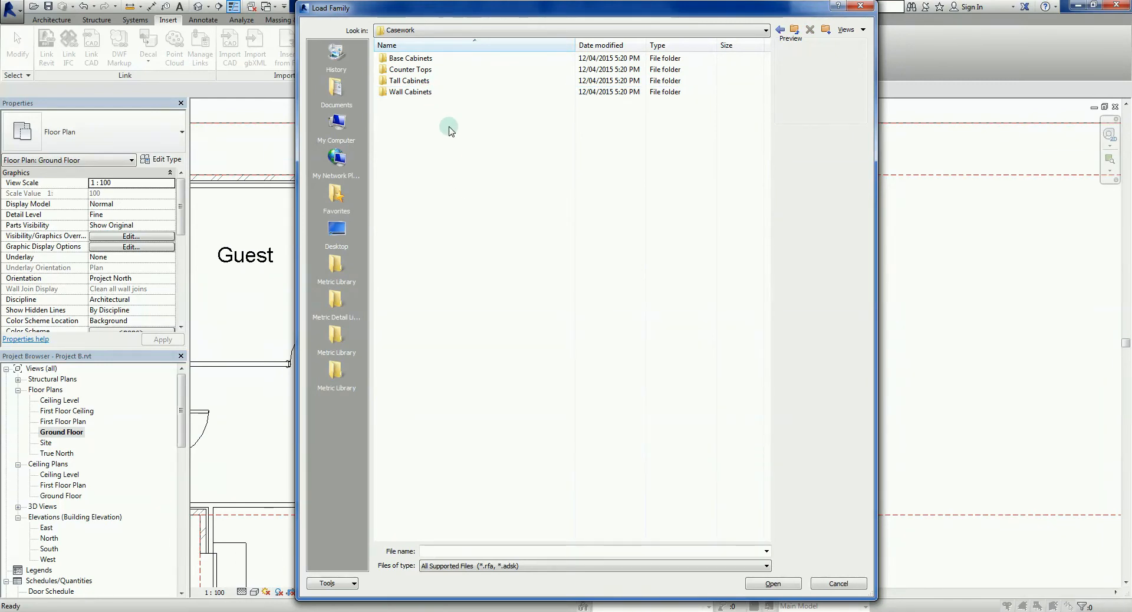
pyautogui.click(410, 70)
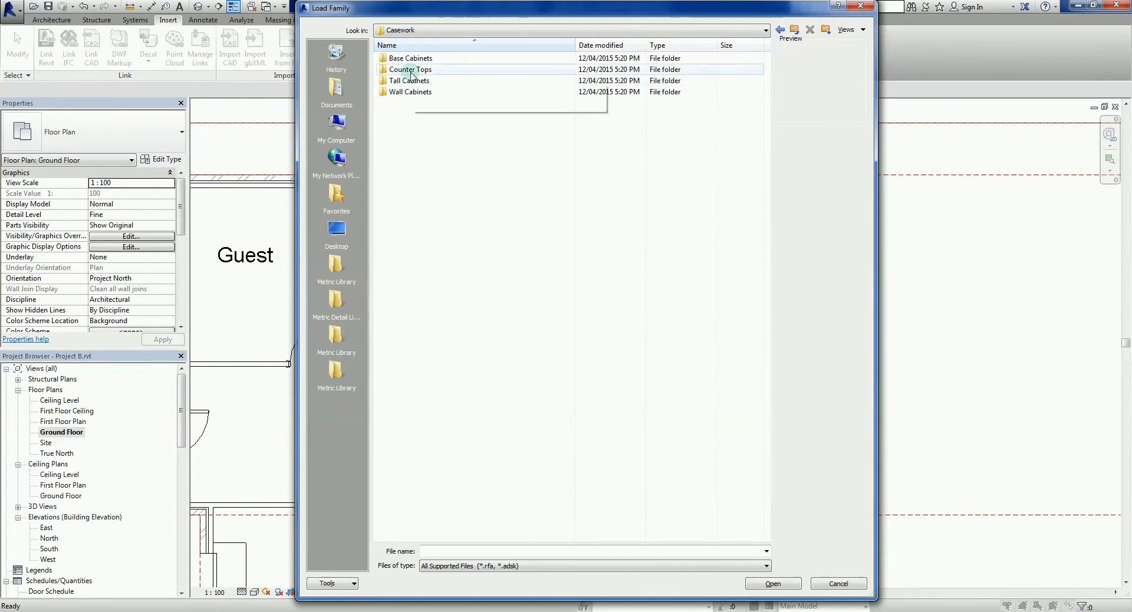
pyautogui.moveTo(453, 138)
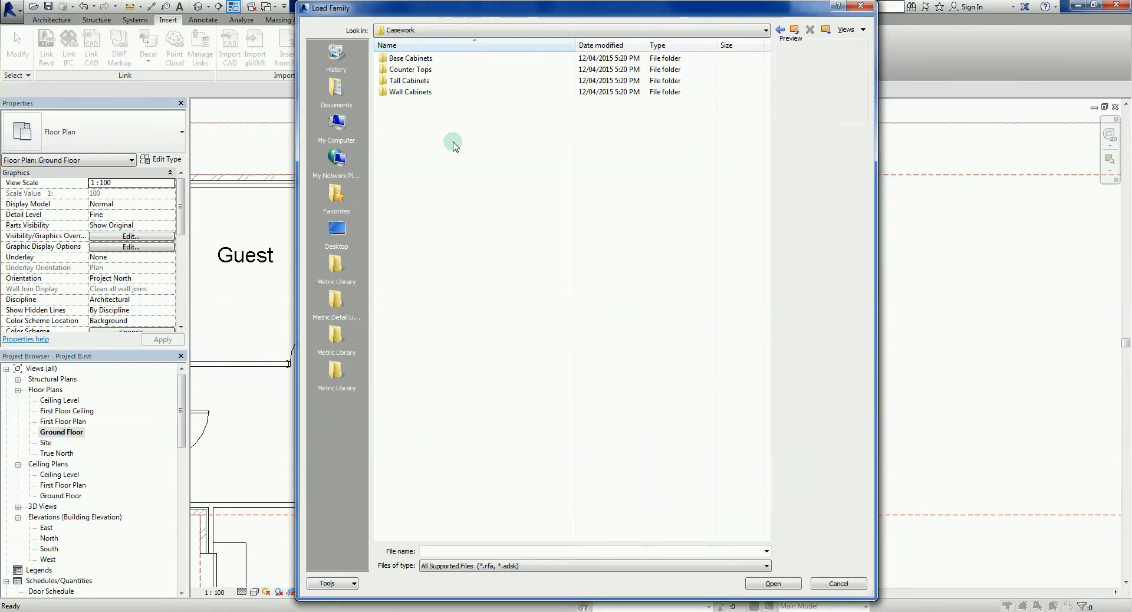
pyautogui.moveTo(410, 58)
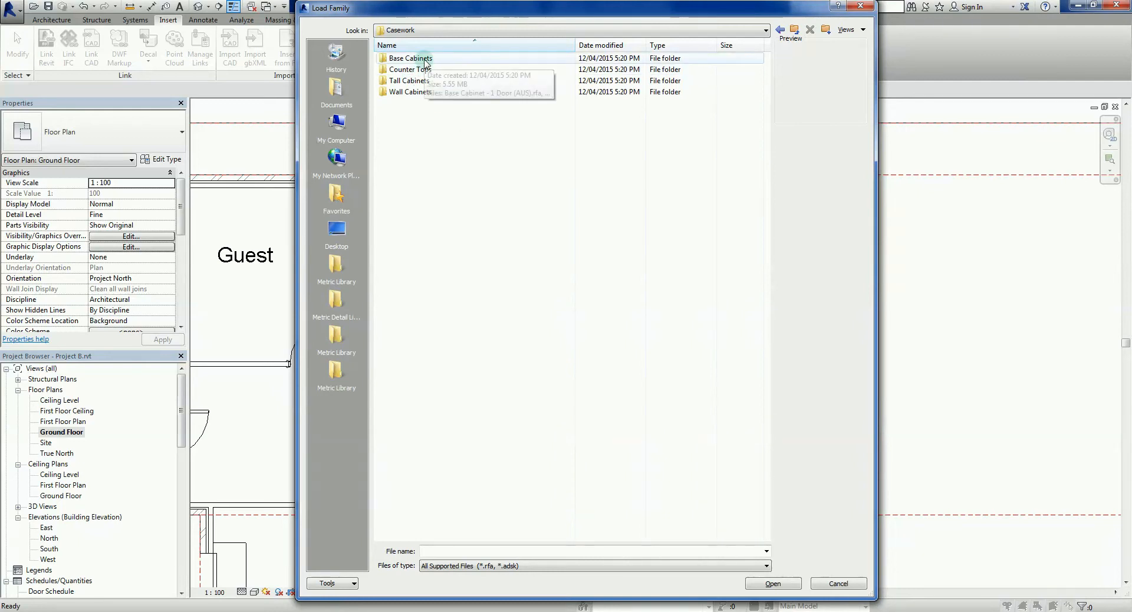
pyautogui.moveTo(424, 121)
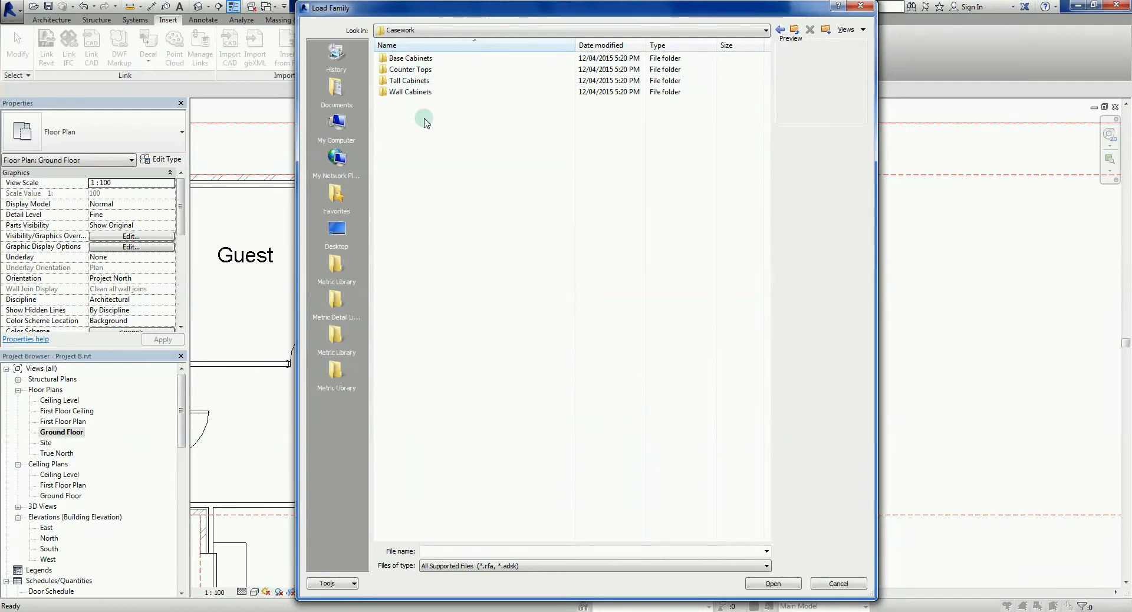
pyautogui.moveTo(449, 110)
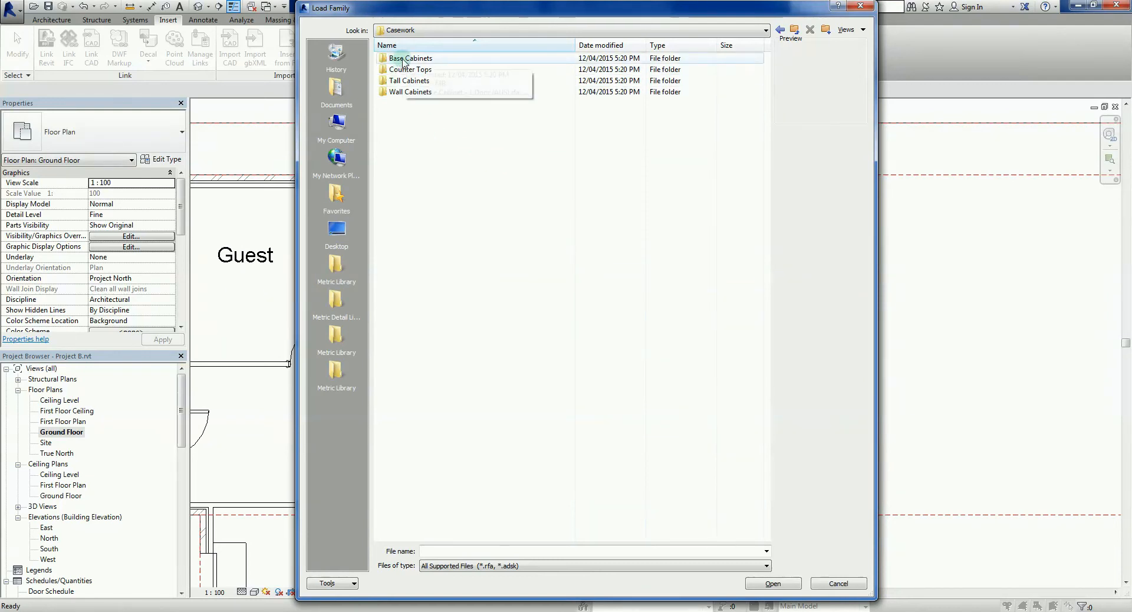
pyautogui.doubleClick(410, 58)
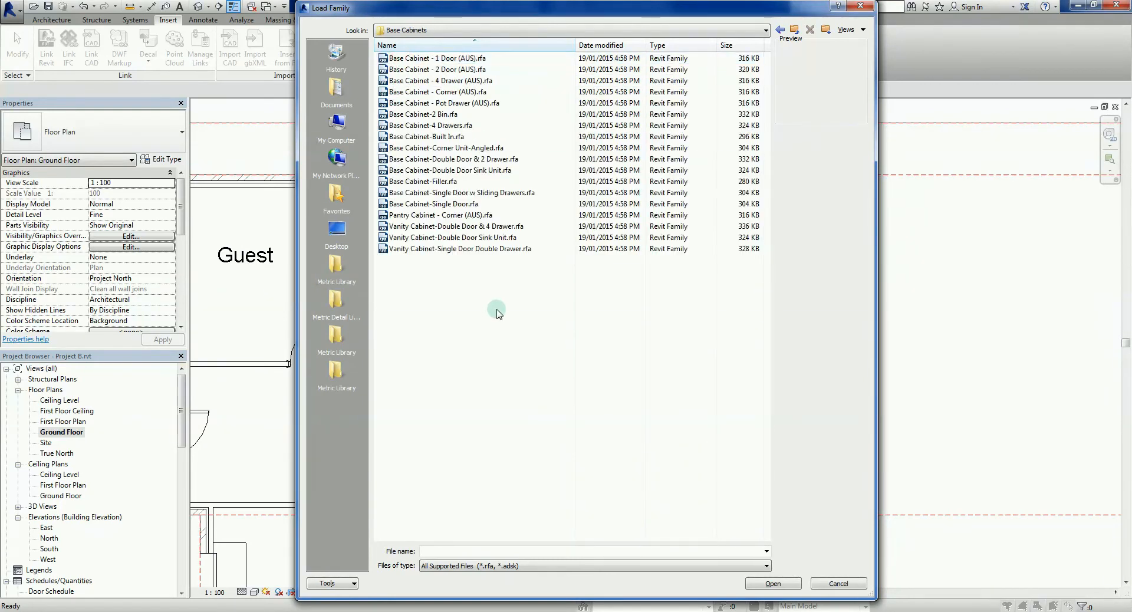
pyautogui.moveTo(460, 59)
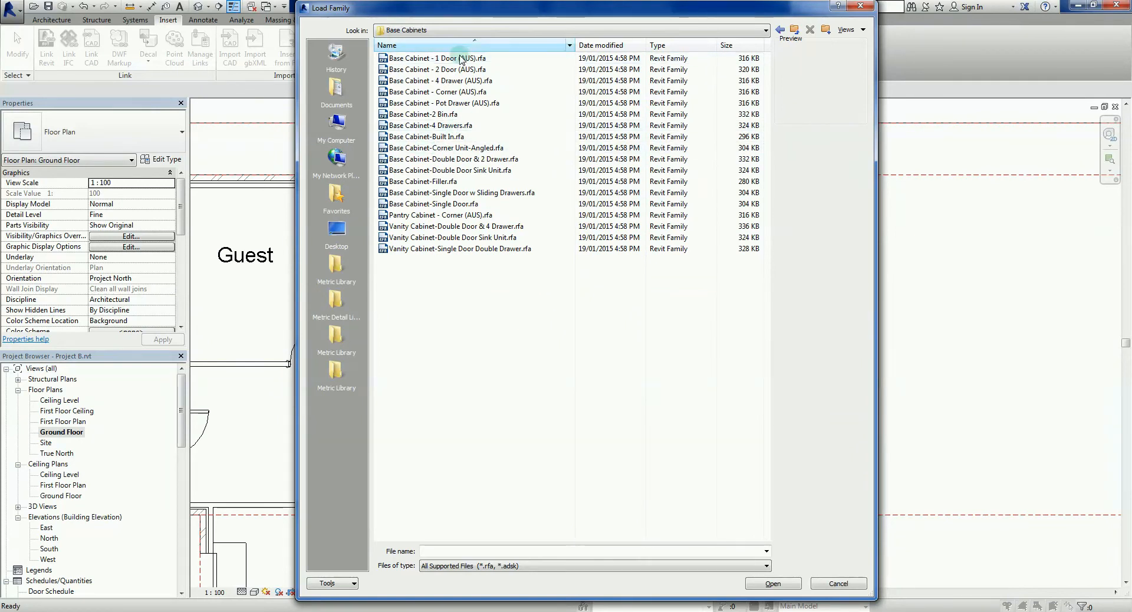
pyautogui.moveTo(413, 59)
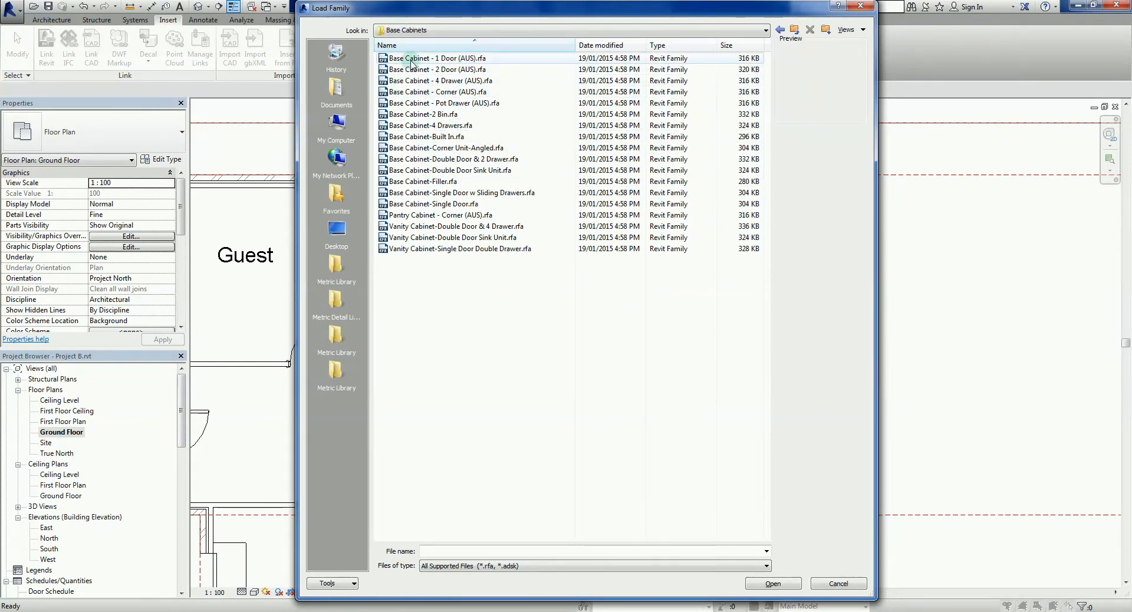
# - Preview the 1 Door, 2 Door, 4 Drawer, Corner, Pot Drawer and 2 Bin base cabinets
pyautogui.click(437, 58)
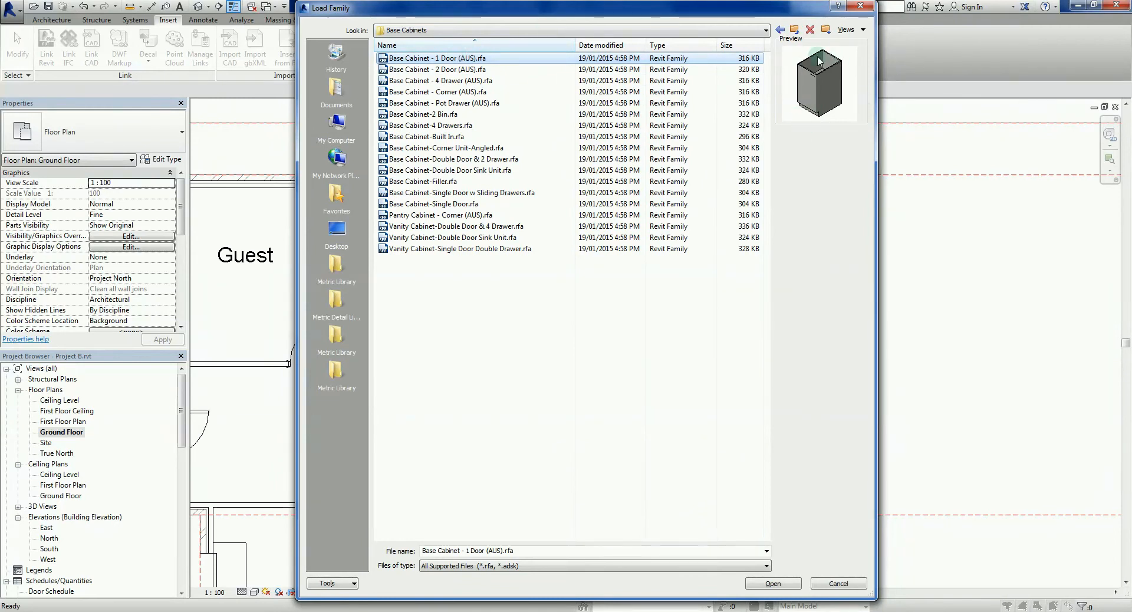
pyautogui.click(437, 70)
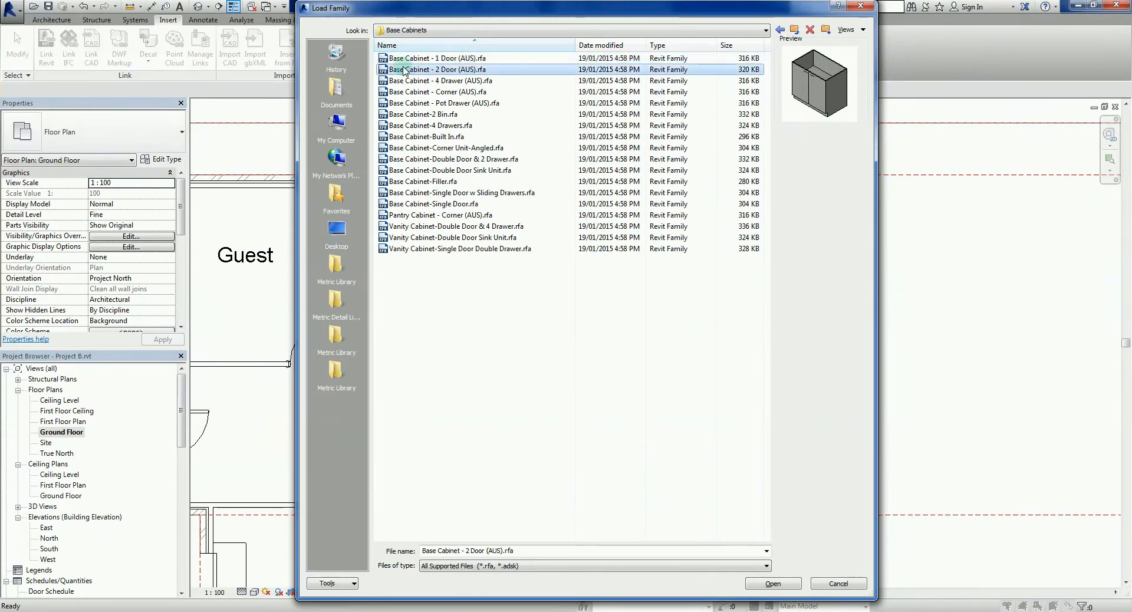
pyautogui.click(438, 80)
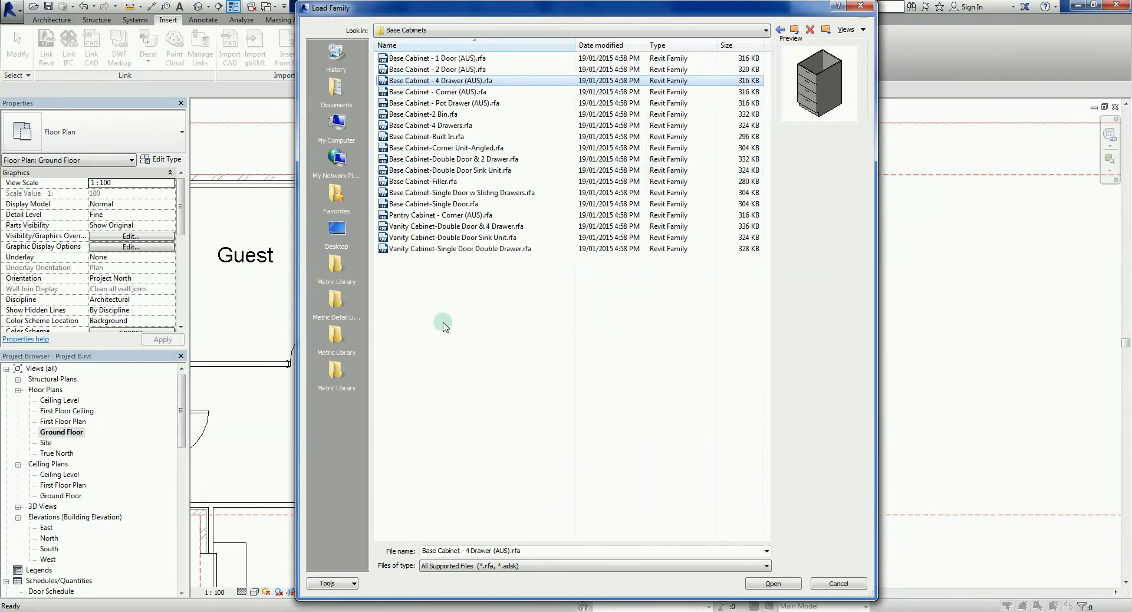
pyautogui.click(436, 91)
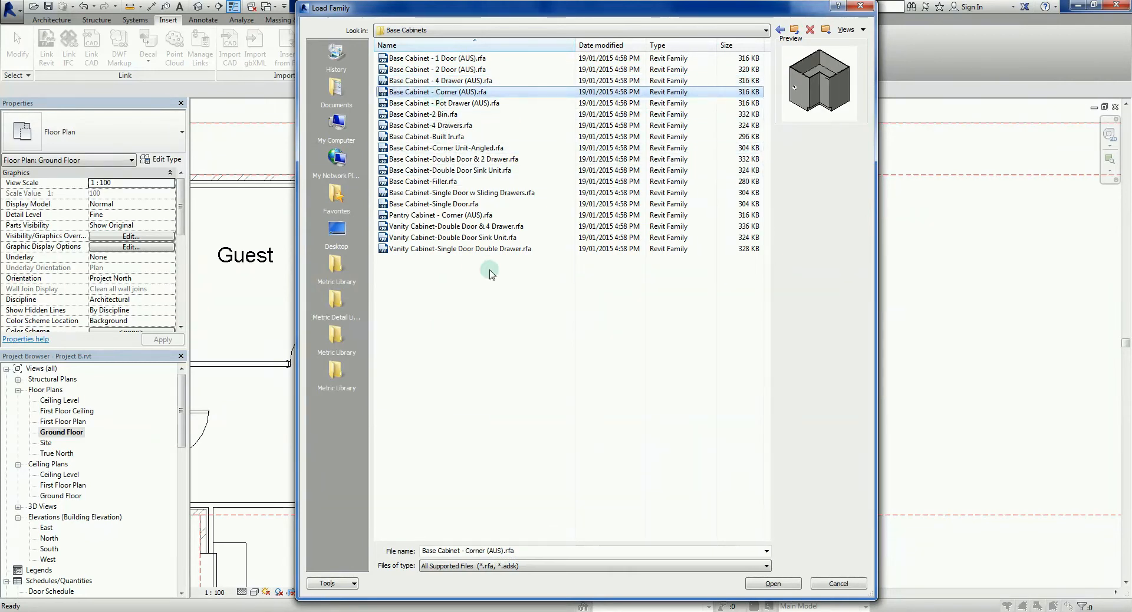
pyautogui.click(446, 102)
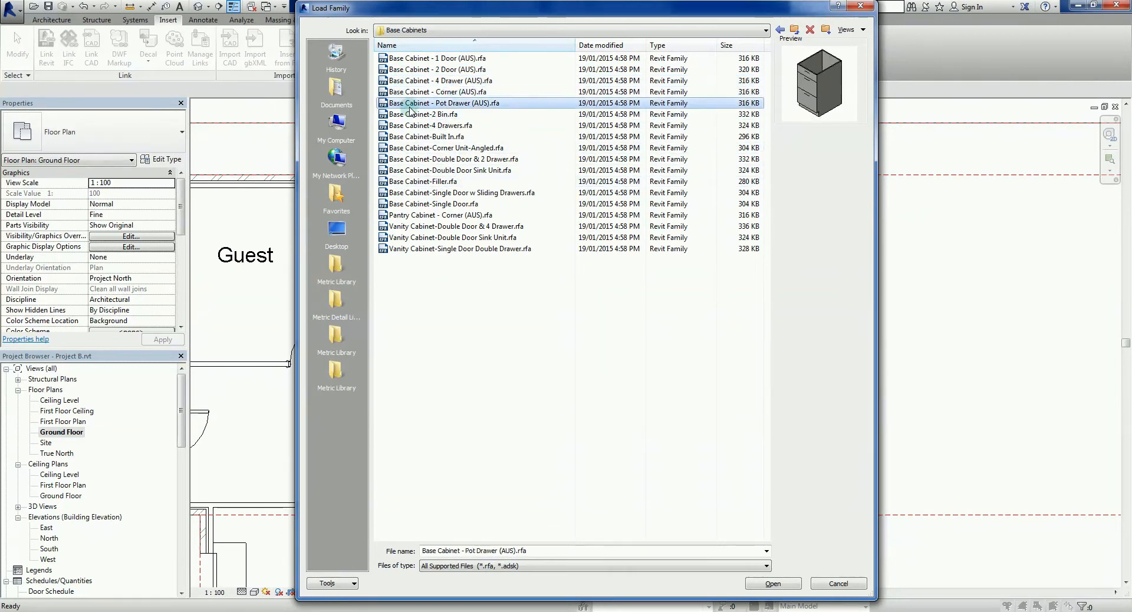
pyautogui.moveTo(481, 334)
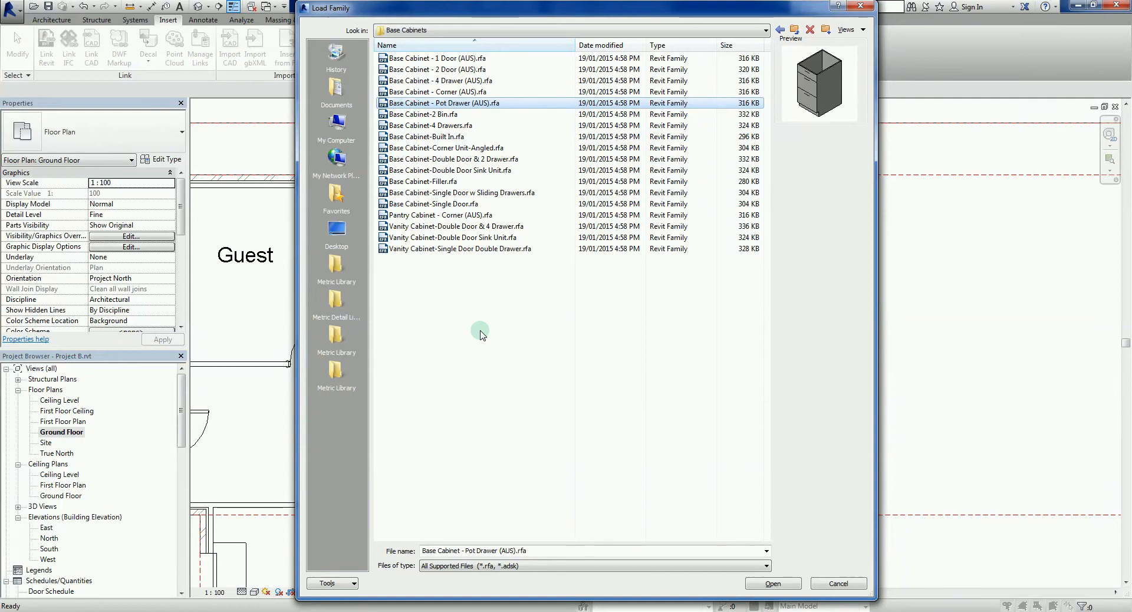
pyautogui.click(427, 114)
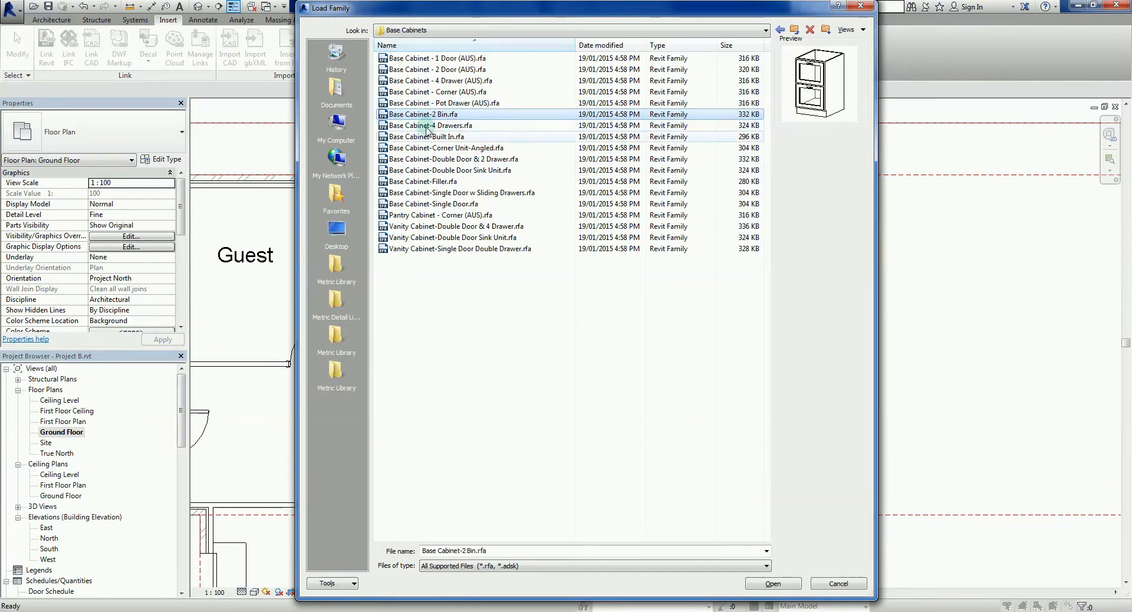
pyautogui.click(443, 102)
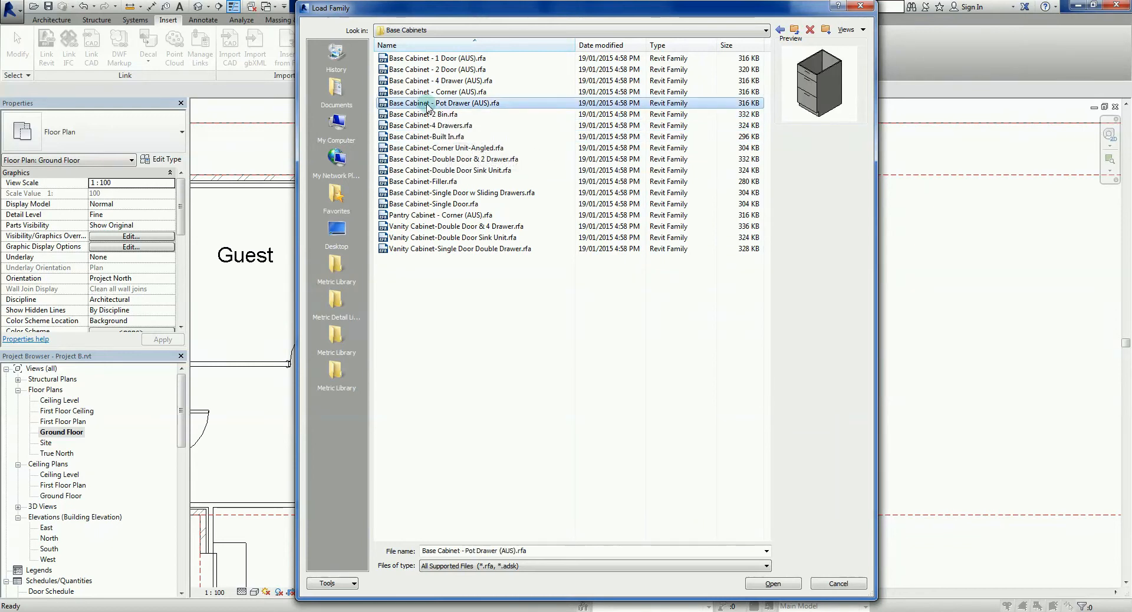
pyautogui.moveTo(470, 97)
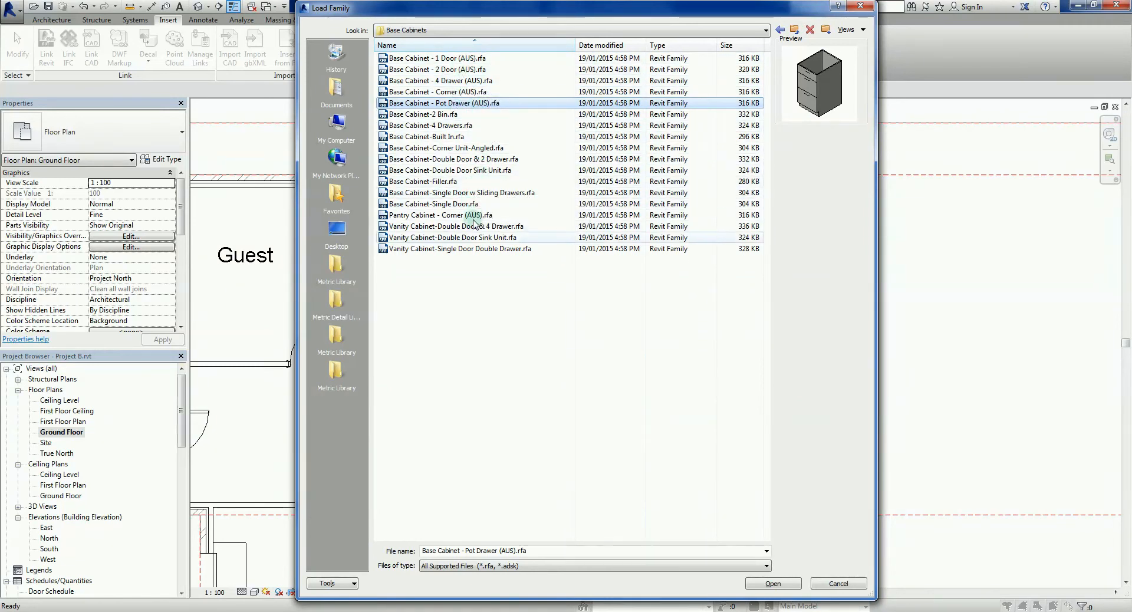
pyautogui.moveTo(496, 290)
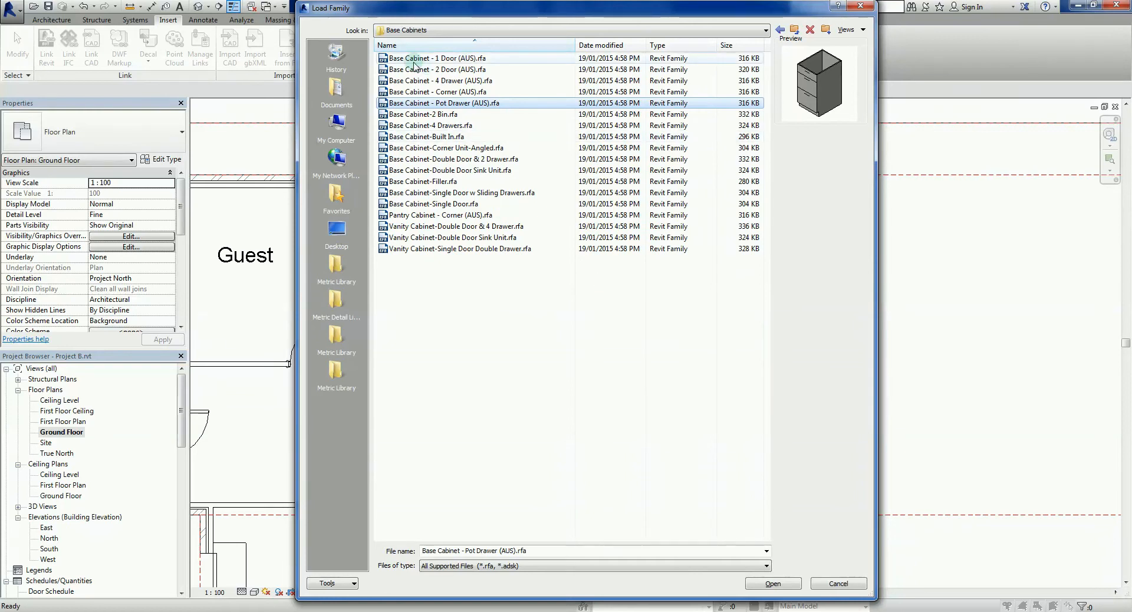
# - Load the 1 Door, 2 Door, 4 Drawer, Corner, Pot Drawer and Pantry Corner cabinet families
pyautogui.click(437, 58)
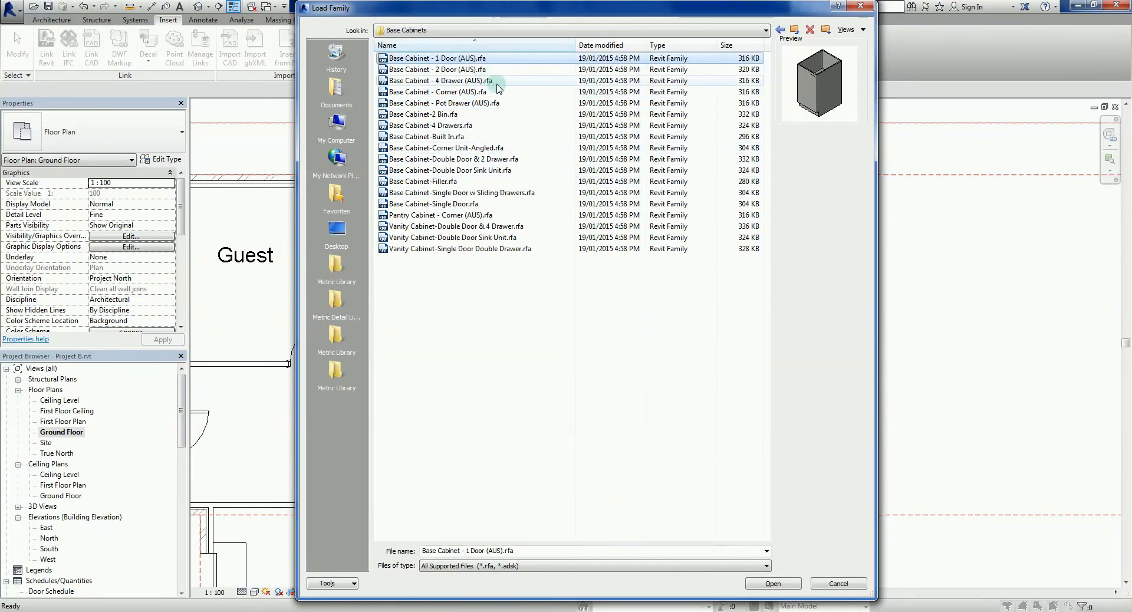
pyautogui.click(435, 70)
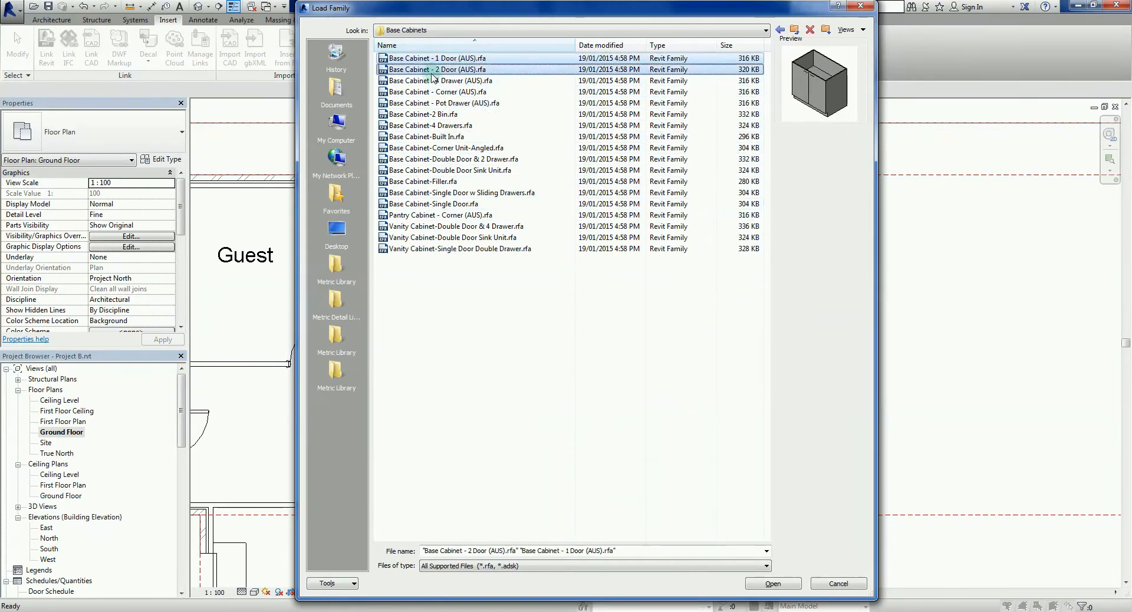
pyautogui.moveTo(430, 81)
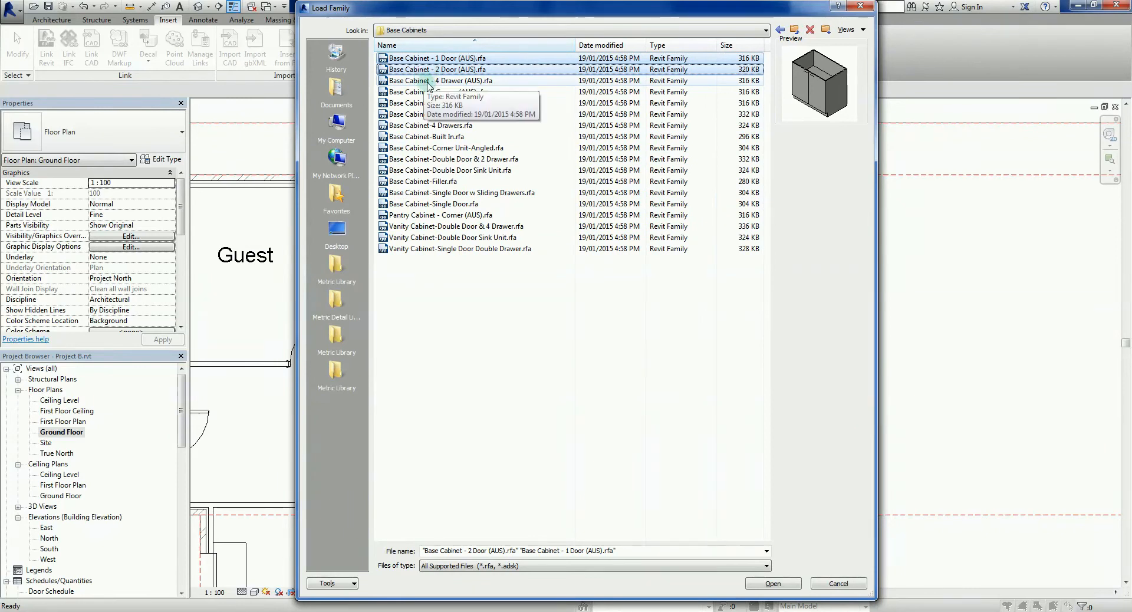
pyautogui.click(439, 92)
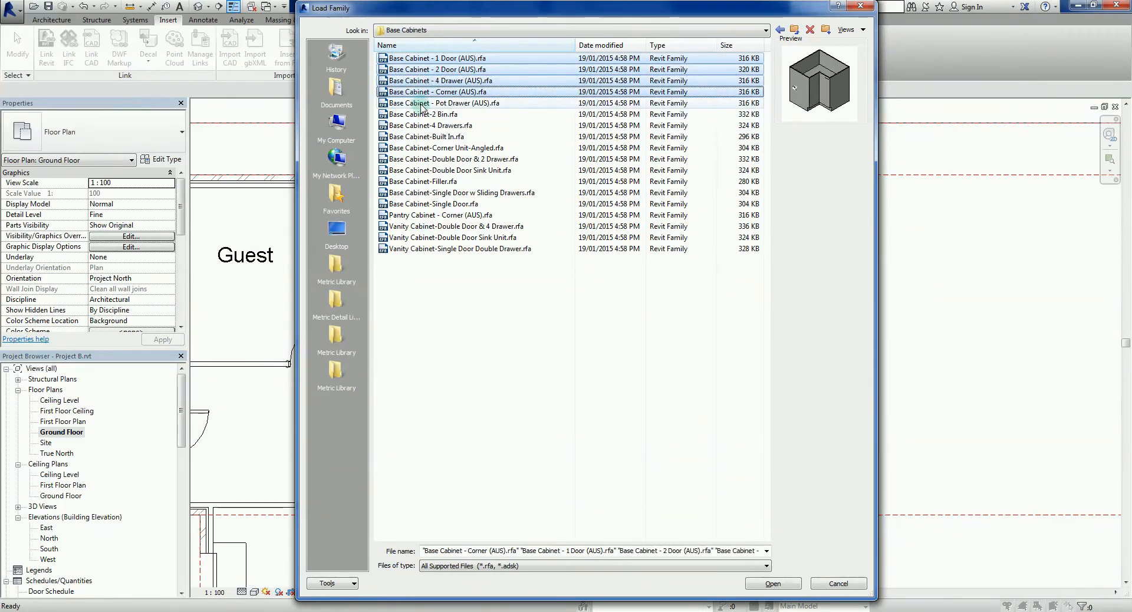
pyautogui.click(446, 103)
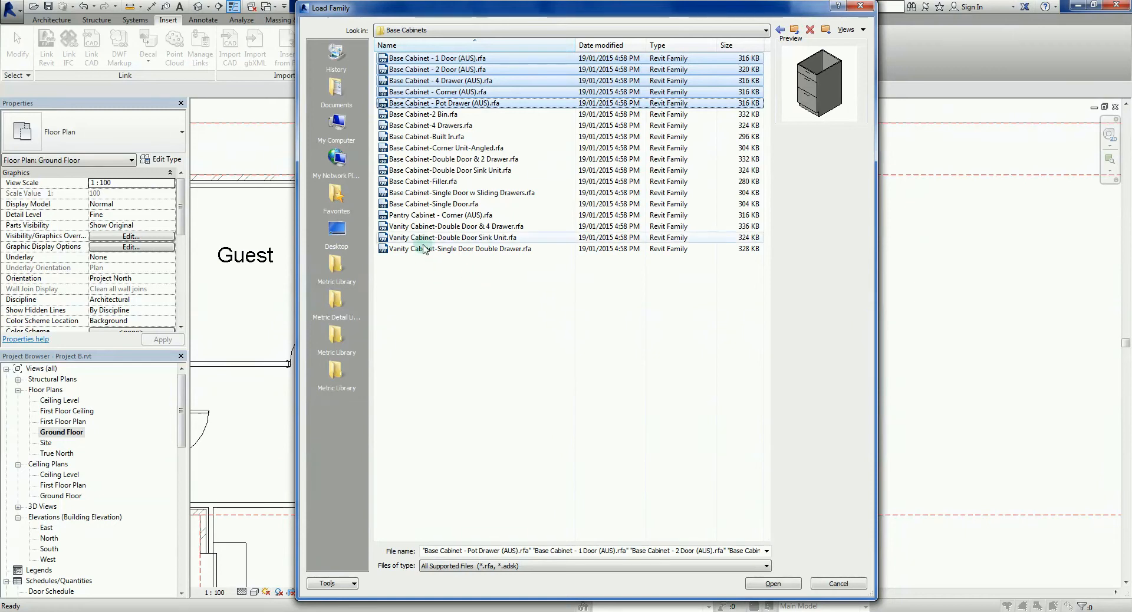
pyautogui.click(441, 215)
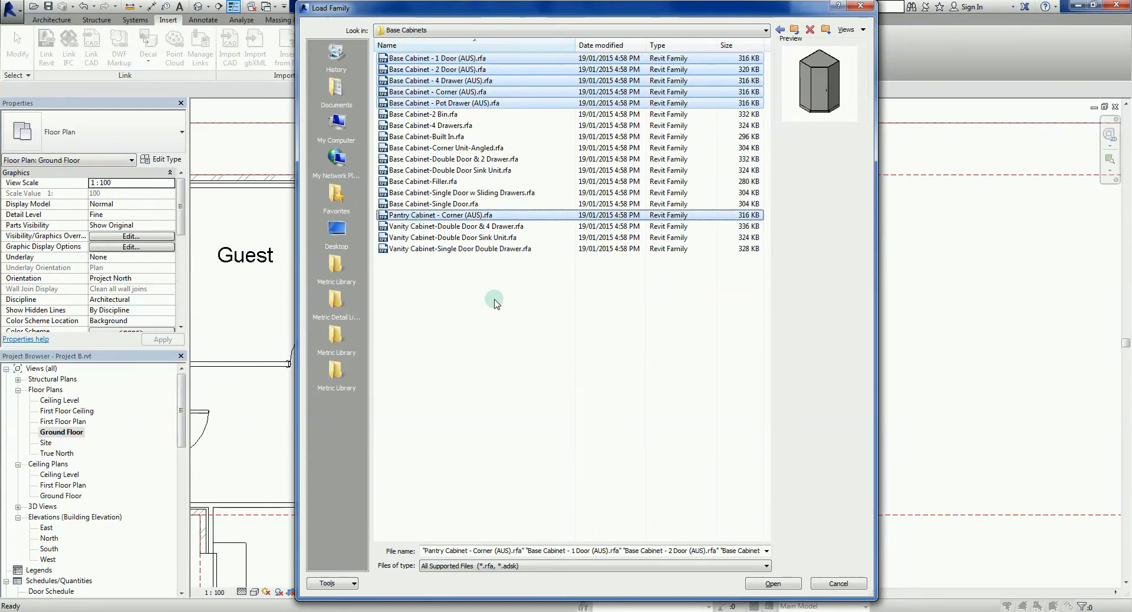
pyautogui.moveTo(478, 215)
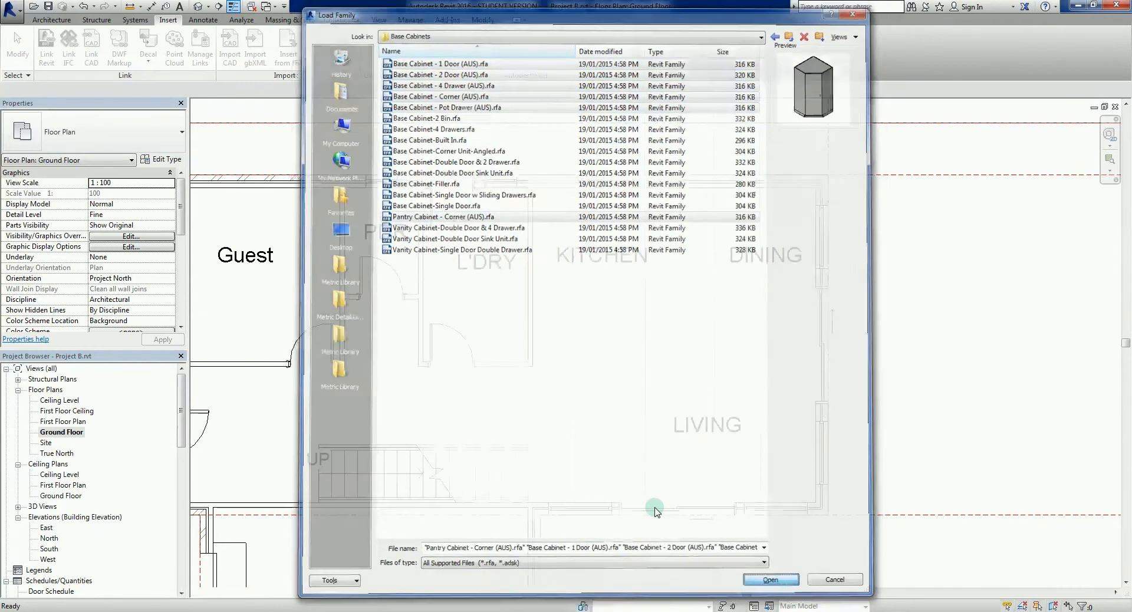
pyautogui.click(771, 580)
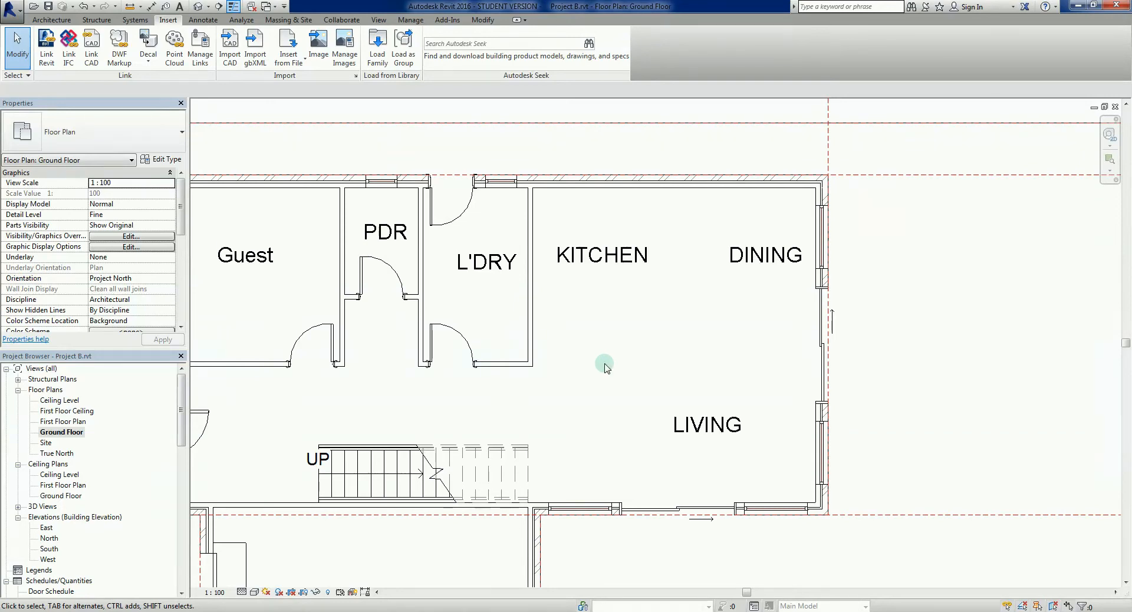
pyautogui.moveTo(316, 424)
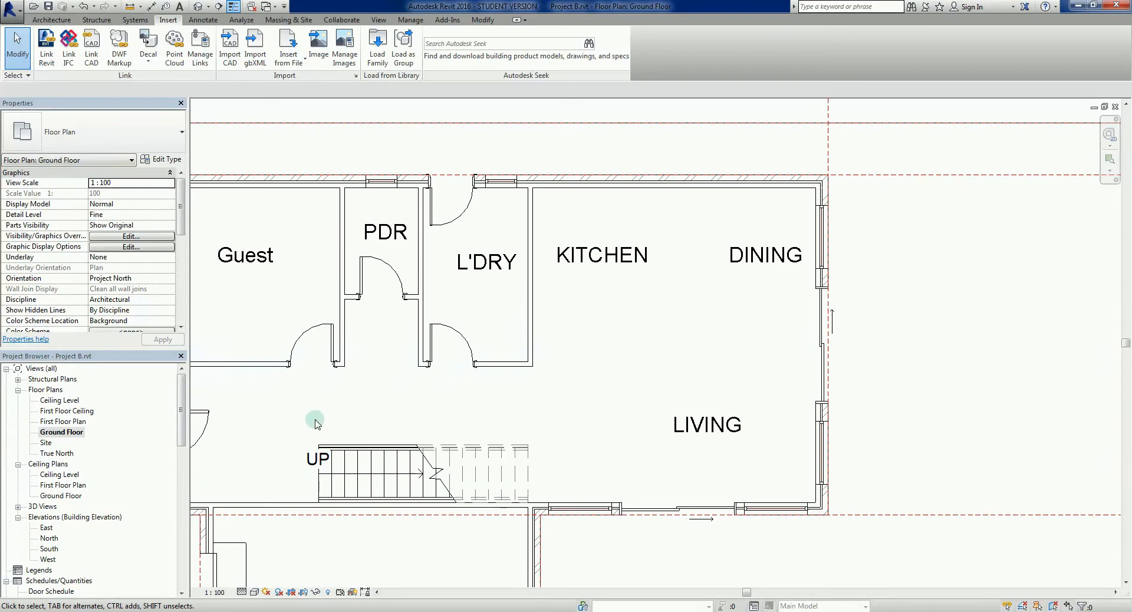
pyautogui.moveTo(68, 47)
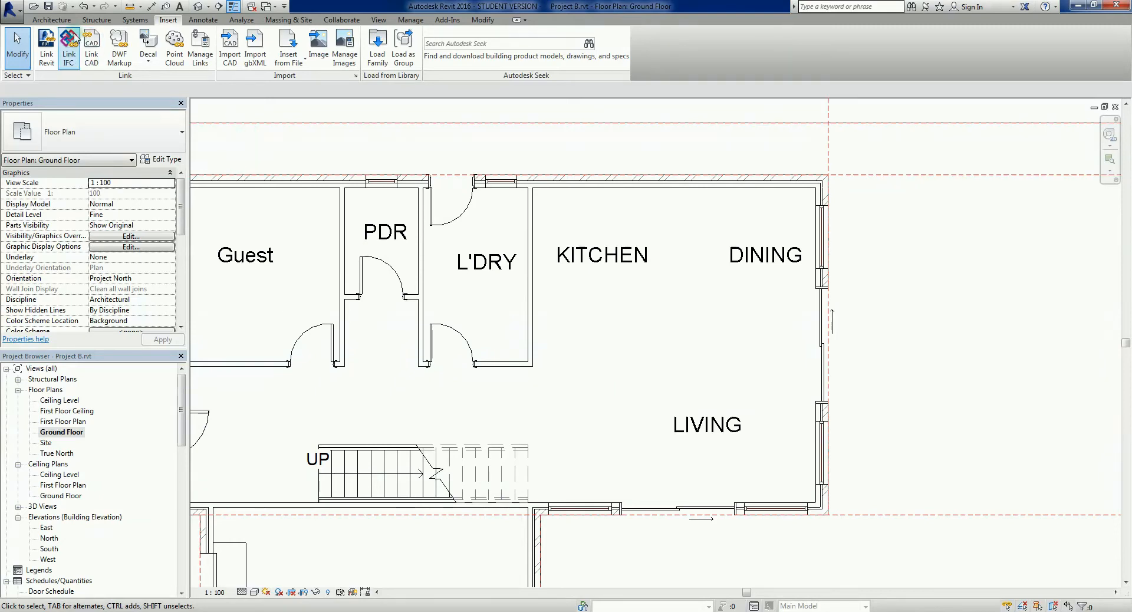
pyautogui.click(51, 19)
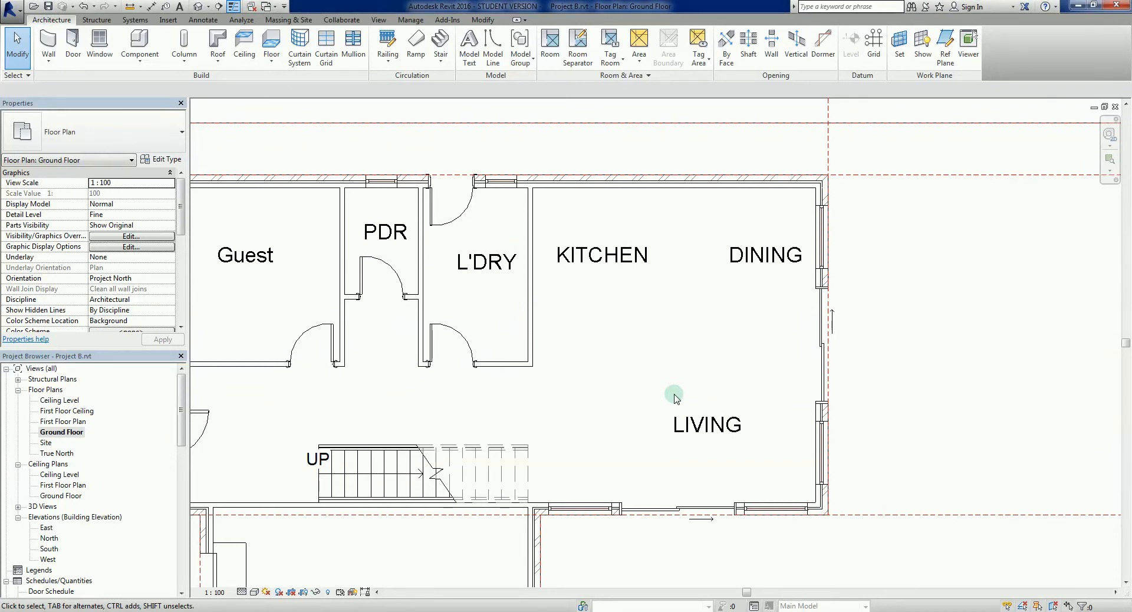
pyautogui.moveTo(630, 413)
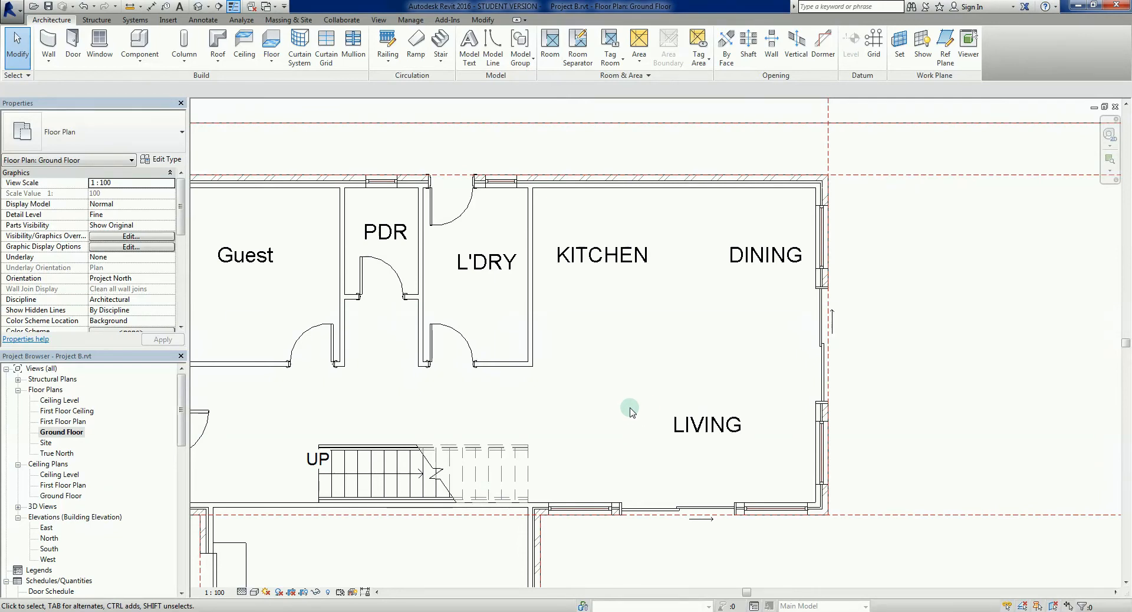
pyautogui.moveTo(628, 418)
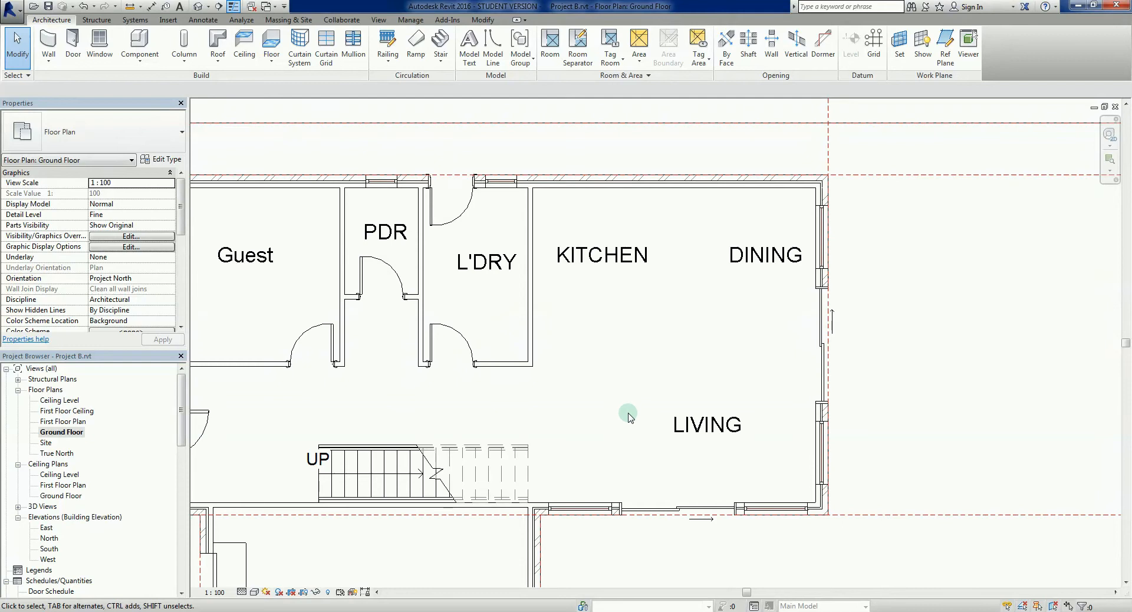
pyautogui.moveTo(611, 420)
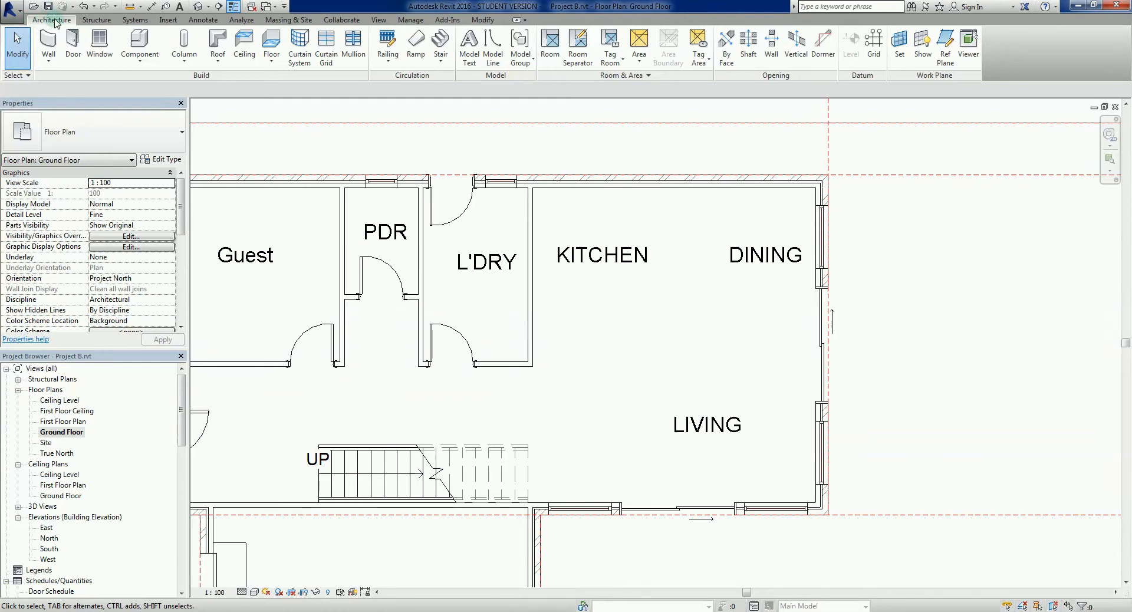
pyautogui.moveTo(70, 106)
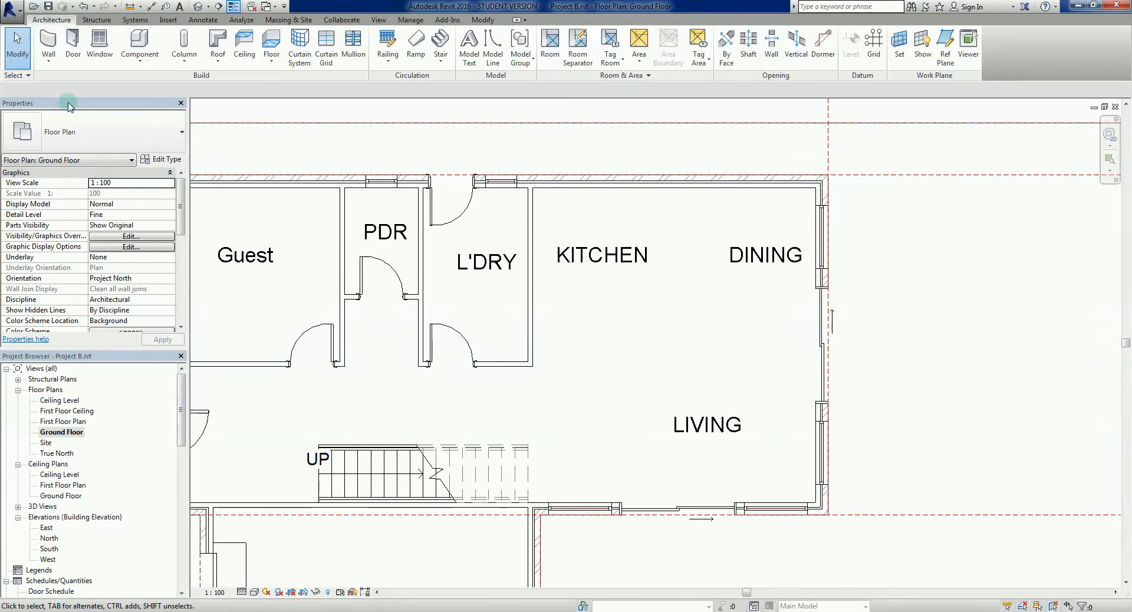
pyautogui.moveTo(139, 43)
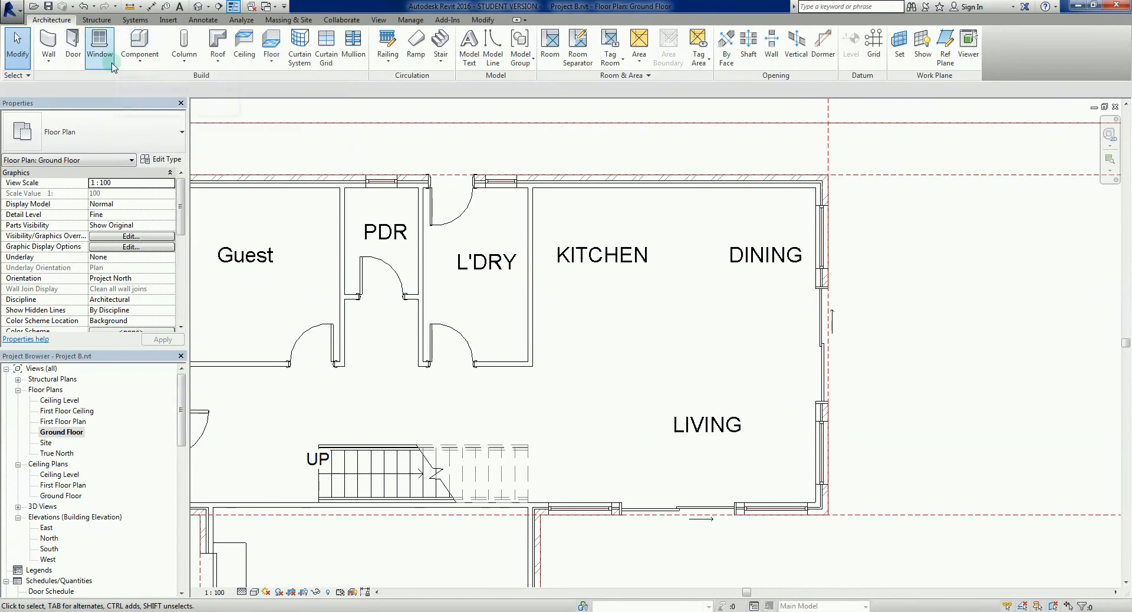
pyautogui.moveTo(140, 43)
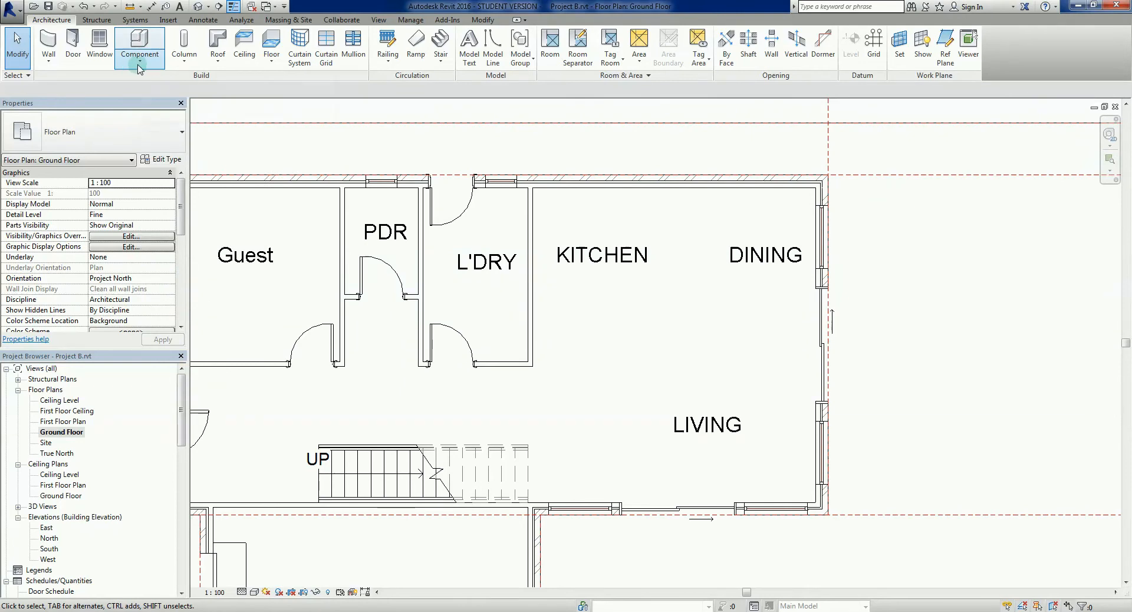
pyautogui.moveTo(139, 47)
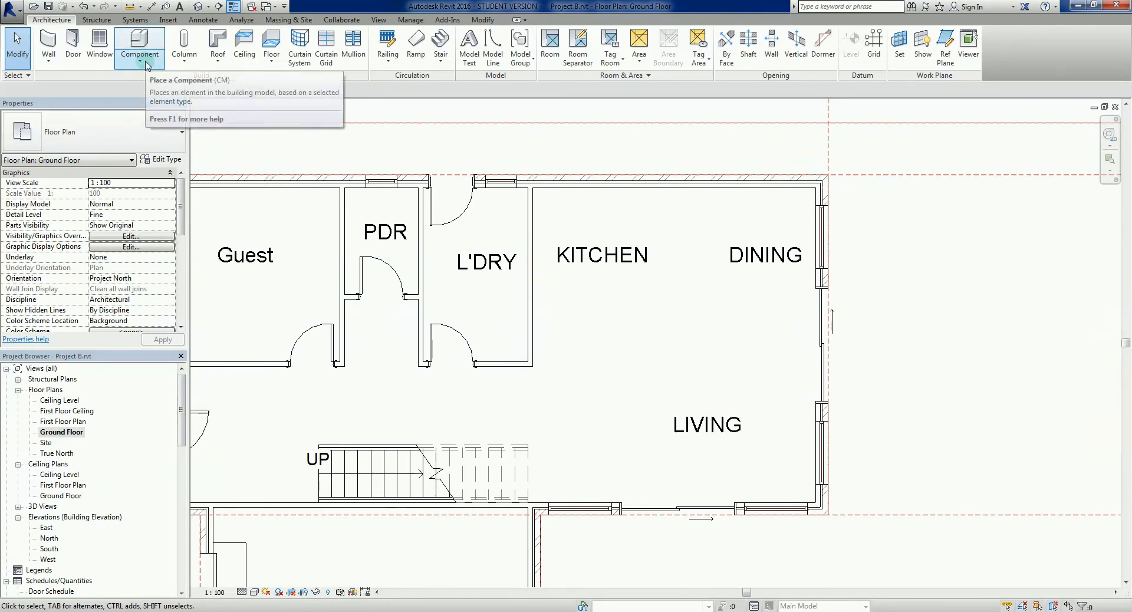
# - Show the Component dropdown options: Place a Component and Model In-Place
pyautogui.click(139, 54)
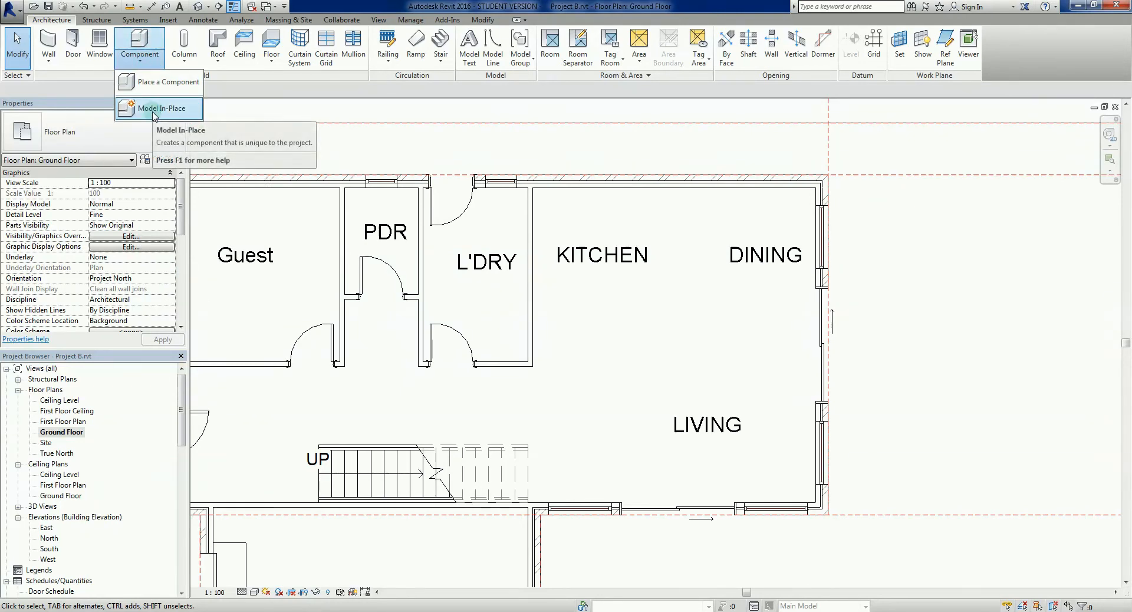
pyautogui.moveTo(166, 82)
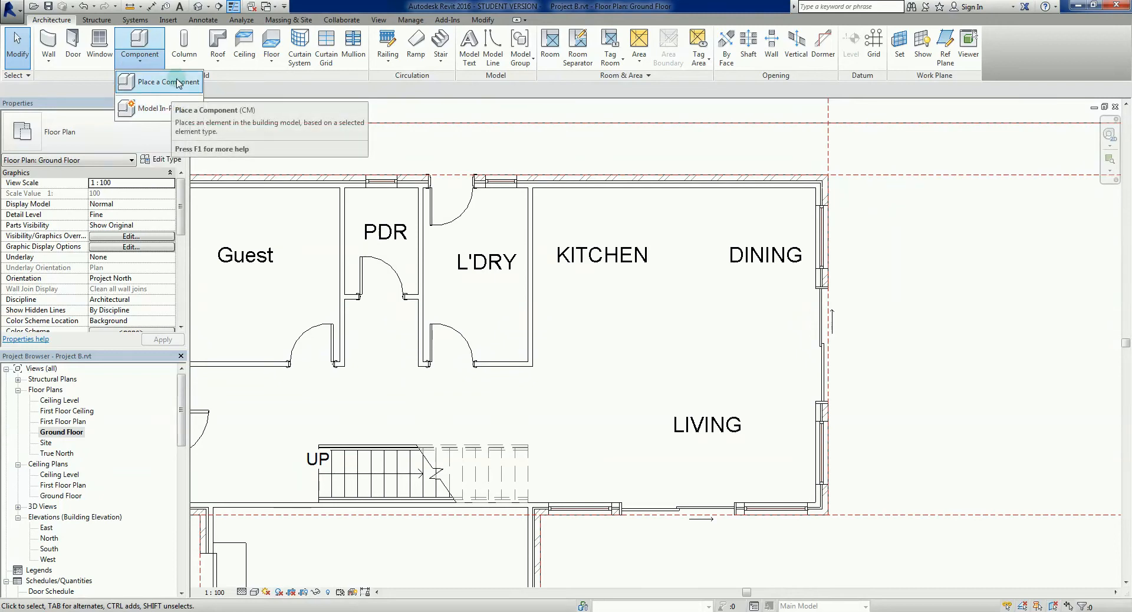
pyautogui.moveTo(158, 81)
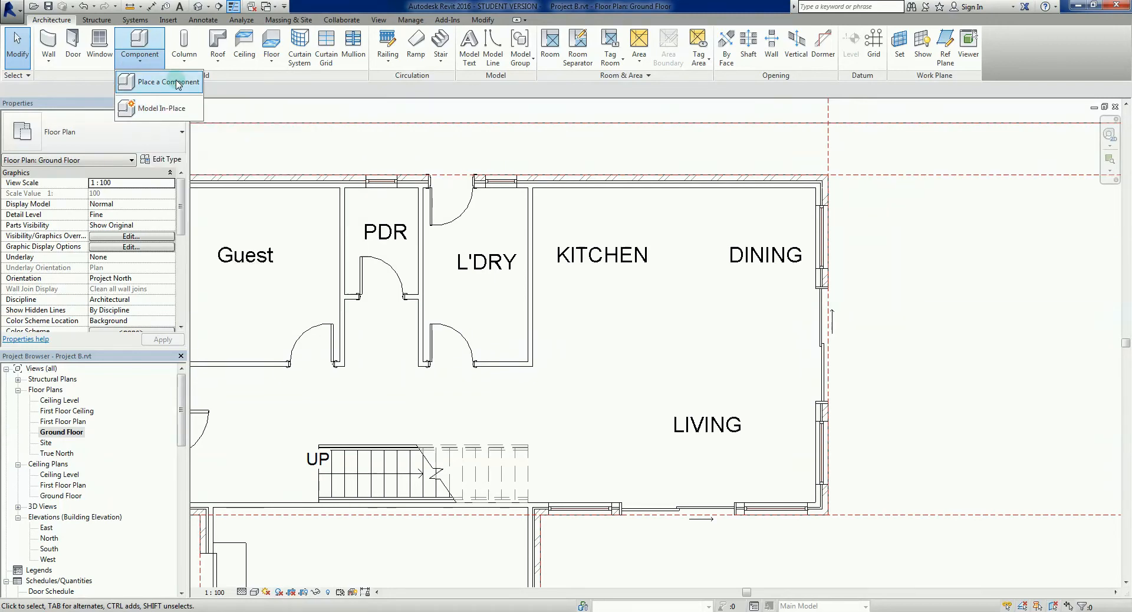
# - Start Place a Component and select the Base Cabinet - Corner type
pyautogui.click(160, 82)
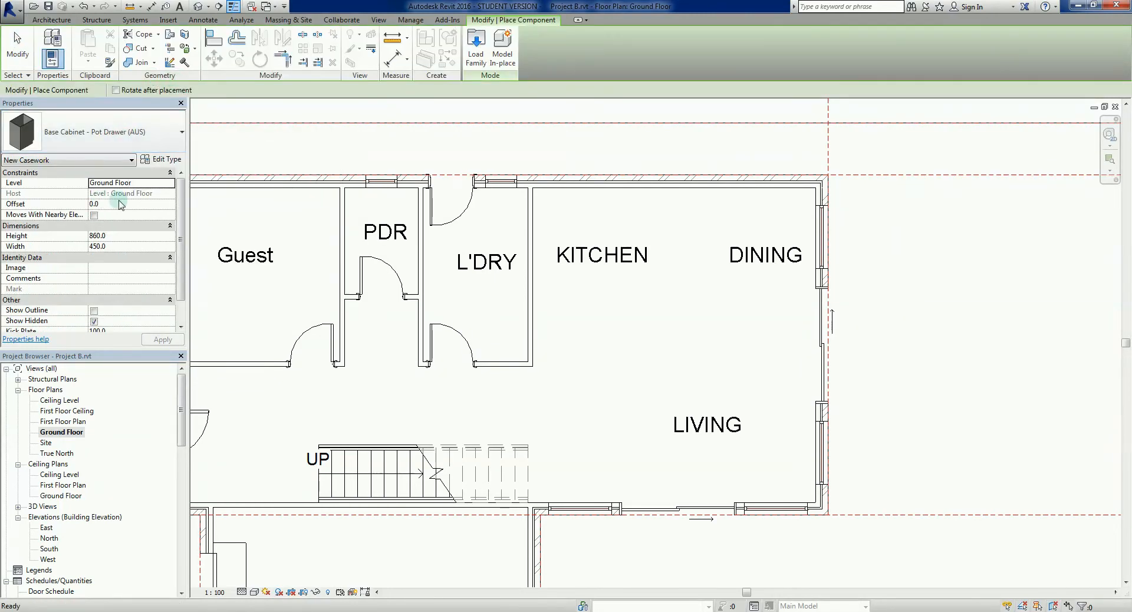
pyautogui.click(180, 132)
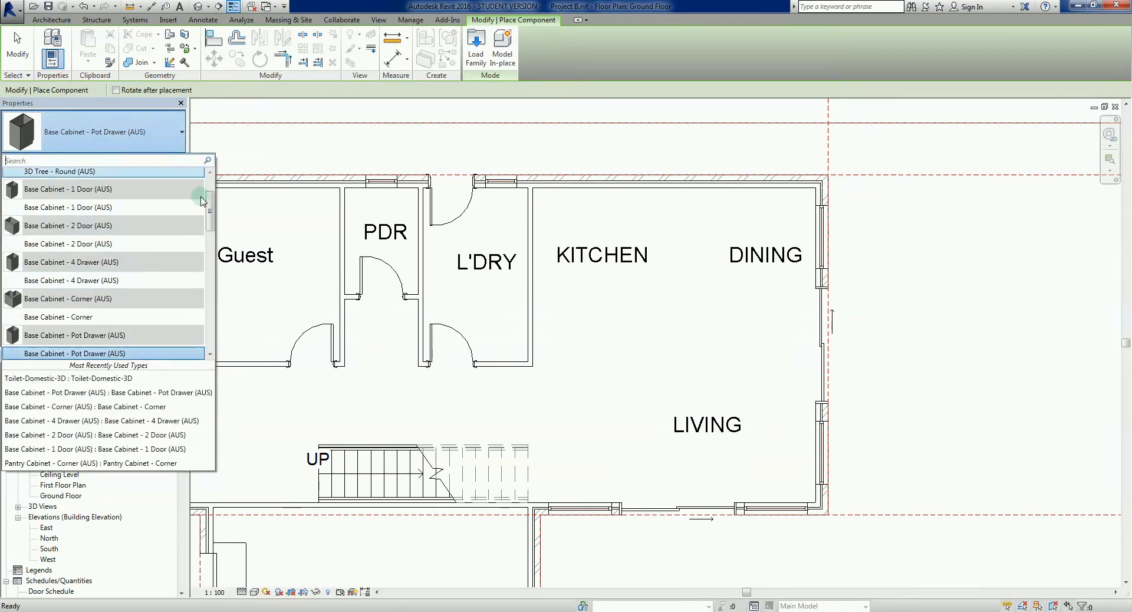
pyautogui.scroll(-3)
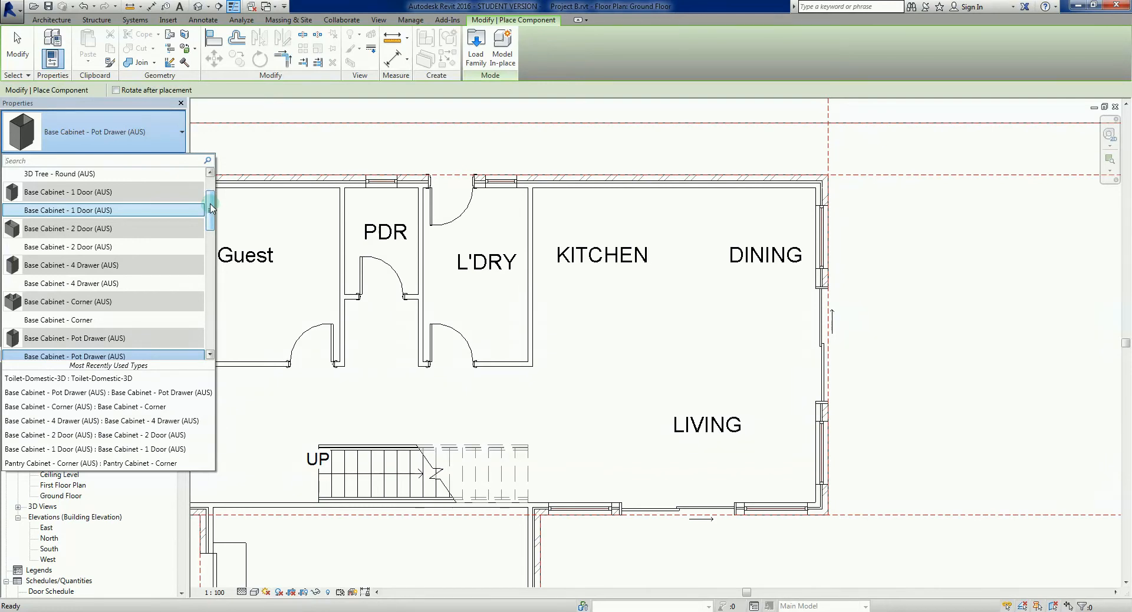
pyautogui.scroll(-3)
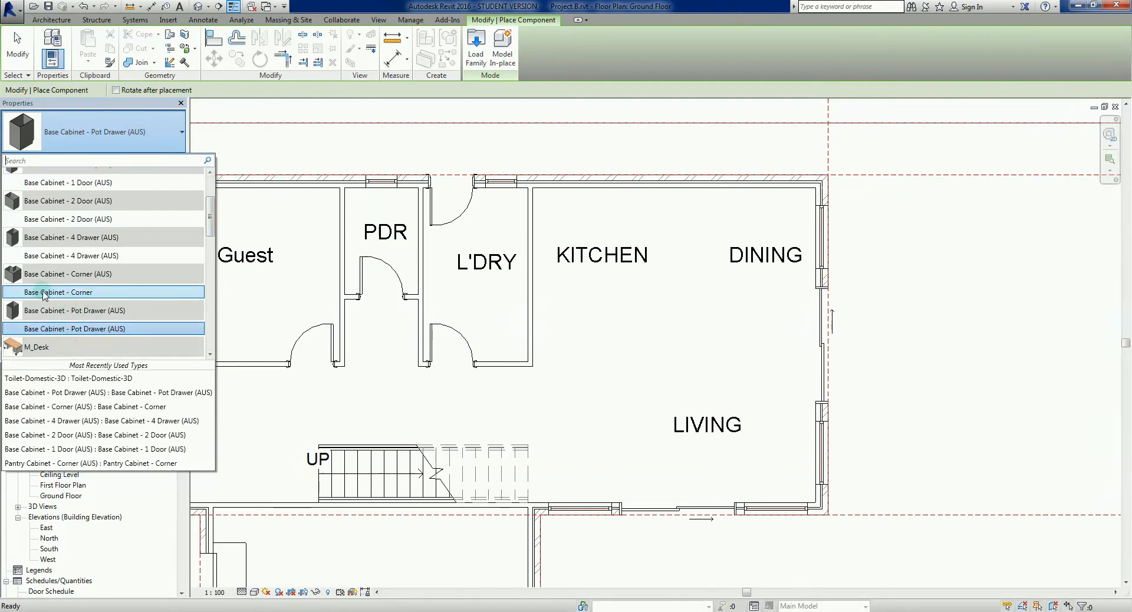
pyautogui.click(59, 292)
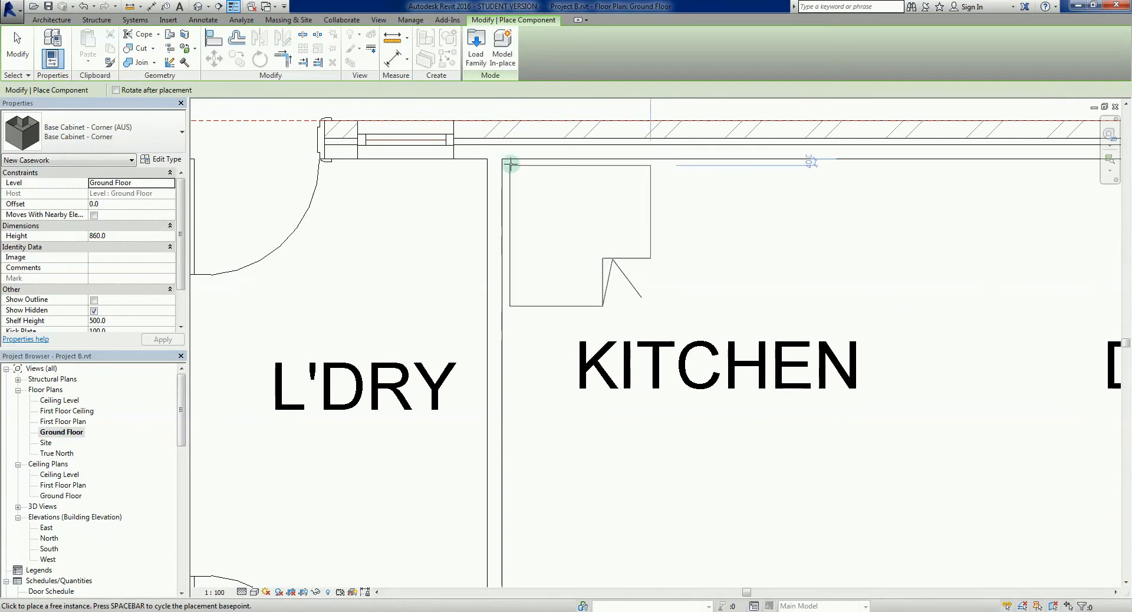
pyautogui.moveTo(547, 194)
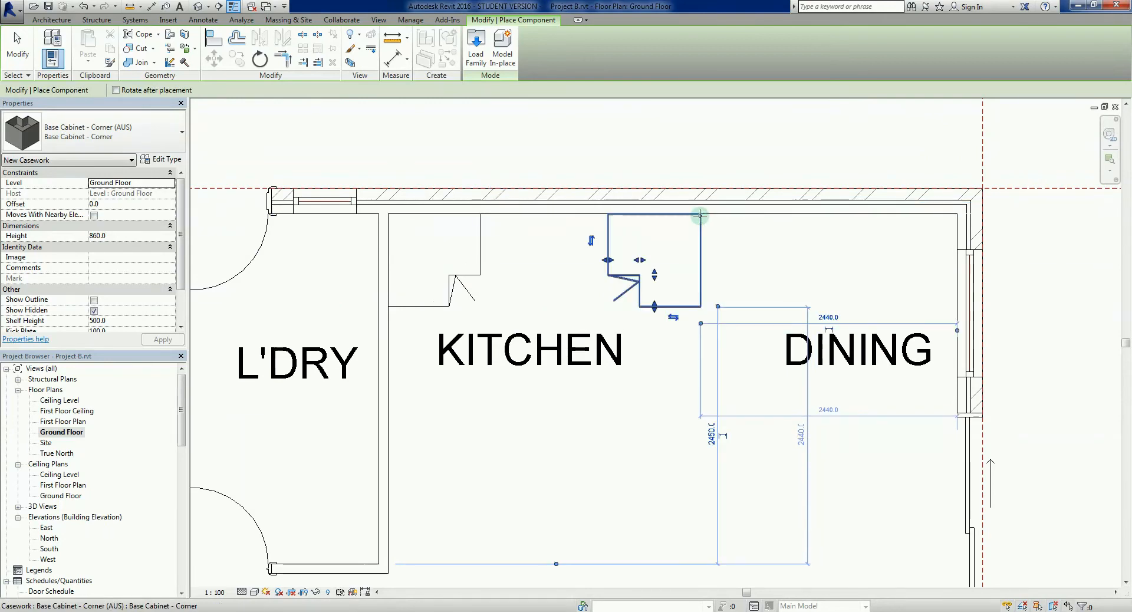
# - Finish placing the two corner base cabinets along the top wall
pyautogui.click(699, 215)
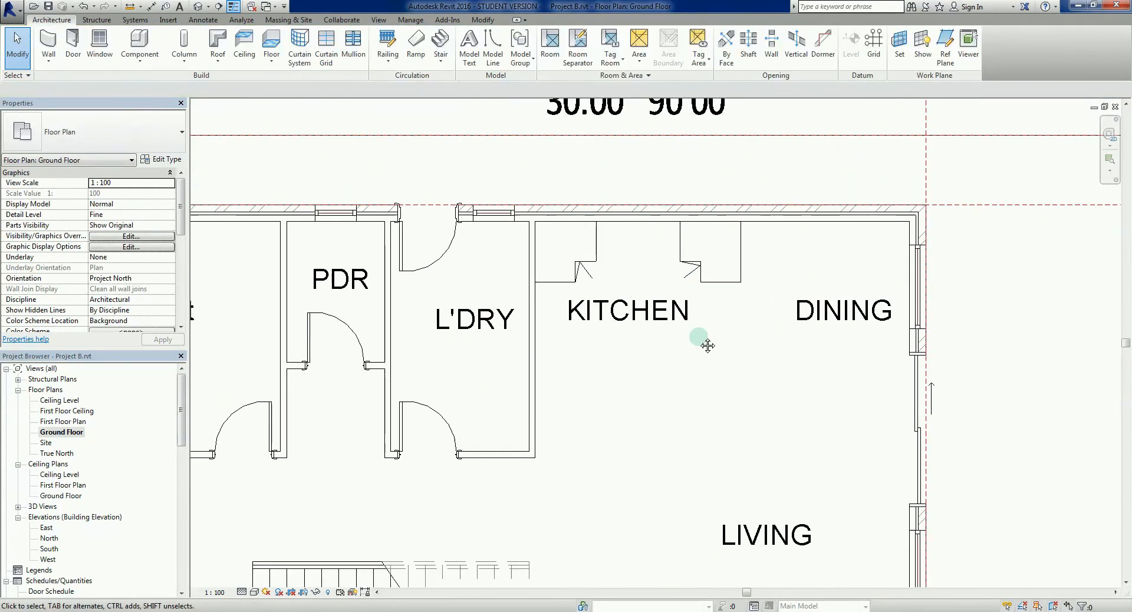
pyautogui.moveTo(192, 158)
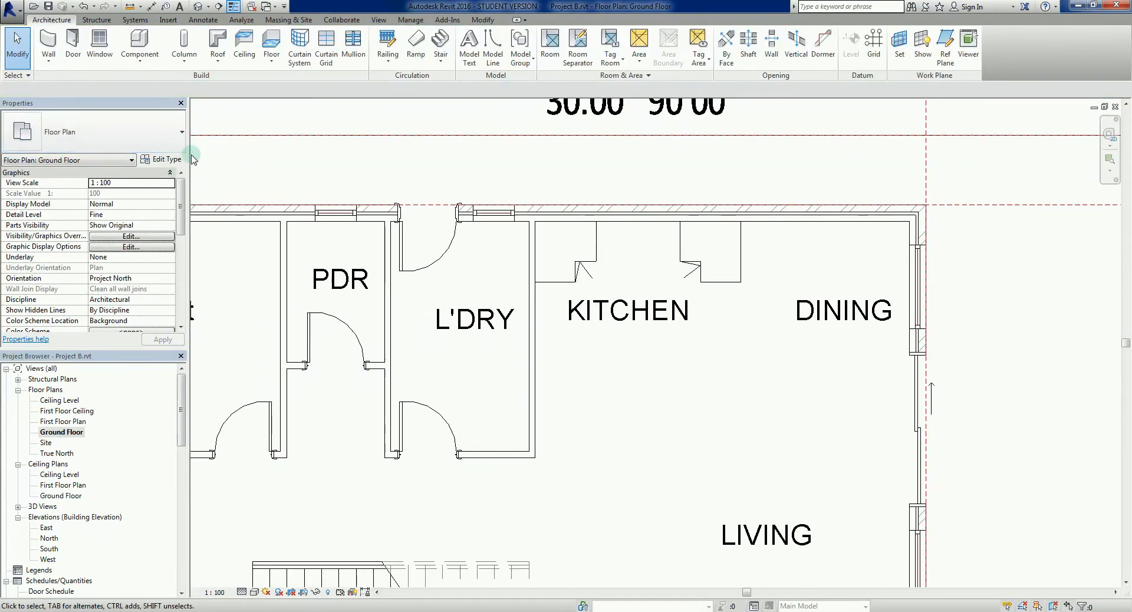
# - Place a 900-wide Base Cabinet - 2 Door beside the left corner cabinet
pyautogui.click(139, 43)
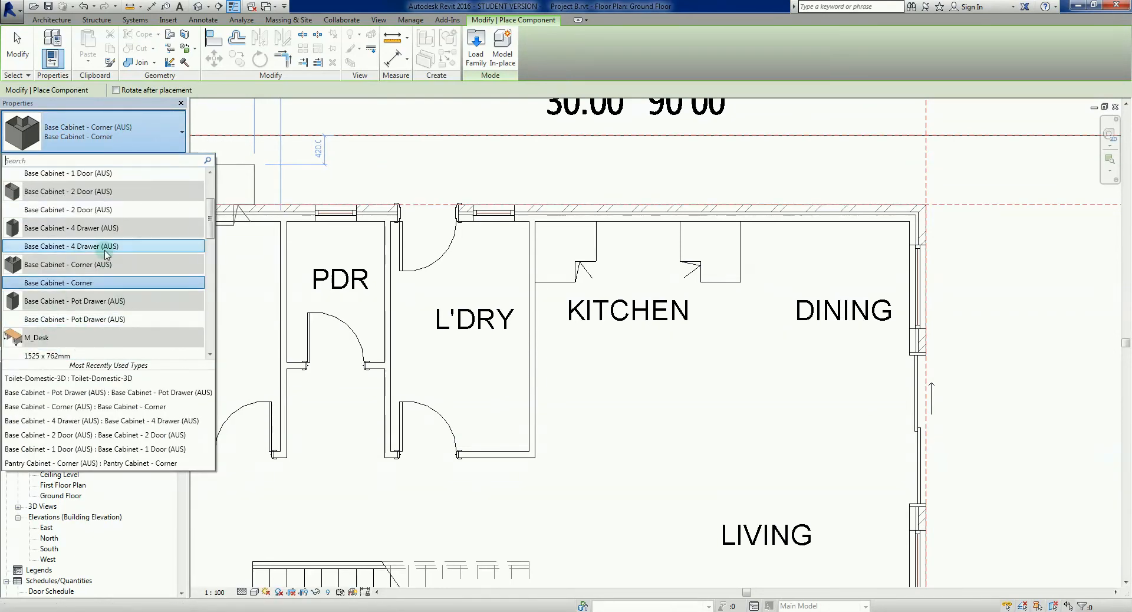
pyautogui.scroll(3)
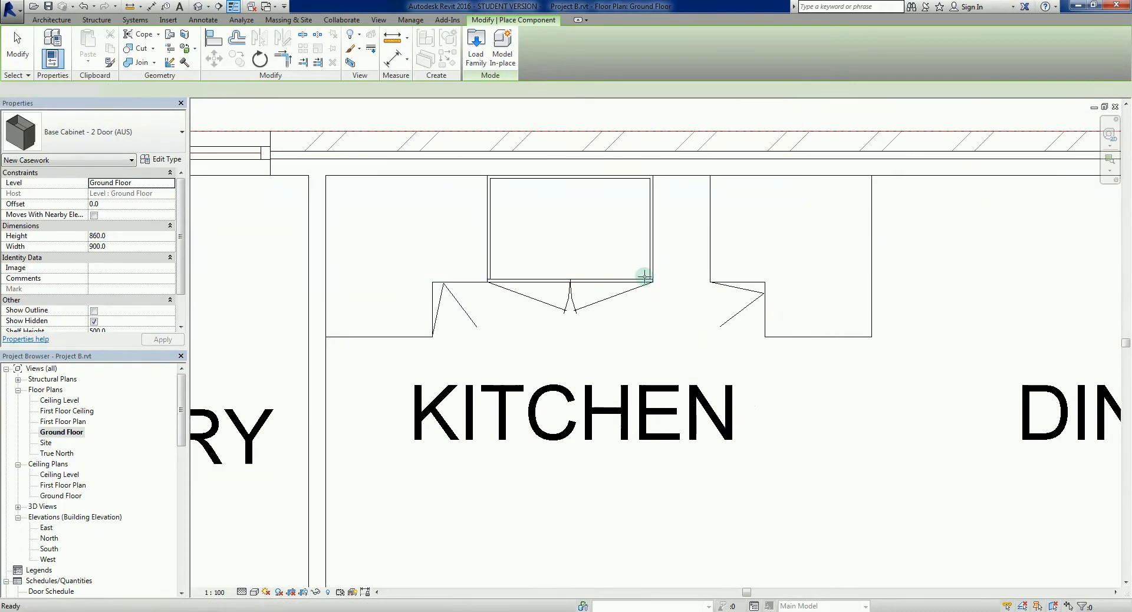
pyautogui.press('Escape')
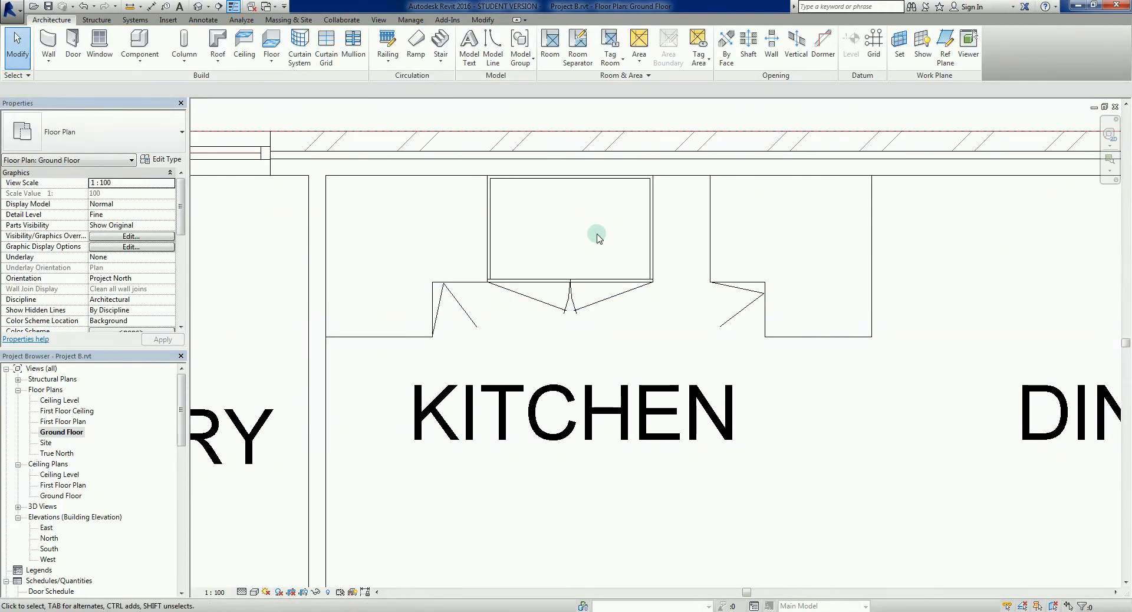
# - Stretch the 2-door cabinet from 900 to about 1210 to meet the corner cabinet
pyautogui.click(571, 229)
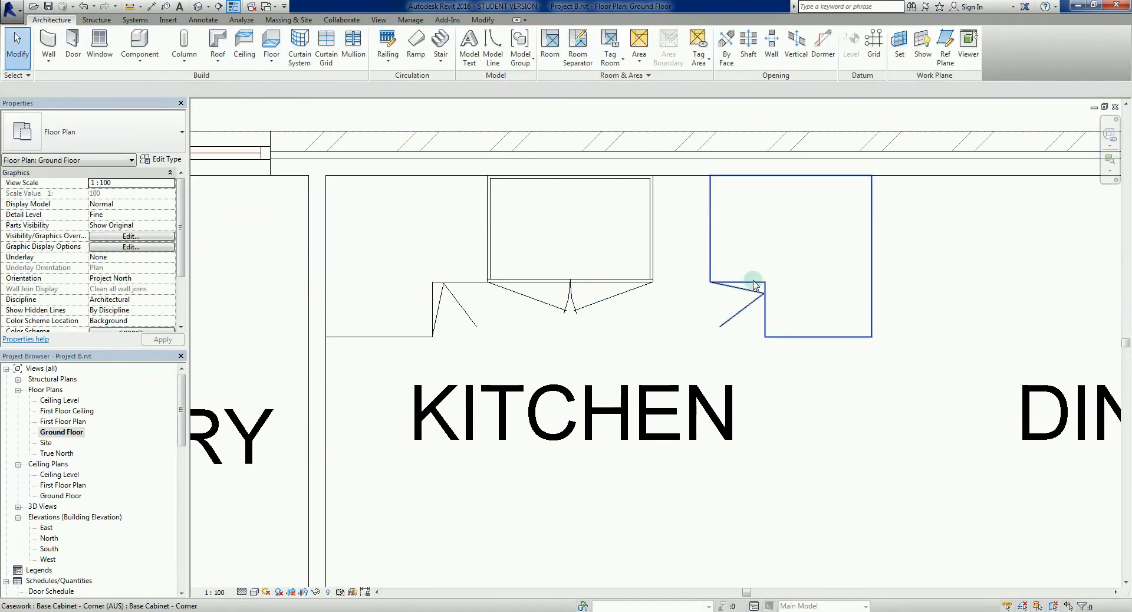
pyautogui.click(662, 310)
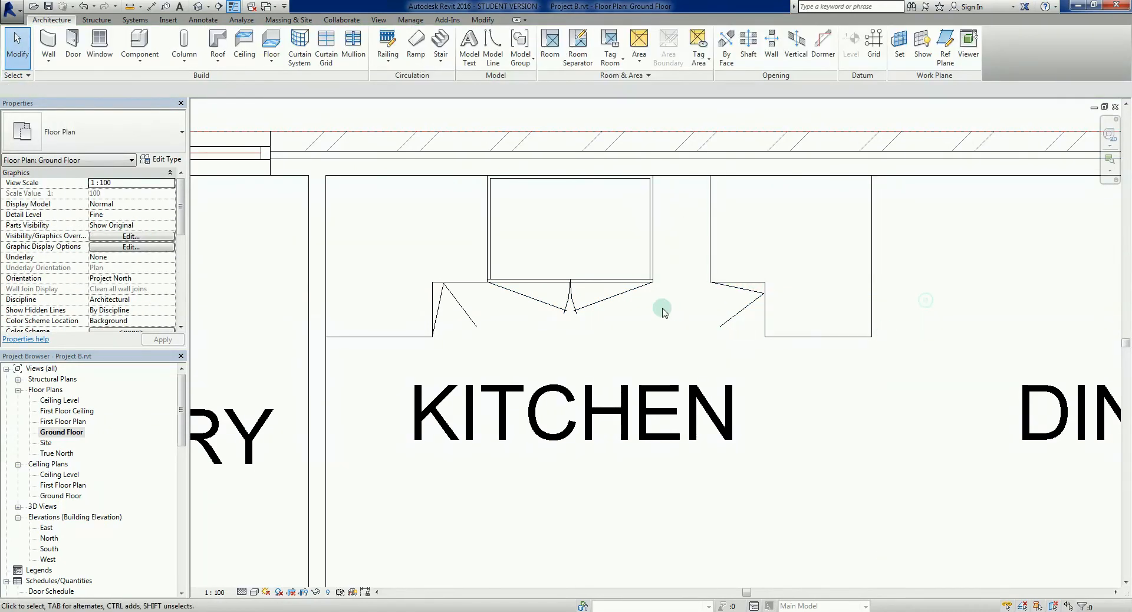
pyautogui.click(569, 229)
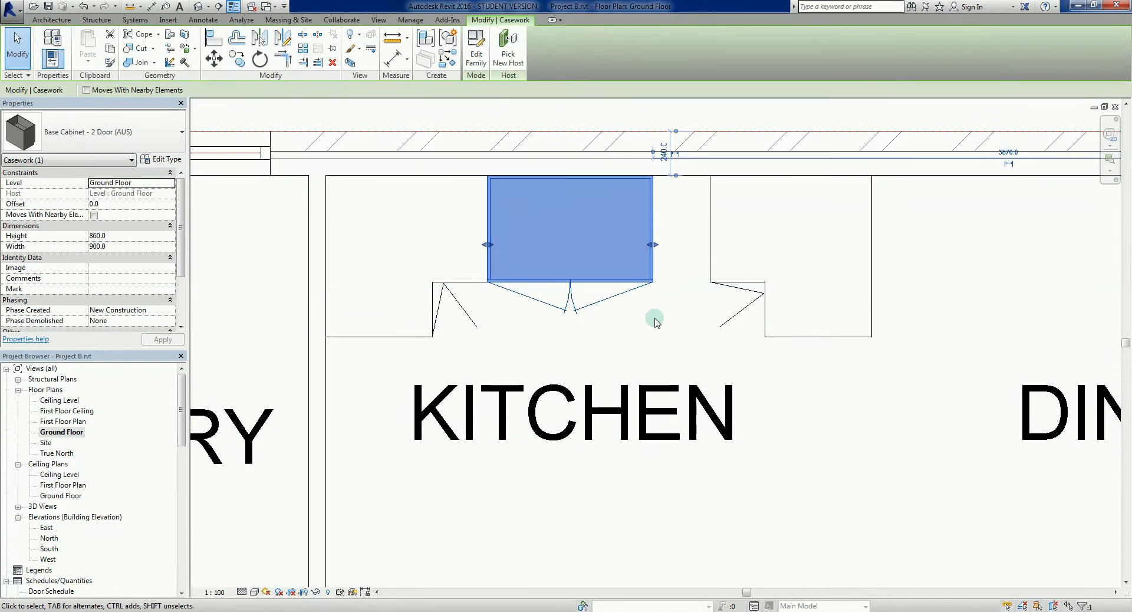
pyautogui.moveTo(621, 332)
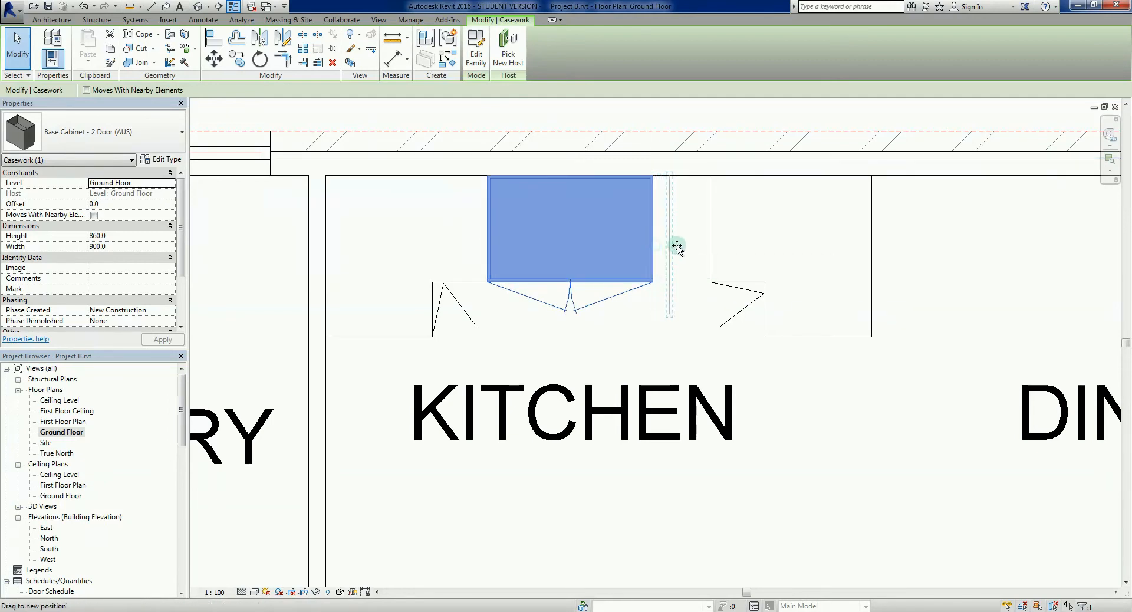
pyautogui.moveTo(670, 248); pyautogui.dragTo(709, 248)
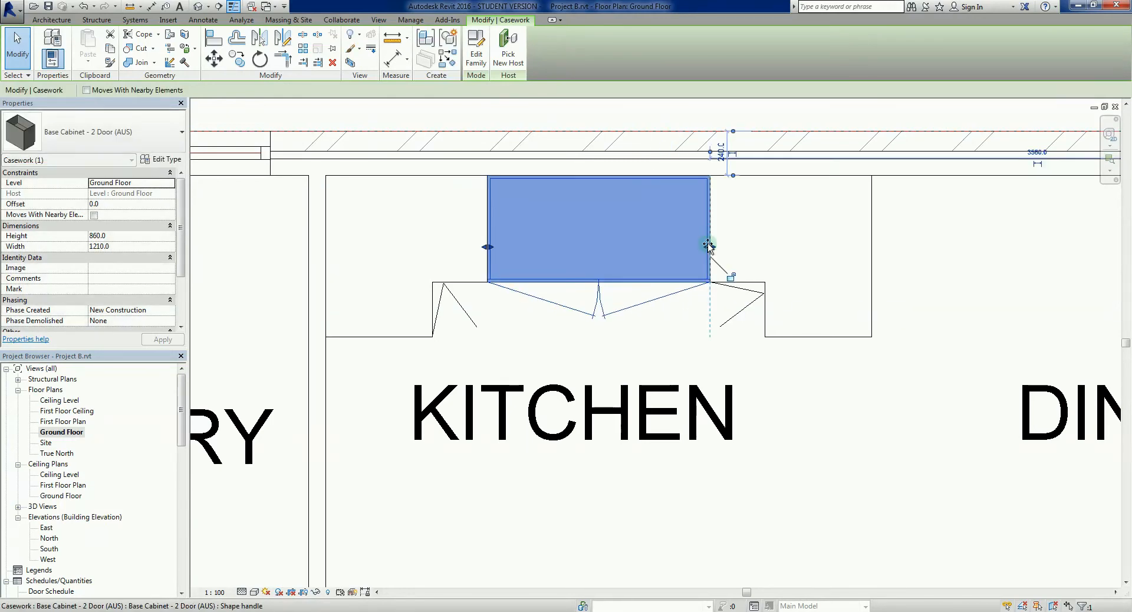
pyautogui.click(818, 422)
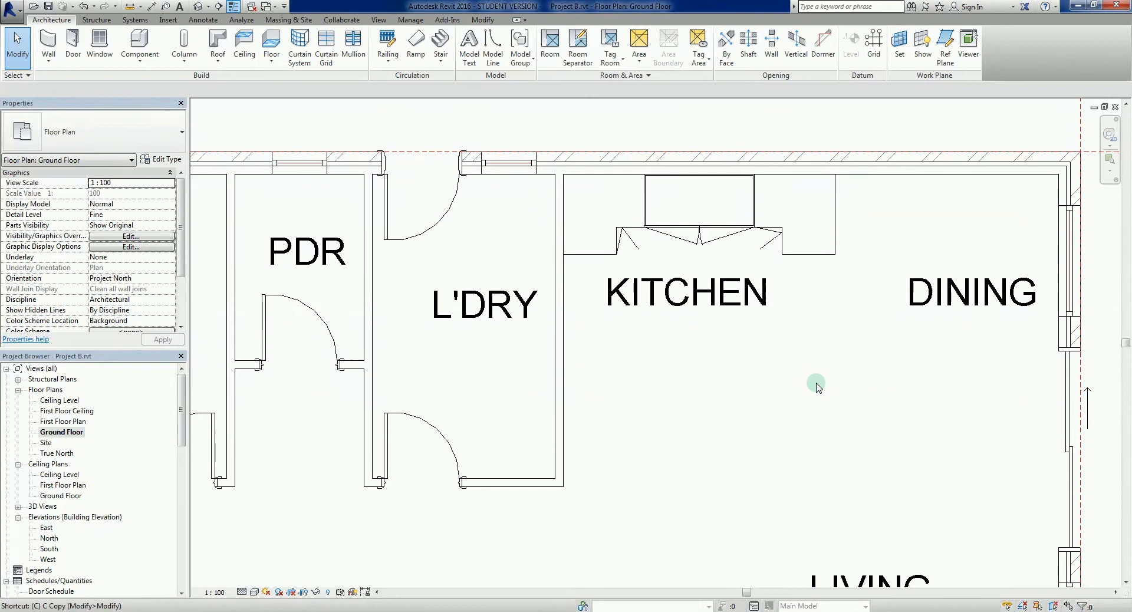
# - Place Base Cabinet - Pot Drawer (AUS) units on either side of the corner cabinet
pyautogui.click(140, 41)
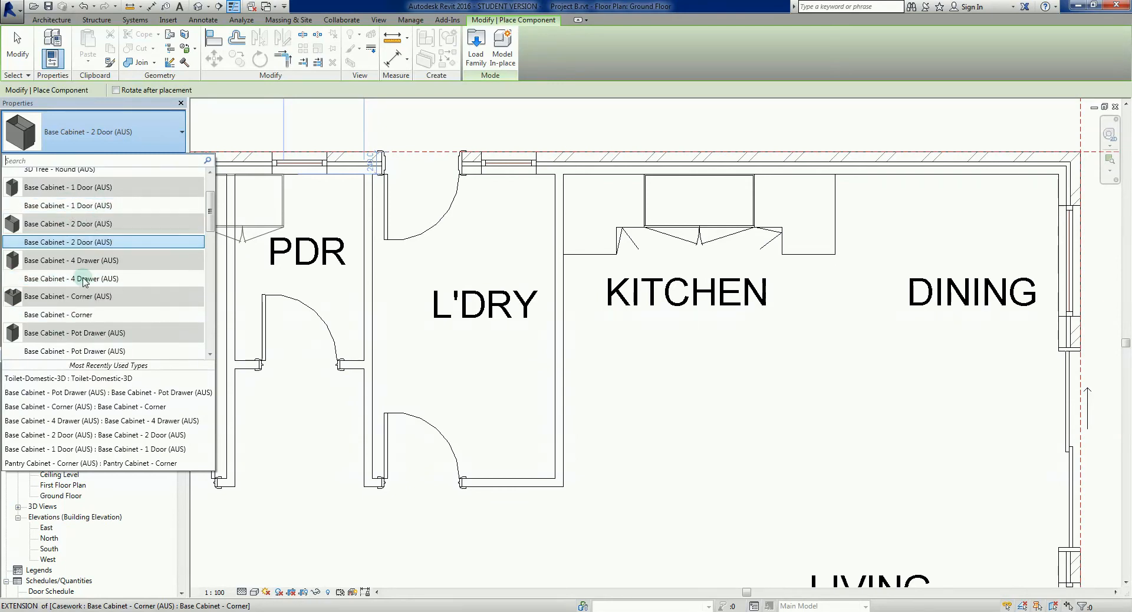
pyautogui.click(71, 260)
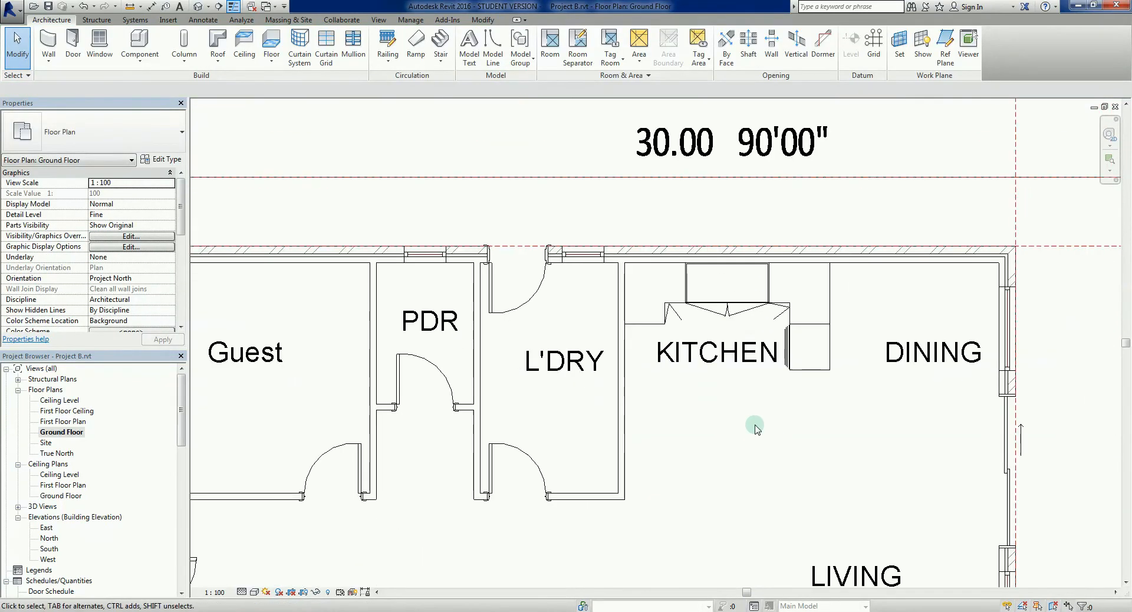
pyautogui.moveTo(778, 424)
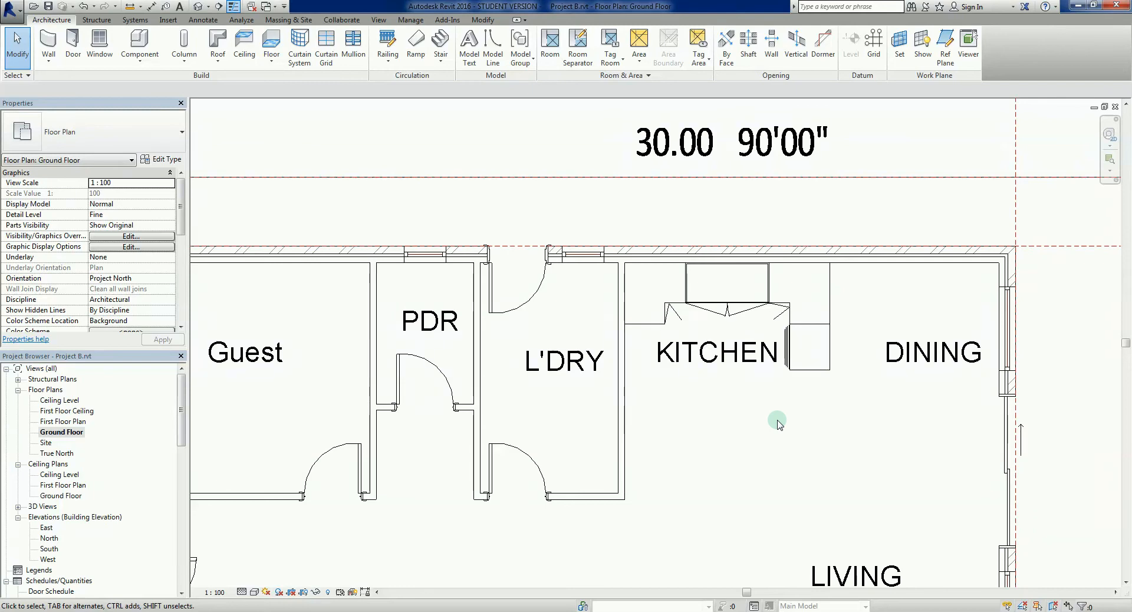
pyautogui.click(139, 43)
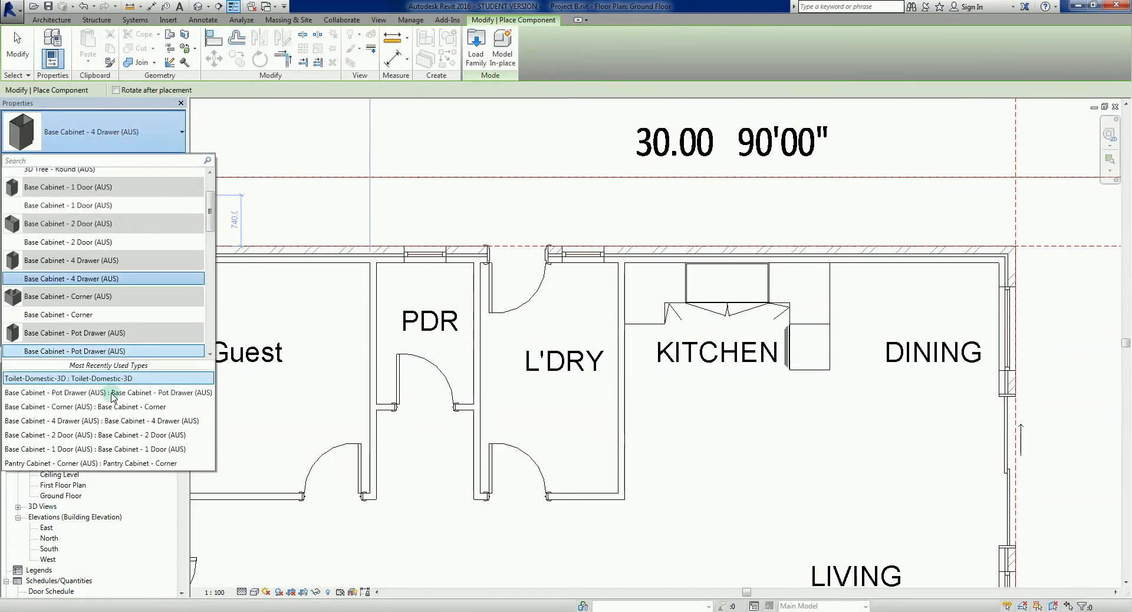
pyautogui.click(663, 354)
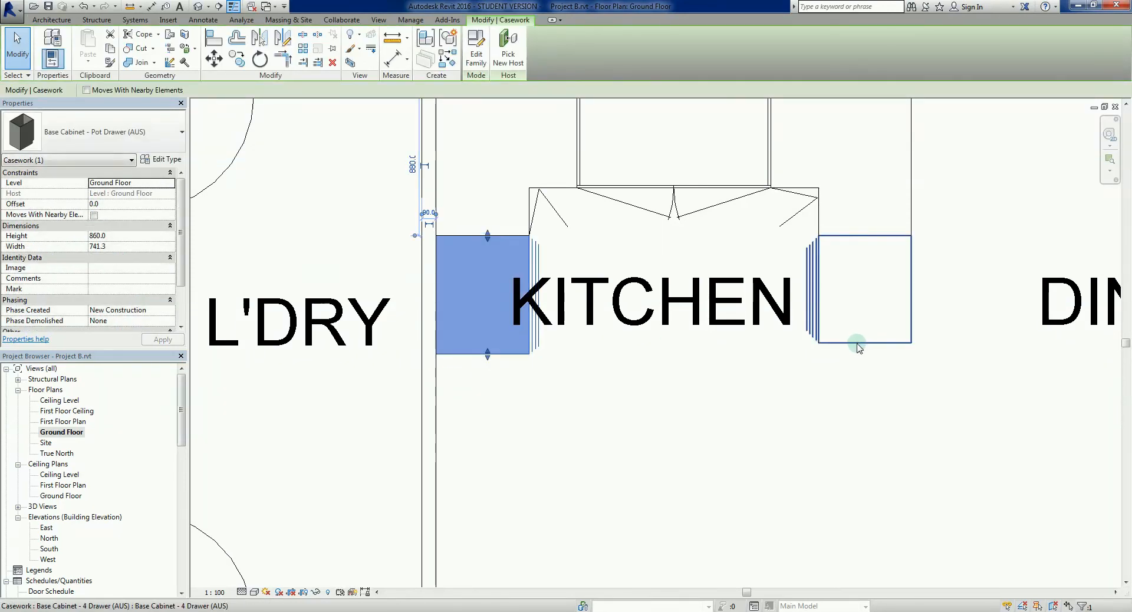
pyautogui.click(704, 402)
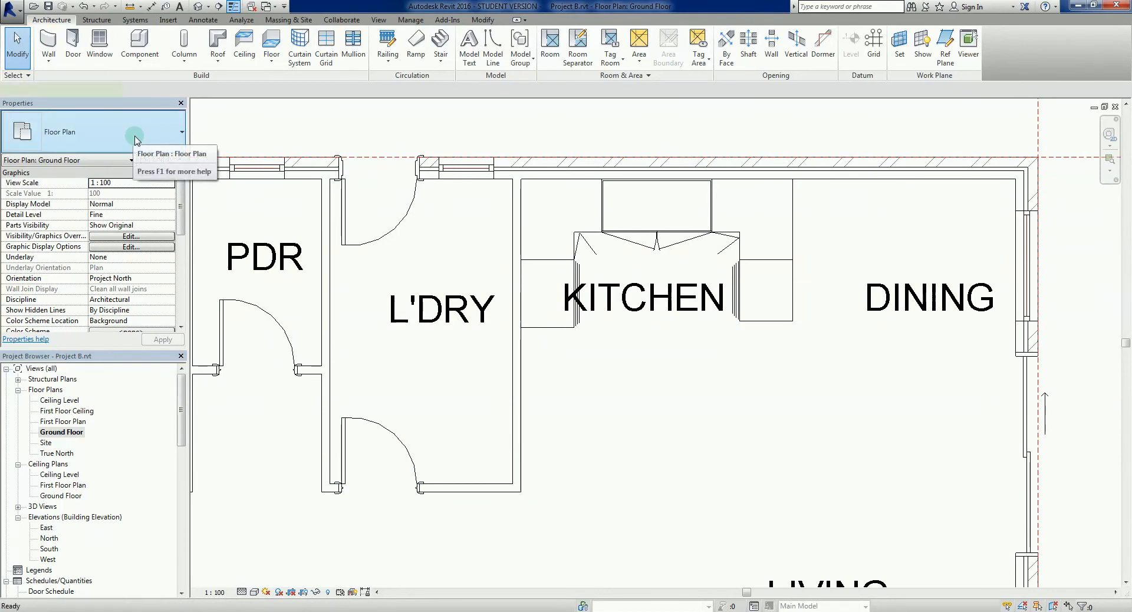
# - Place a Base Cabinet - 2 Door (AUS) below the right pot drawer cabinet
pyautogui.click(140, 43)
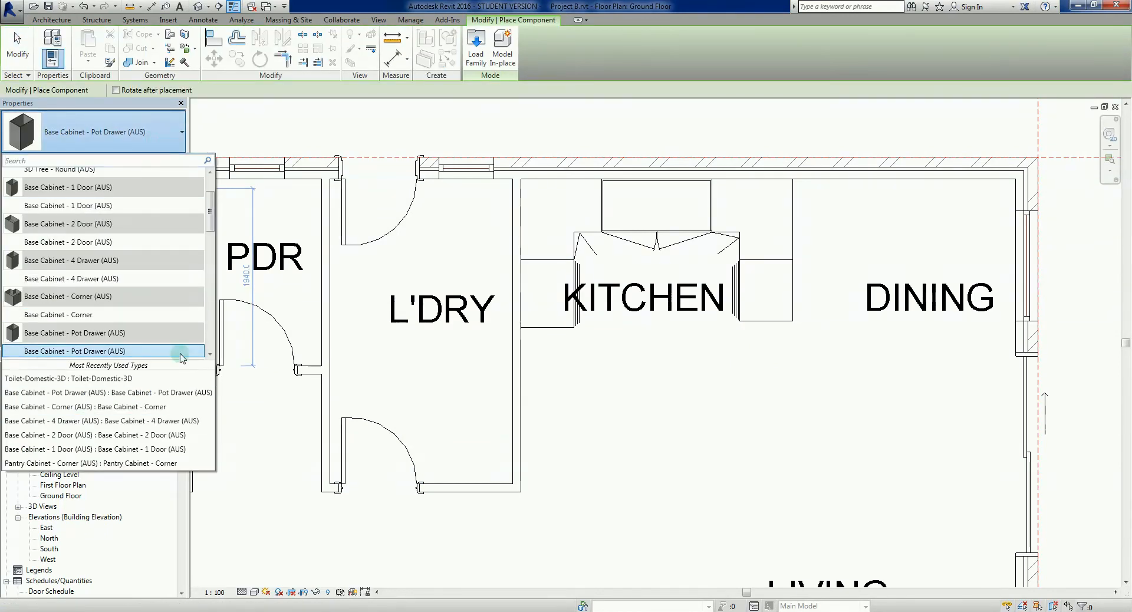
pyautogui.scroll(3)
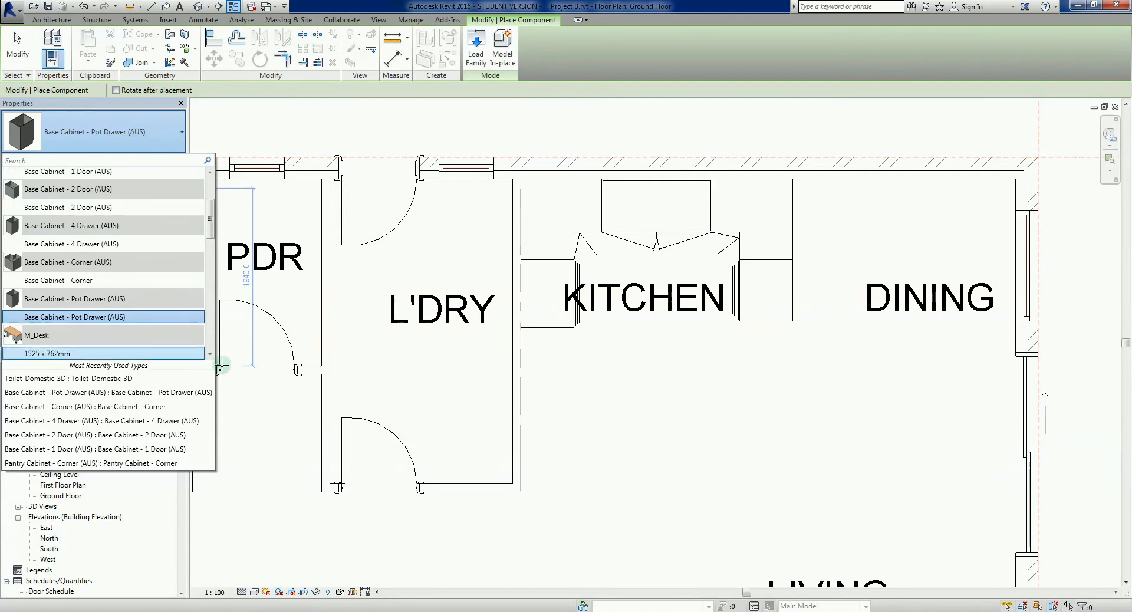
pyautogui.scroll(-3)
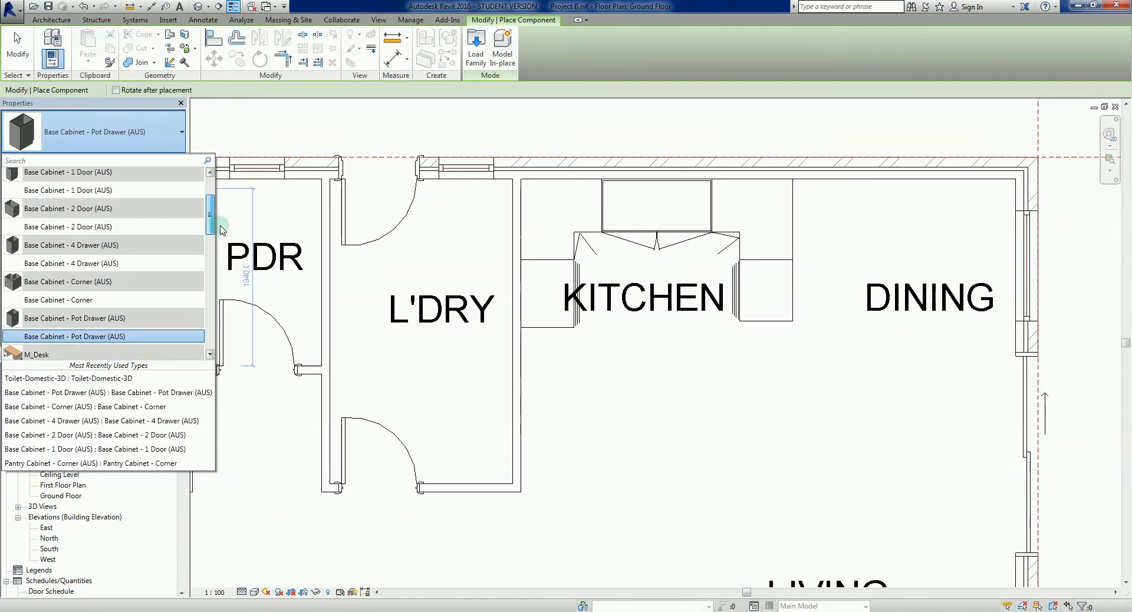
pyautogui.scroll(3)
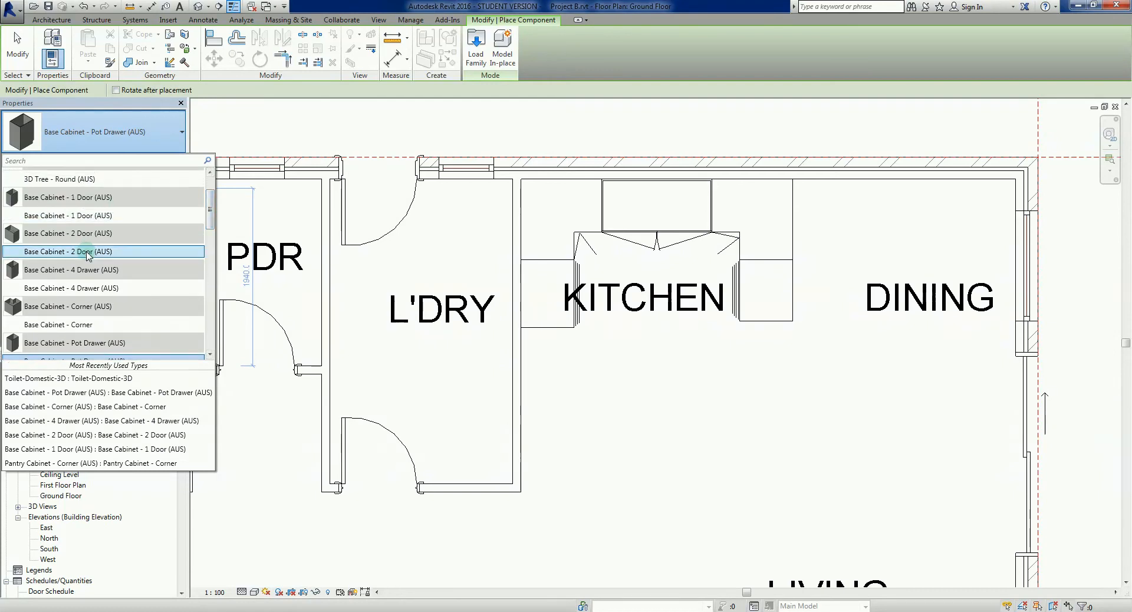
pyautogui.click(67, 251)
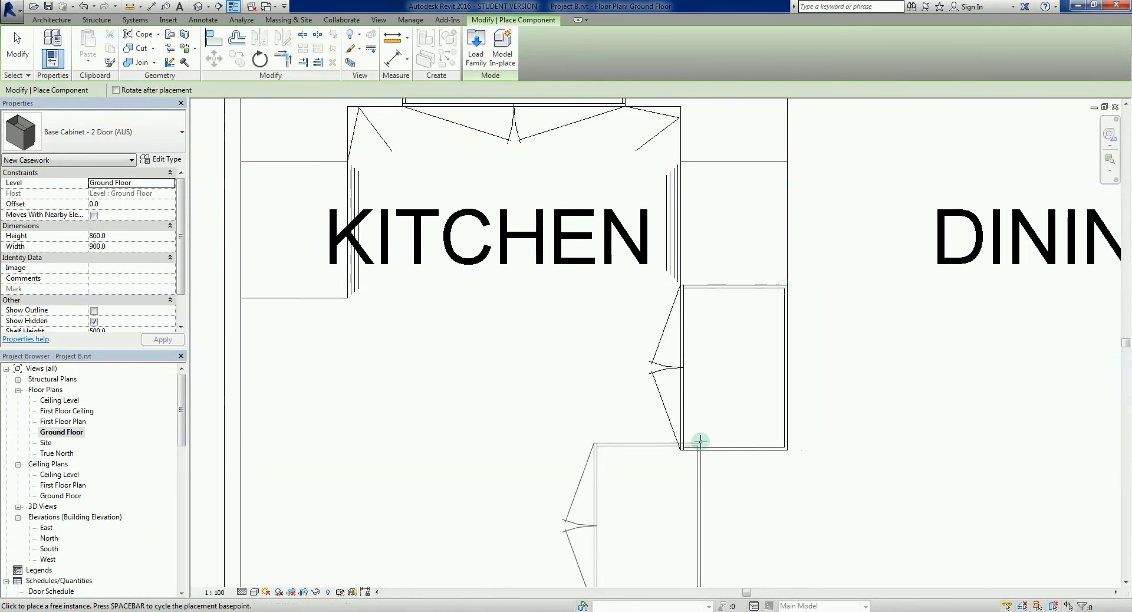
pyautogui.press('Escape')
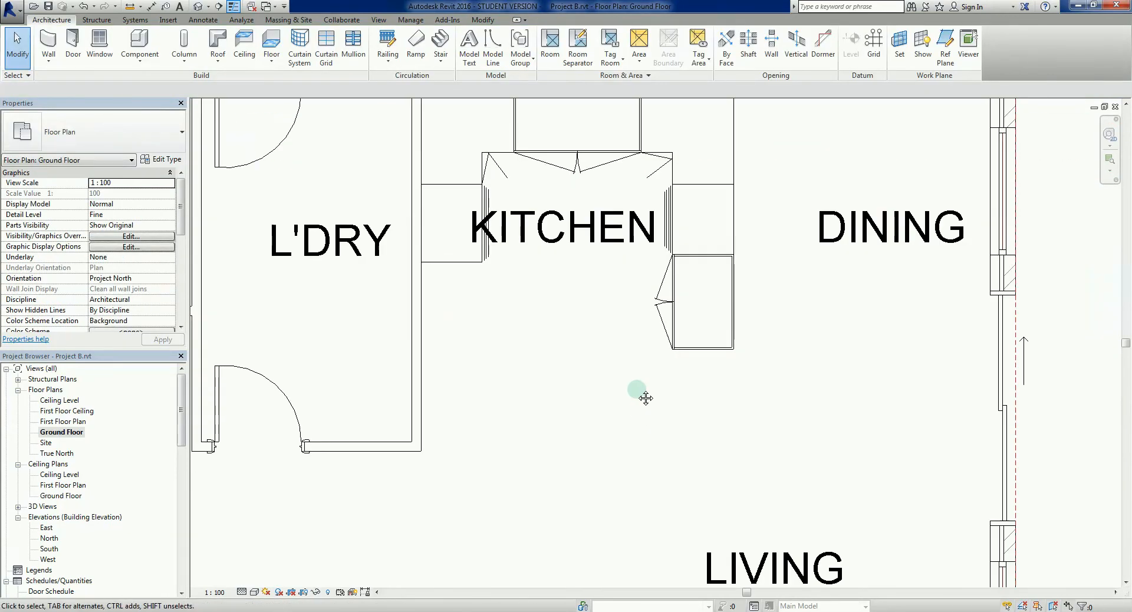
pyautogui.moveTo(642, 397); pyautogui.dragTo(550, 312)
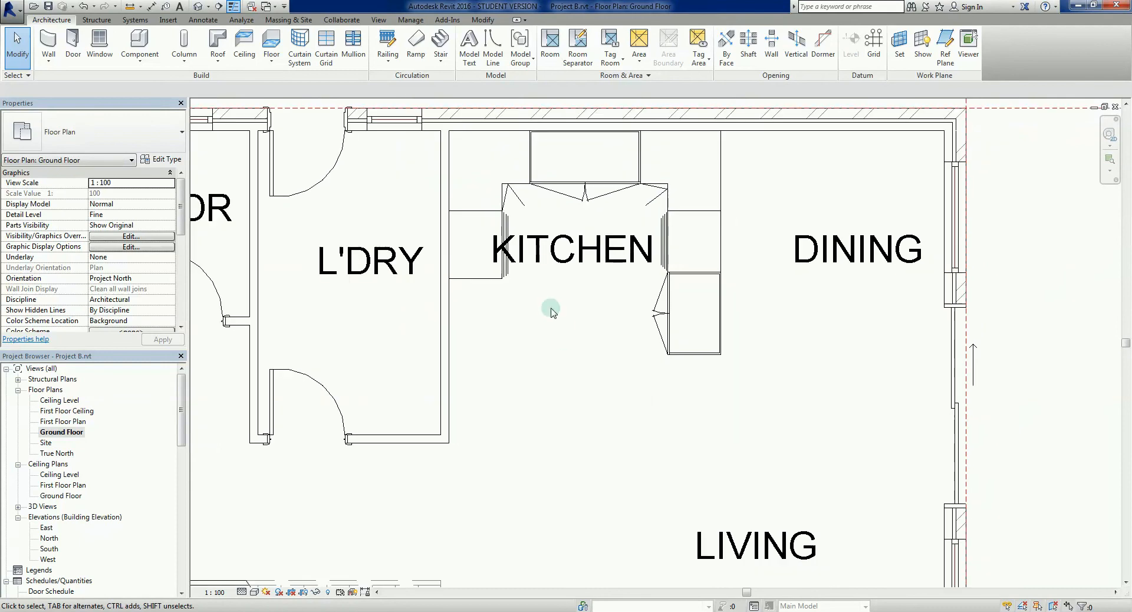
pyautogui.moveTo(503, 392)
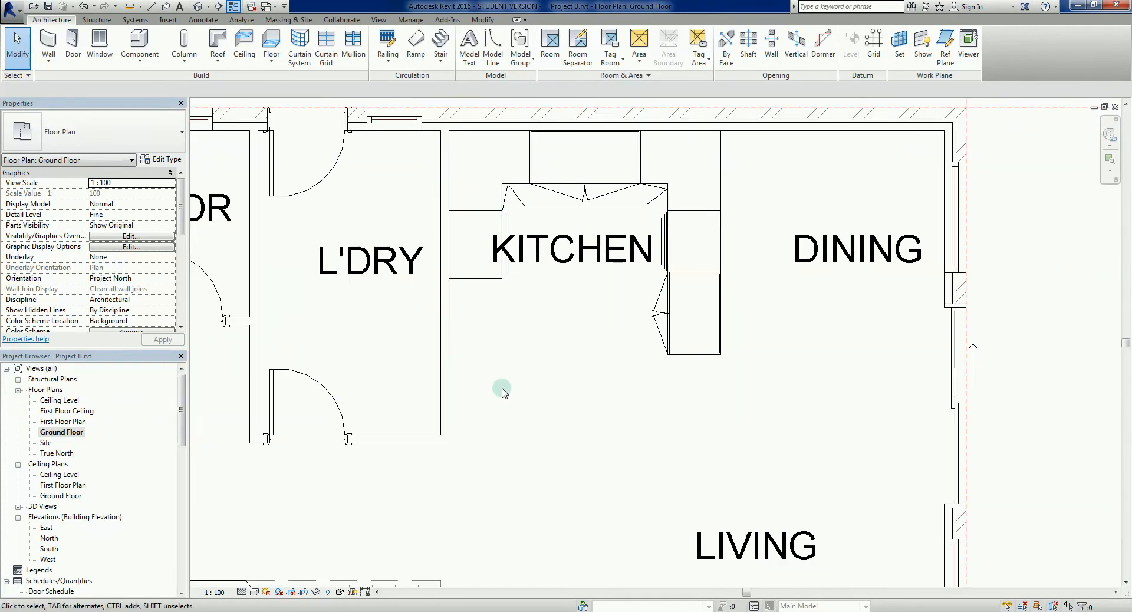
pyautogui.moveTo(614, 442)
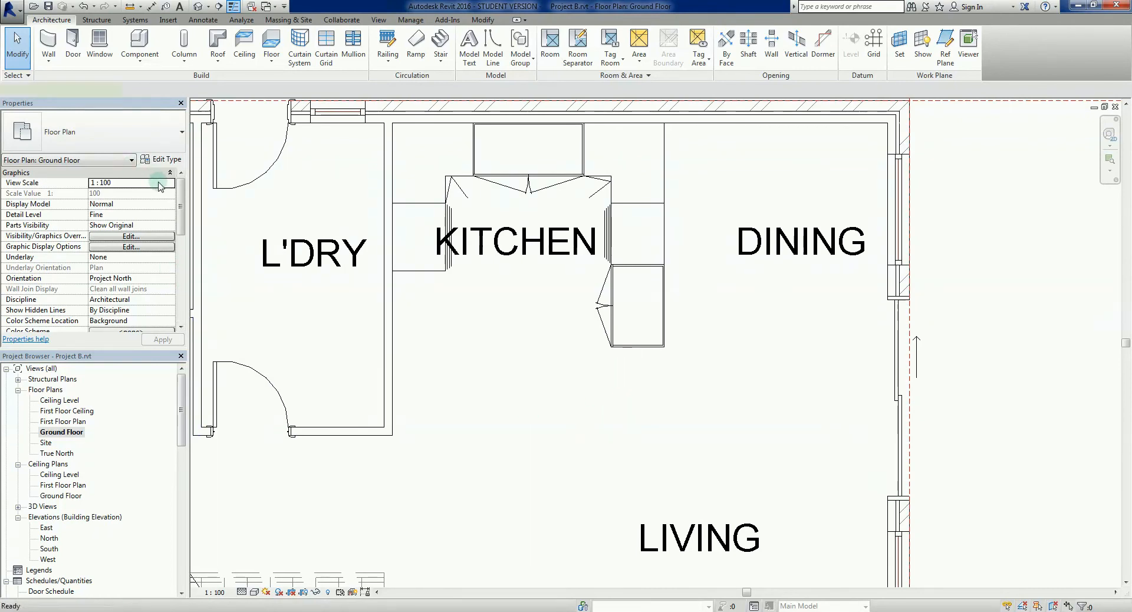
# - Place a Base Cabinet - 4 Drawer (AUS) below the 2-door unit and check its alignment
pyautogui.click(140, 43)
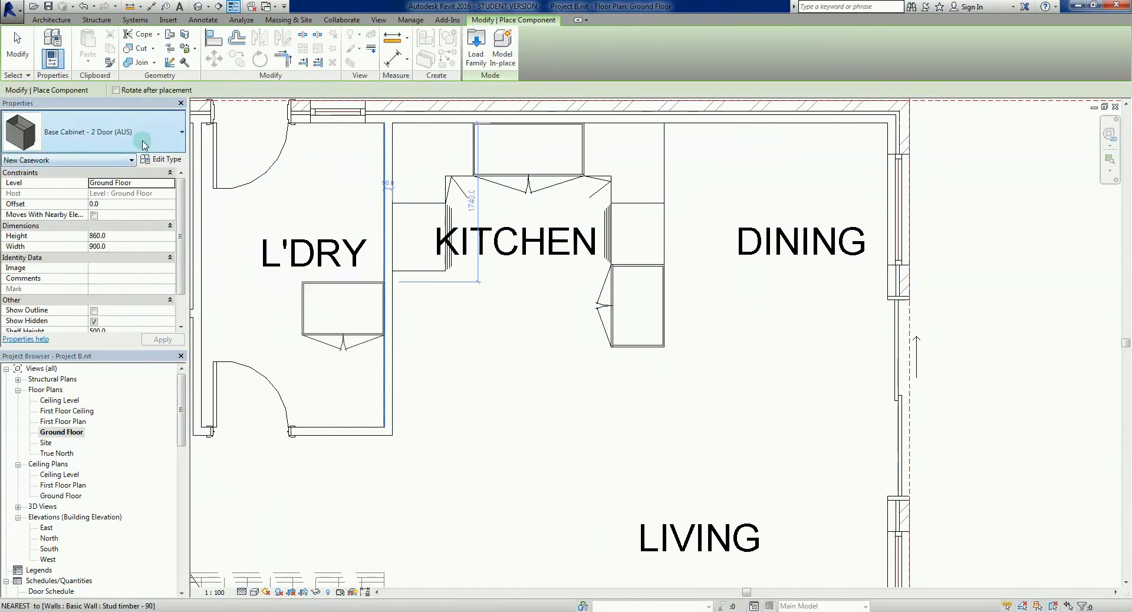
pyautogui.click(178, 131)
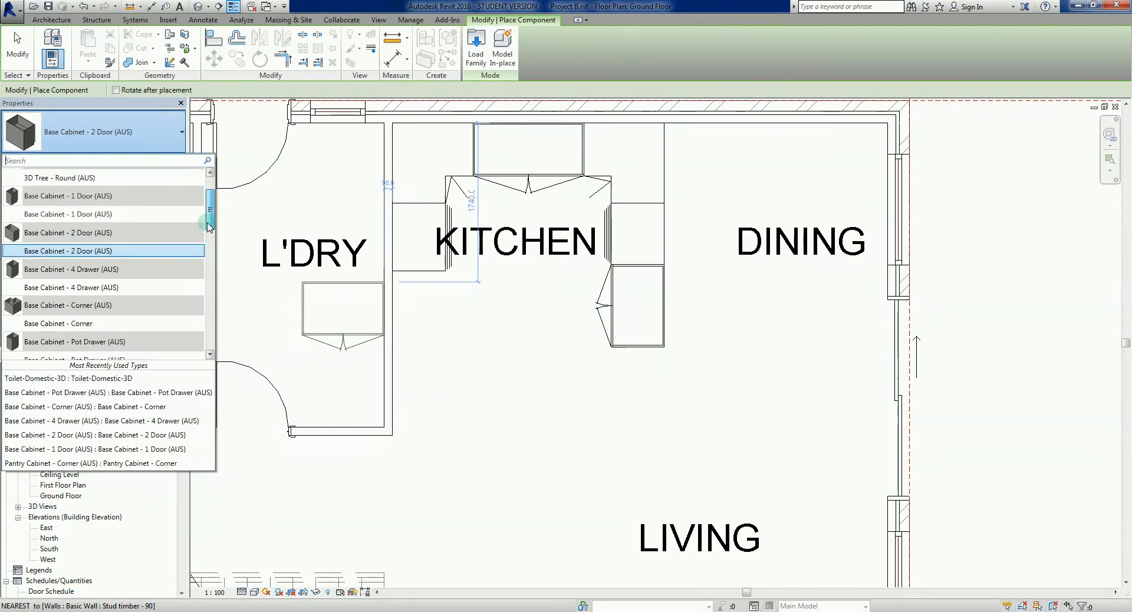
pyautogui.scroll(-3)
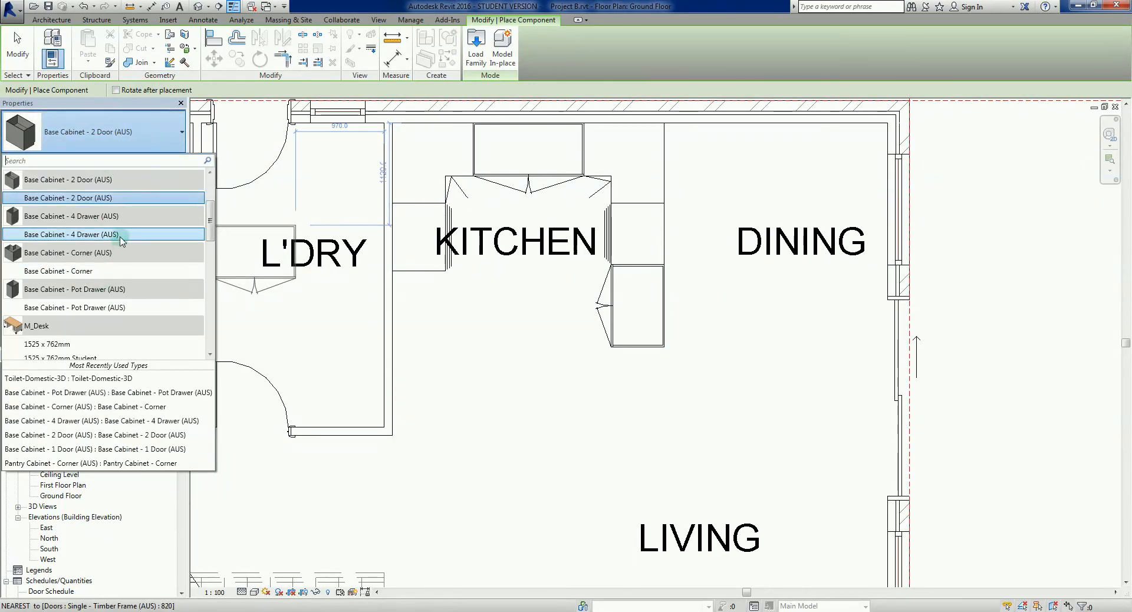
pyautogui.click(71, 234)
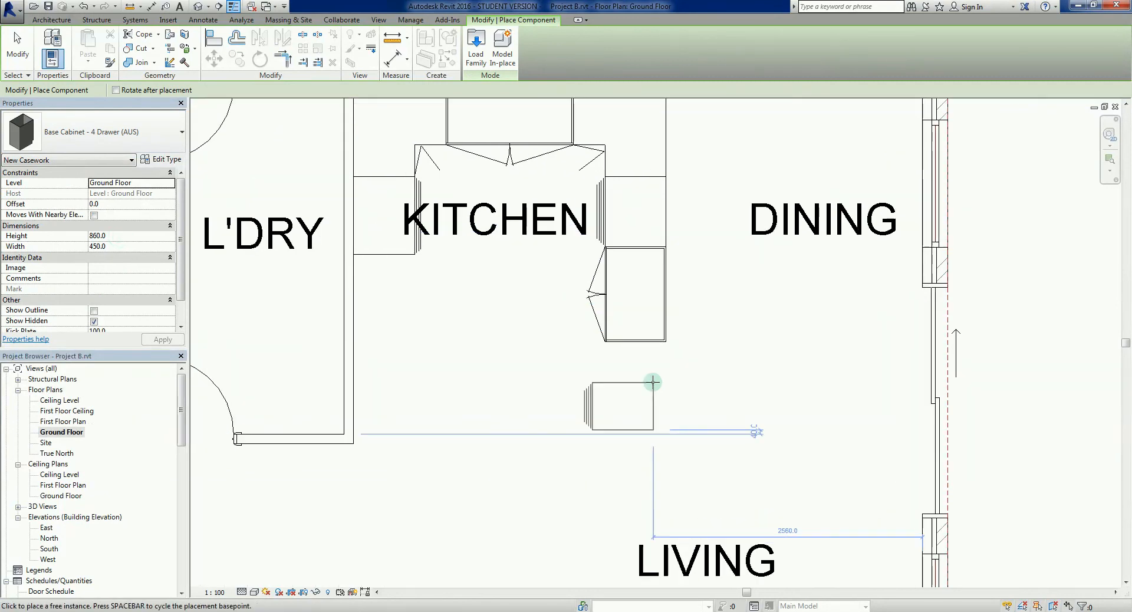
pyautogui.press('Escape')
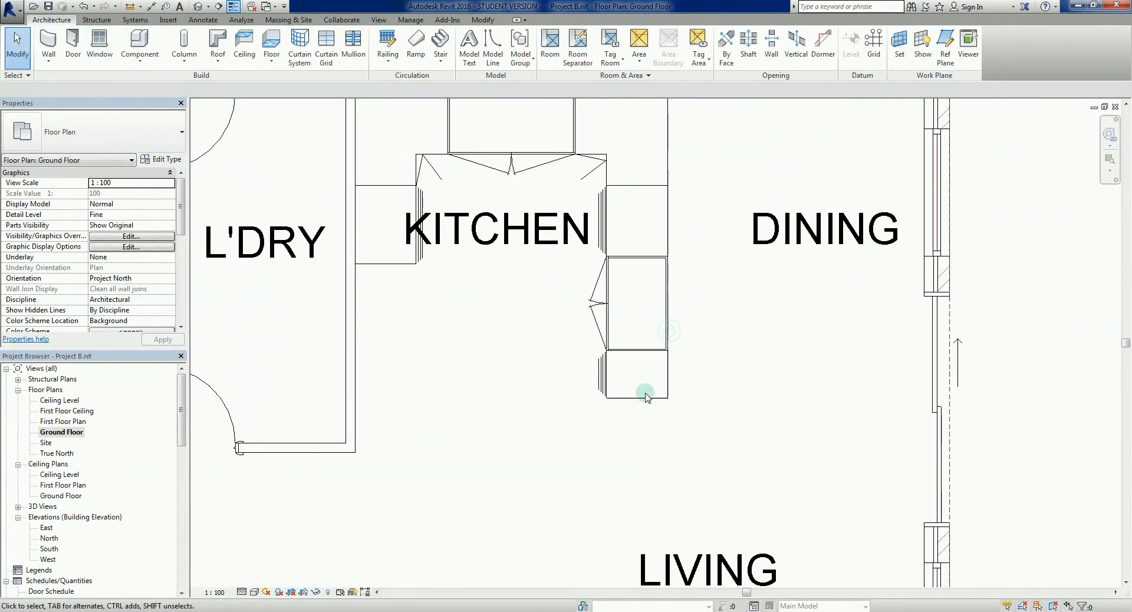
pyautogui.click(644, 392)
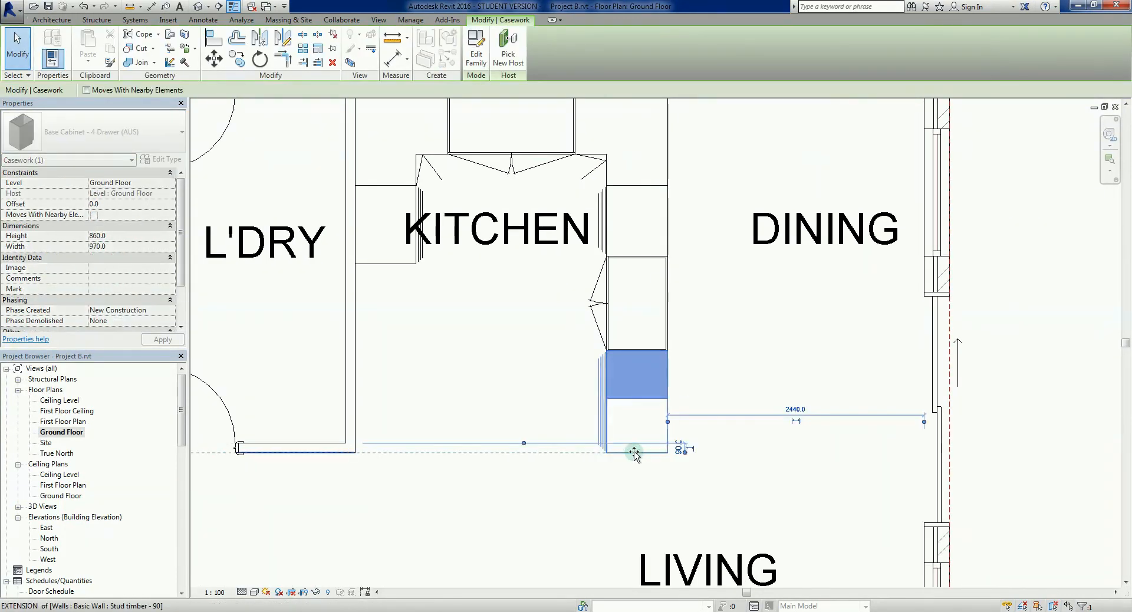
pyautogui.moveTo(634, 454)
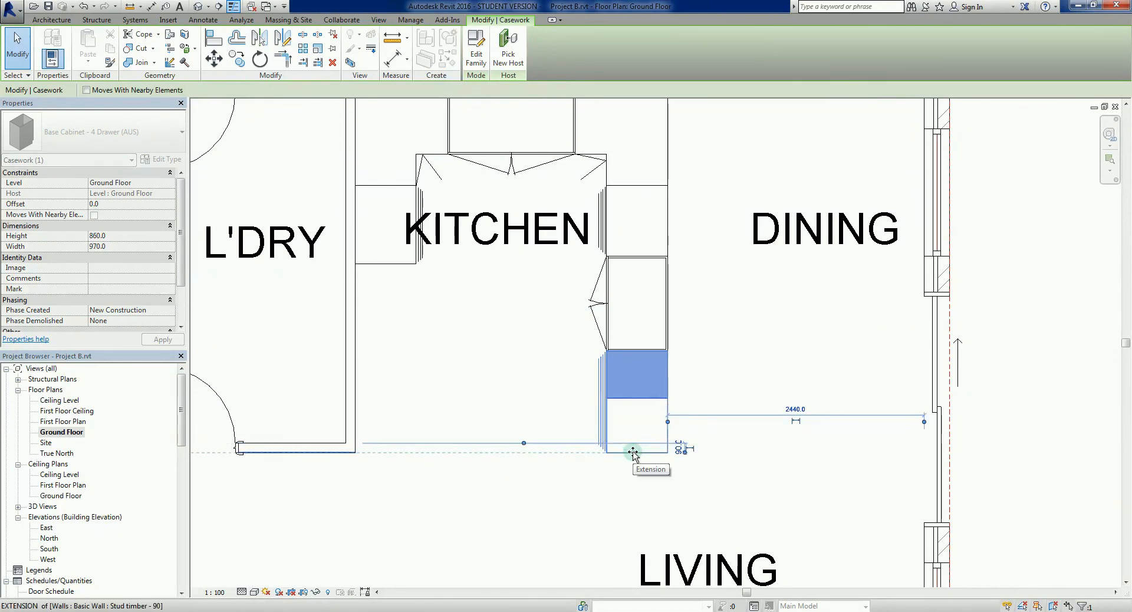
pyautogui.click(466, 487)
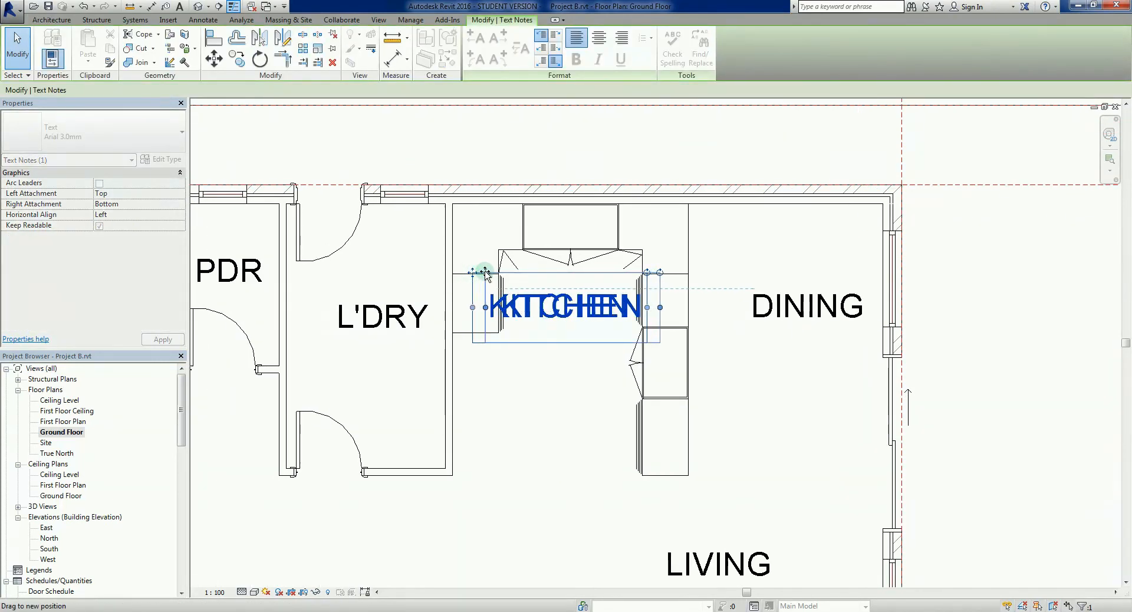
pyautogui.click(531, 421)
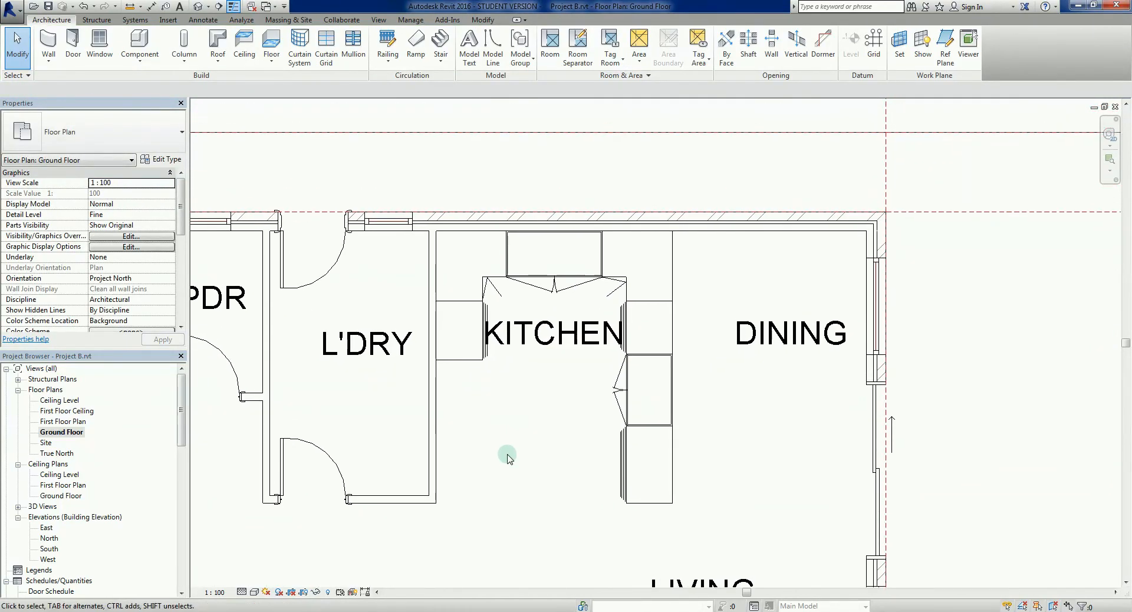
pyautogui.moveTo(505, 462)
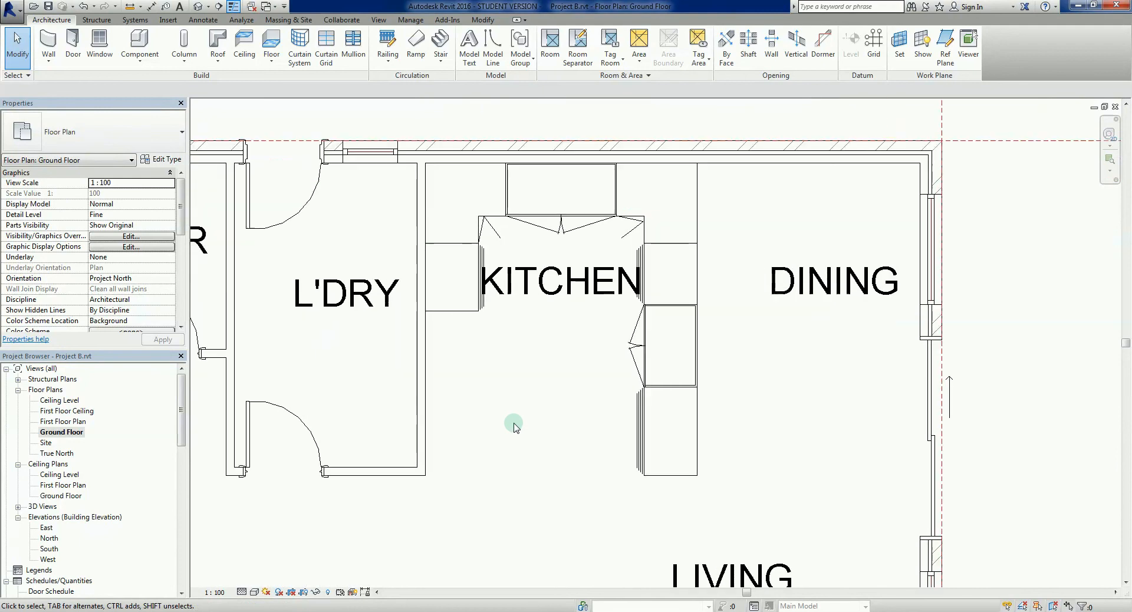
pyautogui.moveTo(473, 457)
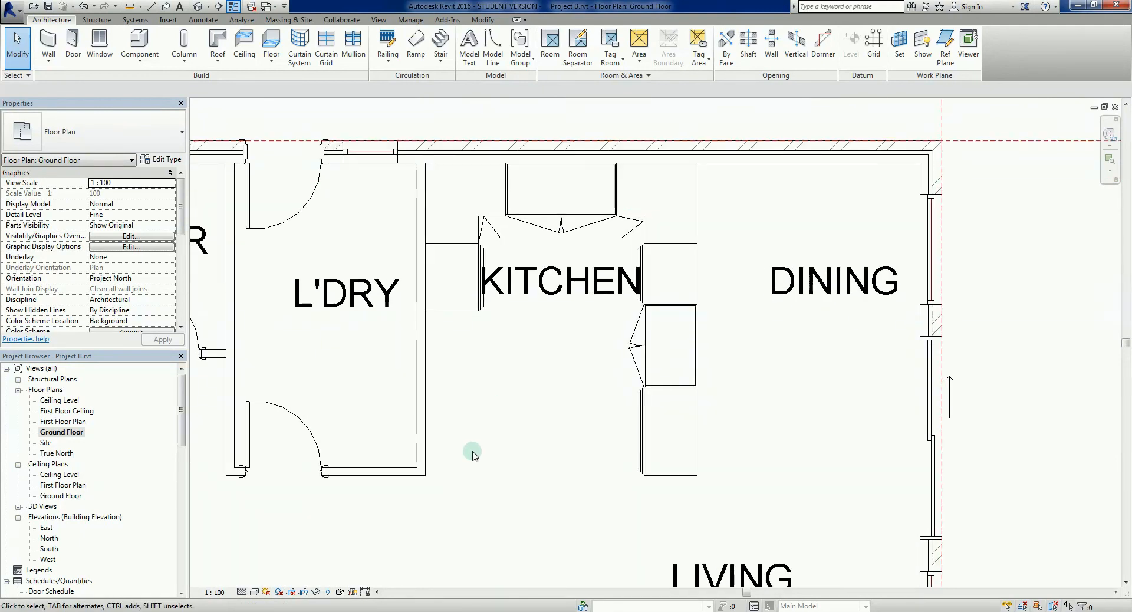
pyautogui.moveTo(484, 383)
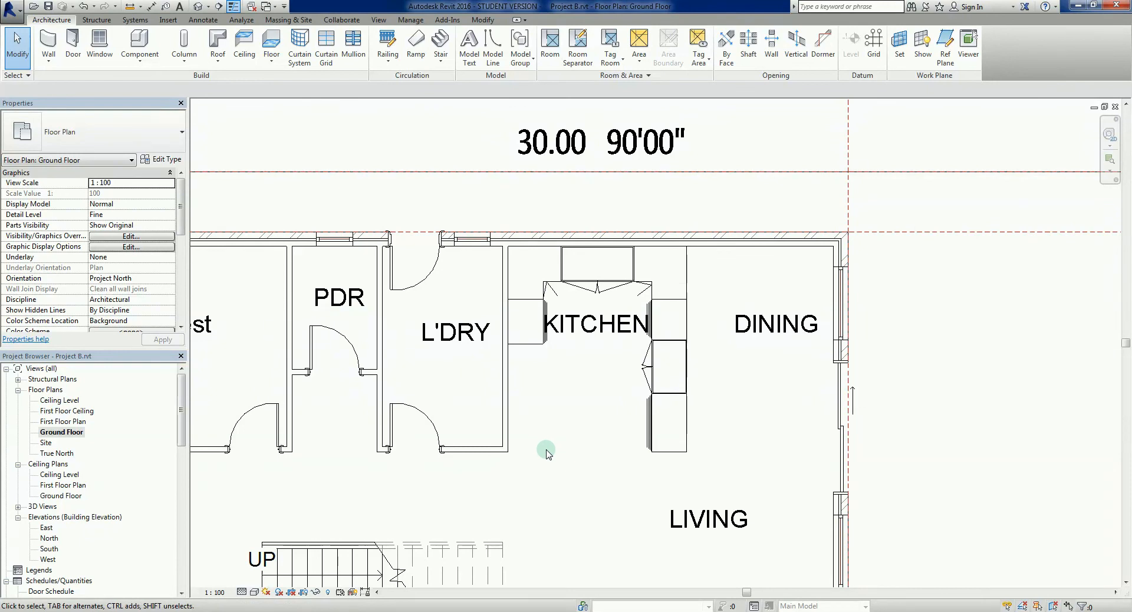
pyautogui.click(525, 323)
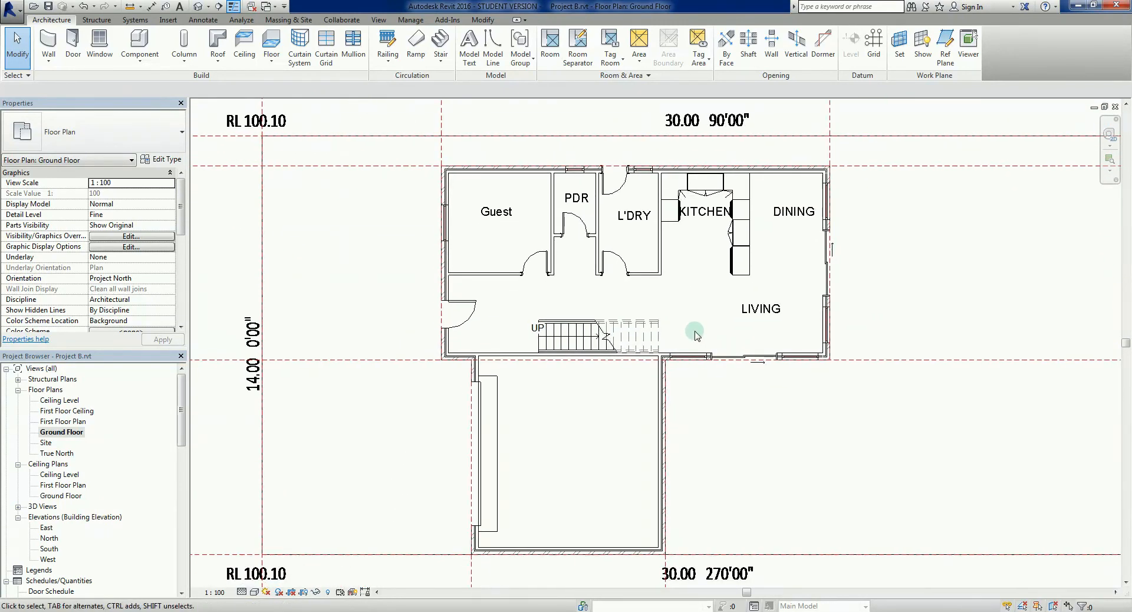
pyautogui.moveTo(688, 315)
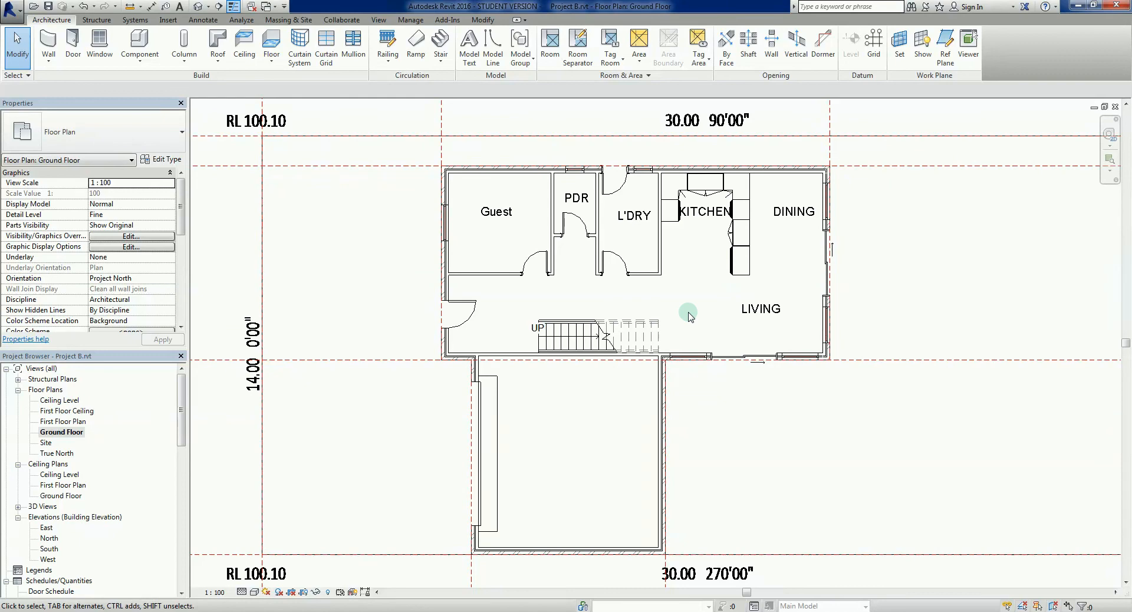